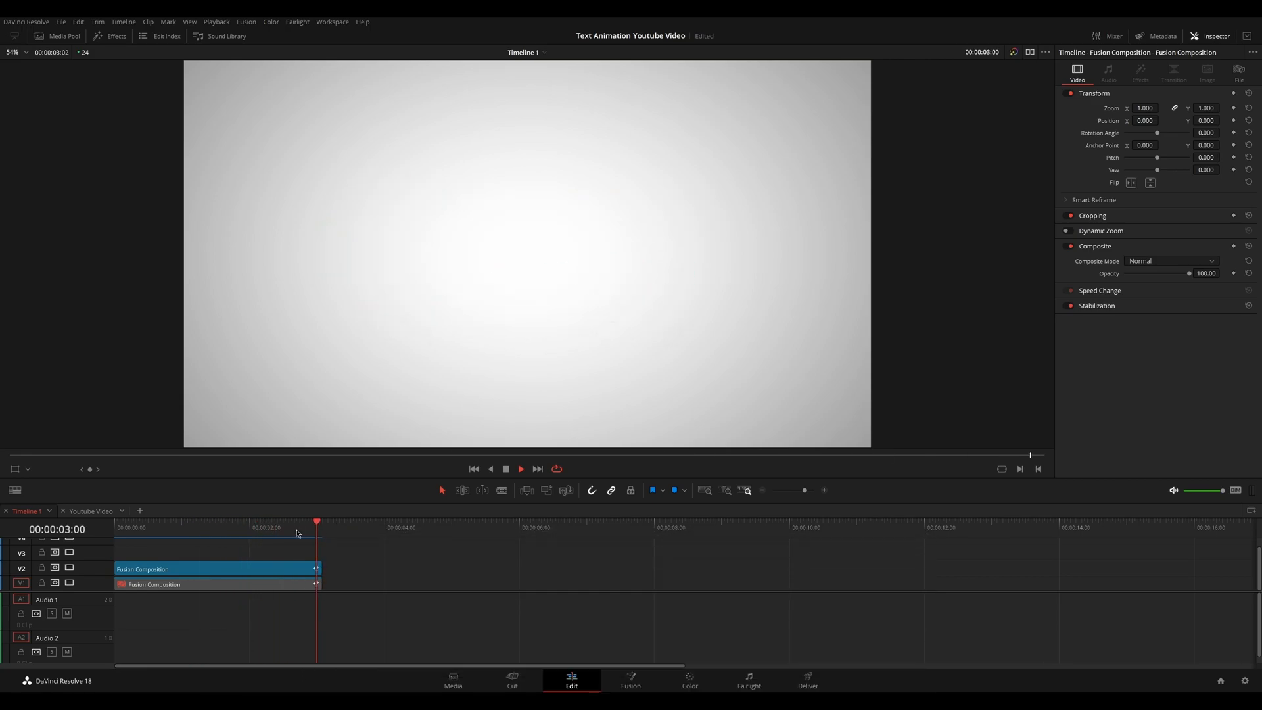
# Step: Switch to the Fusion page to show the finished title's LargeText and SmallText node tree
pyautogui.click(630, 682)
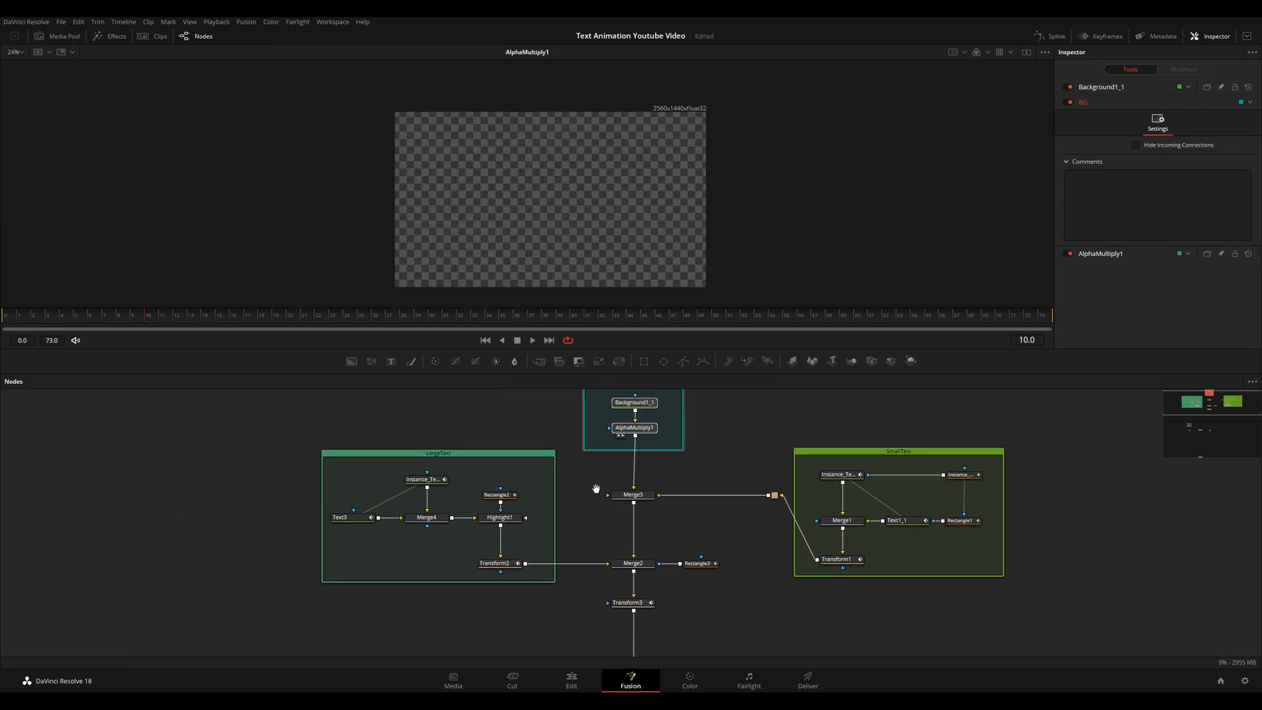
# Step: Inspect Instance_Text3, Merge4, Highlight1 and Rectangle2 in the LargeText group's glow sweep
pyautogui.click(341, 517)
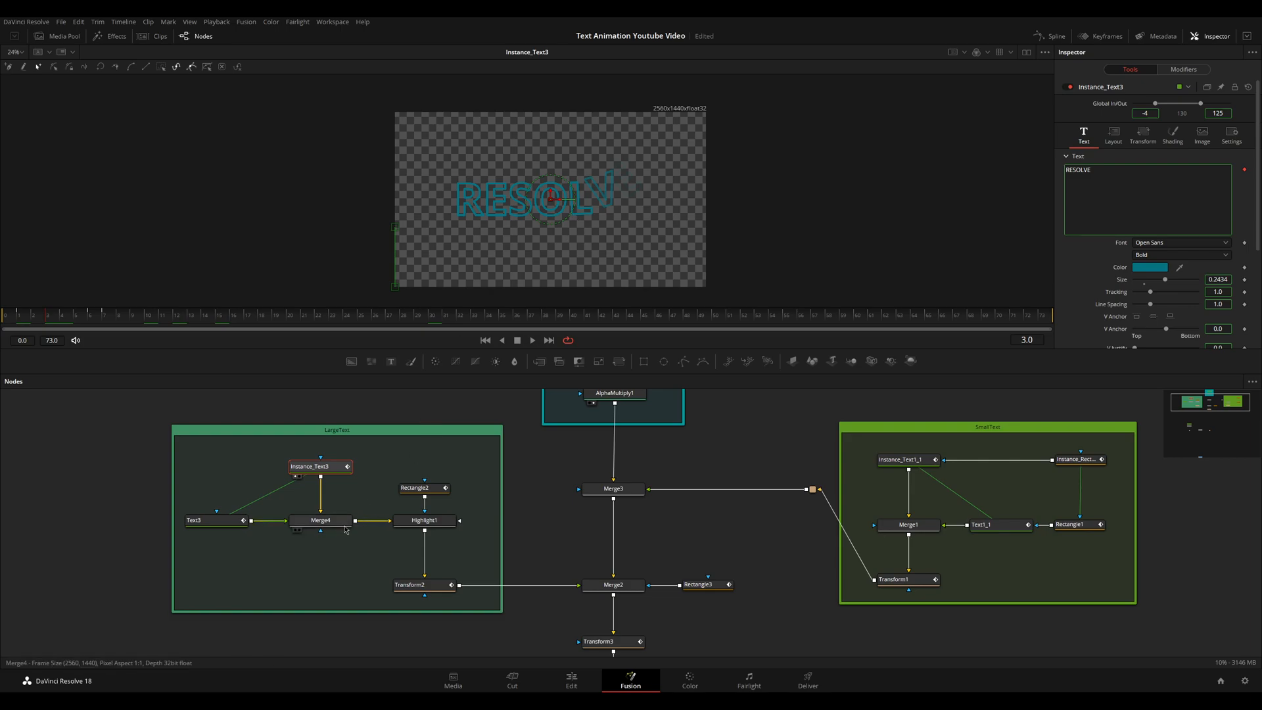
pyautogui.click(321, 520)
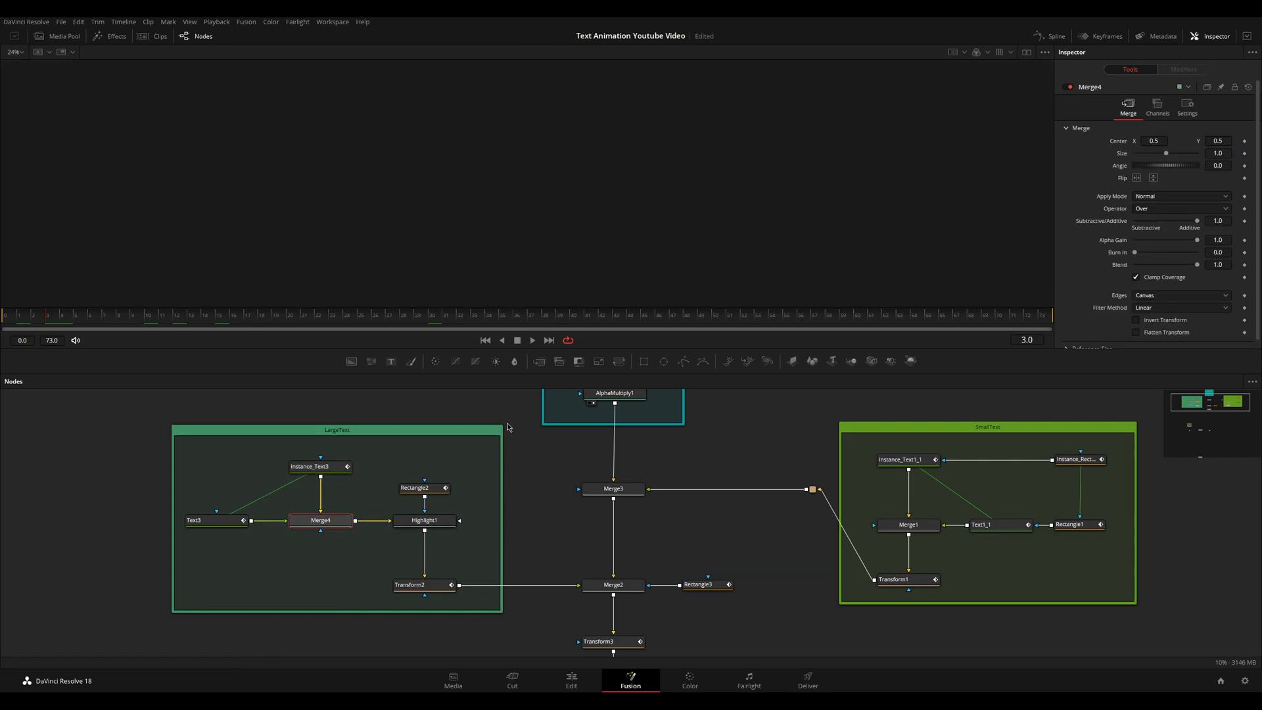
pyautogui.click(424, 520)
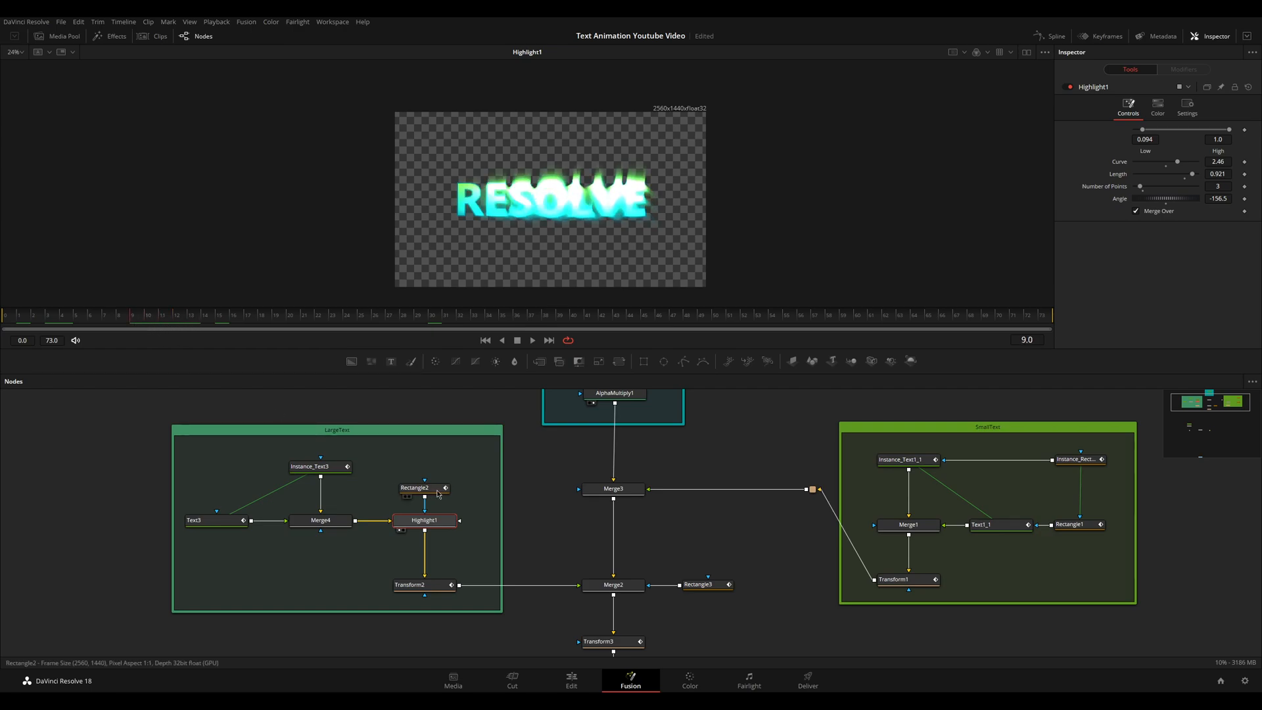
pyautogui.click(423, 488)
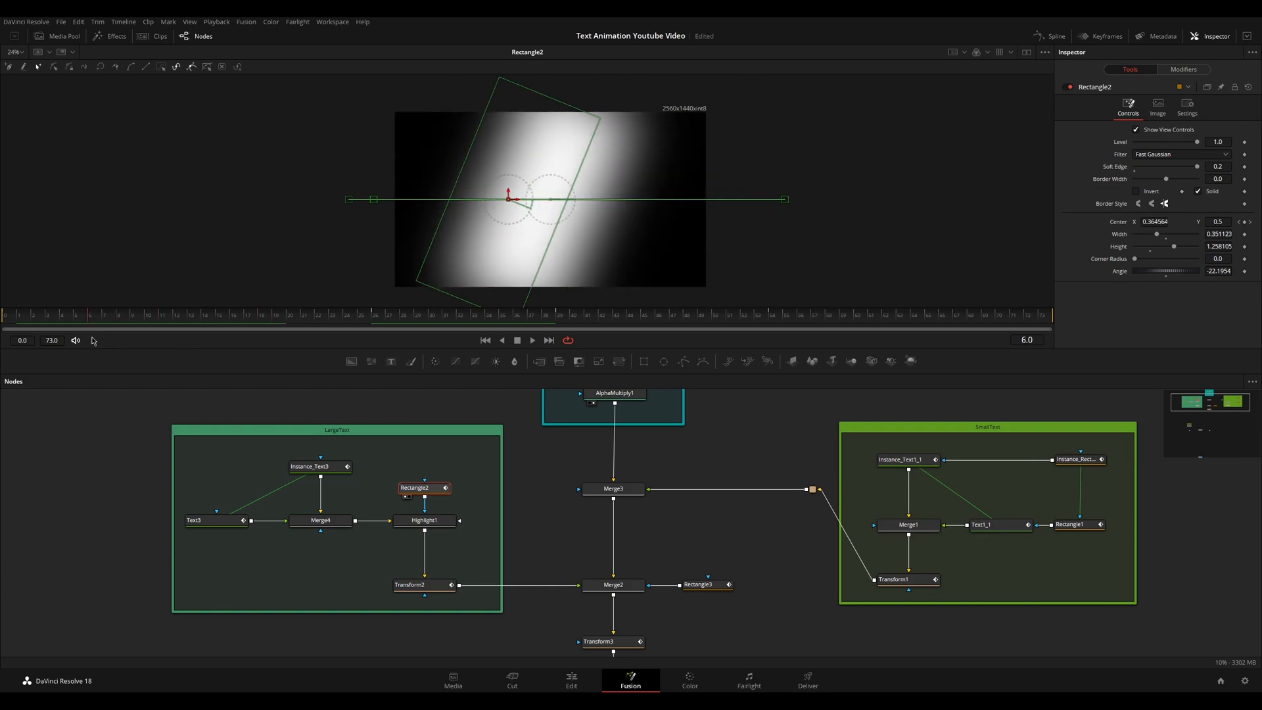
pyautogui.click(424, 520)
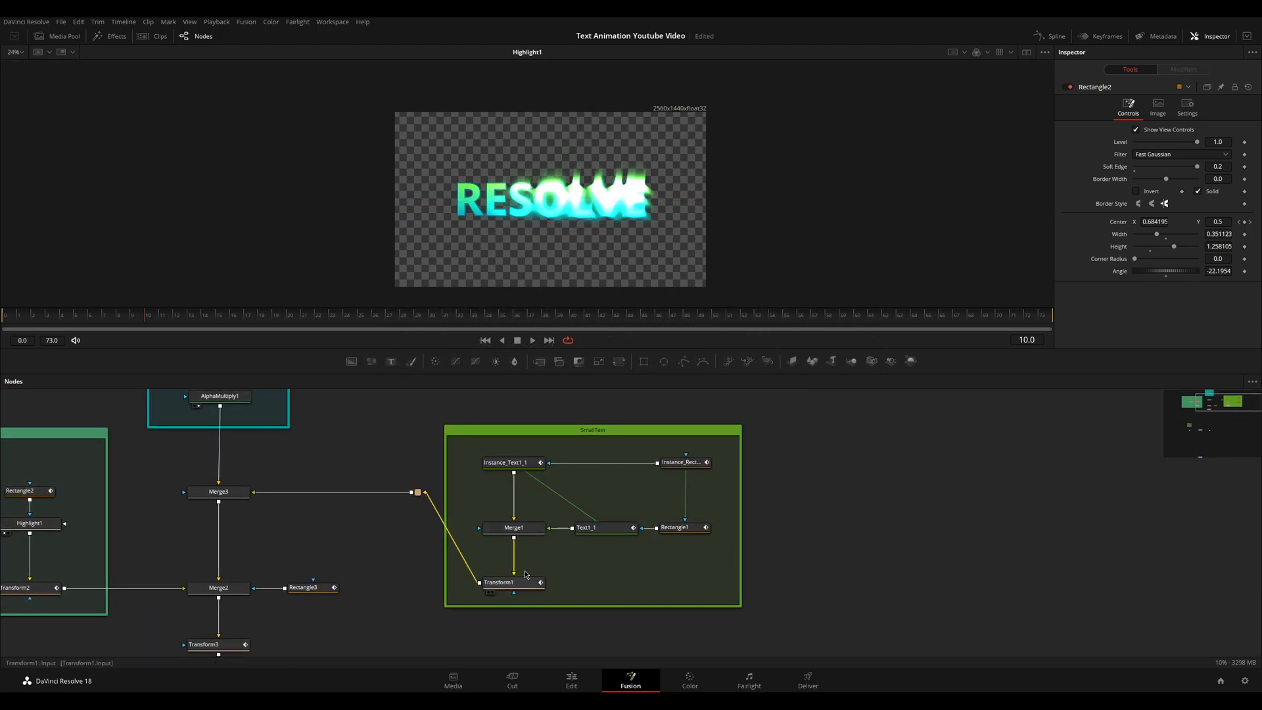
# Step: Inspect Instance_Text1_1, Merge1 and Rectangle1, then preview the finished title on the Edit page
pyautogui.click(587, 528)
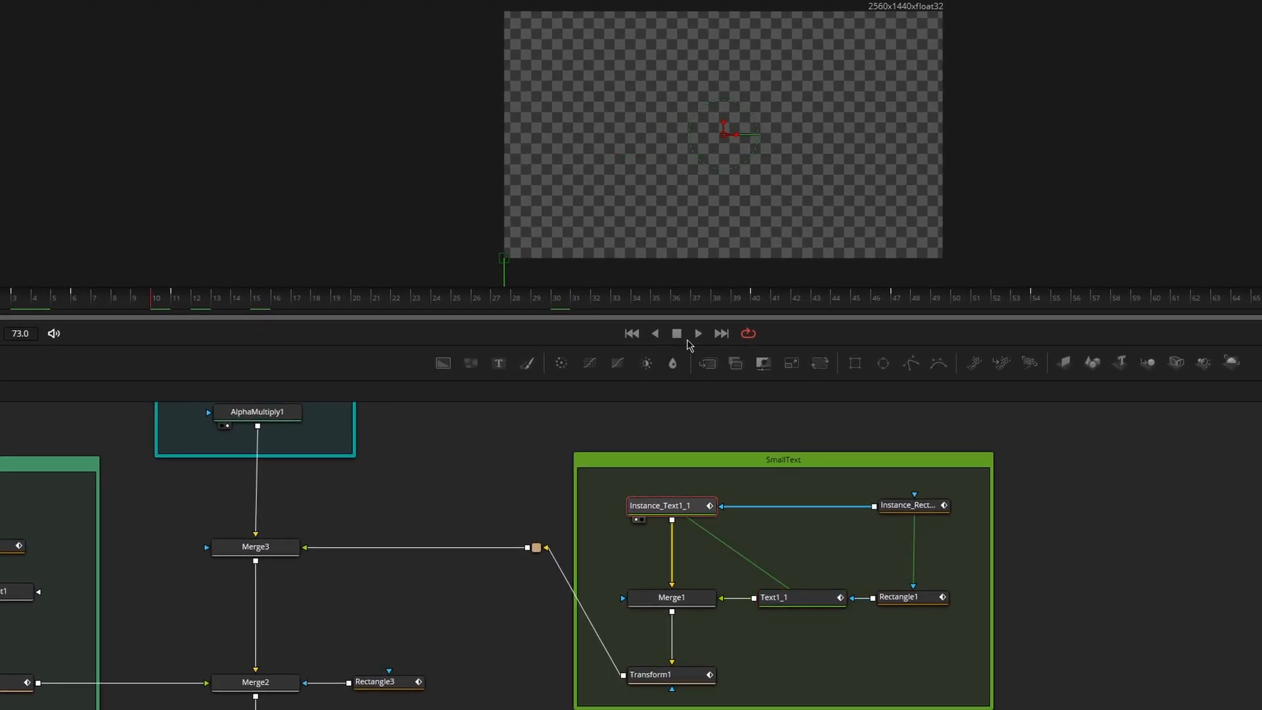
pyautogui.click(671, 598)
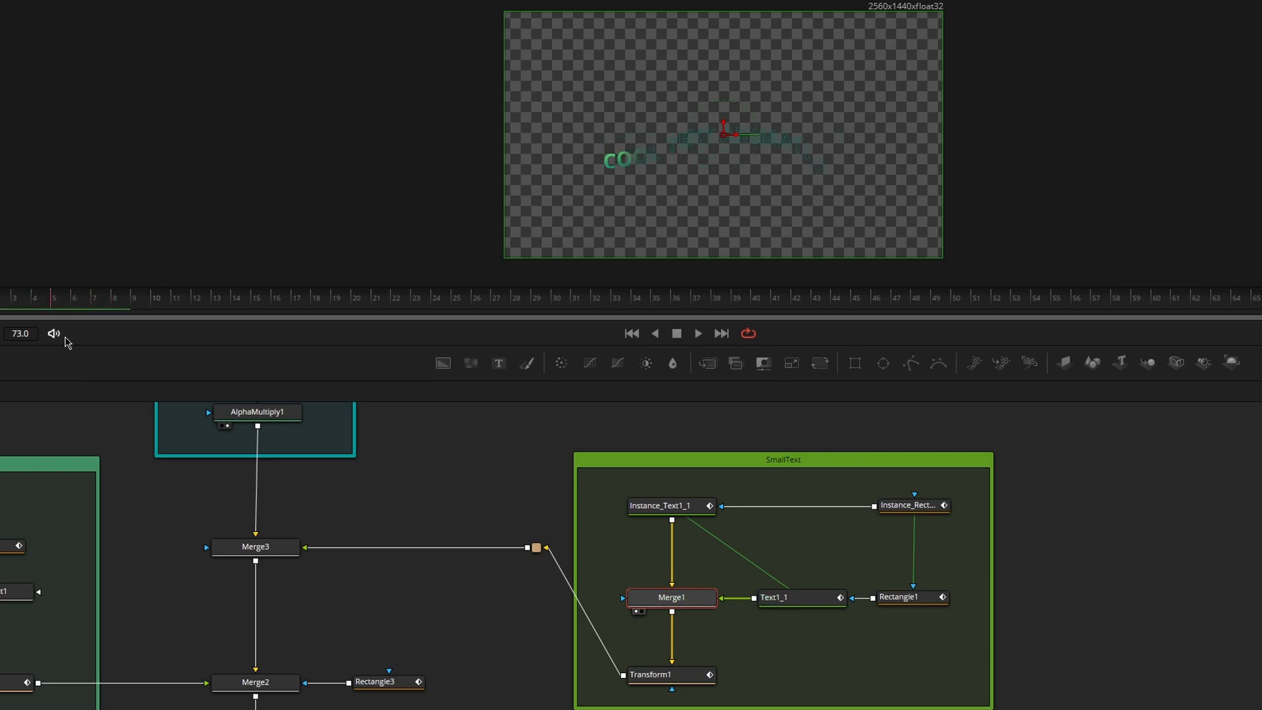
pyautogui.click(899, 596)
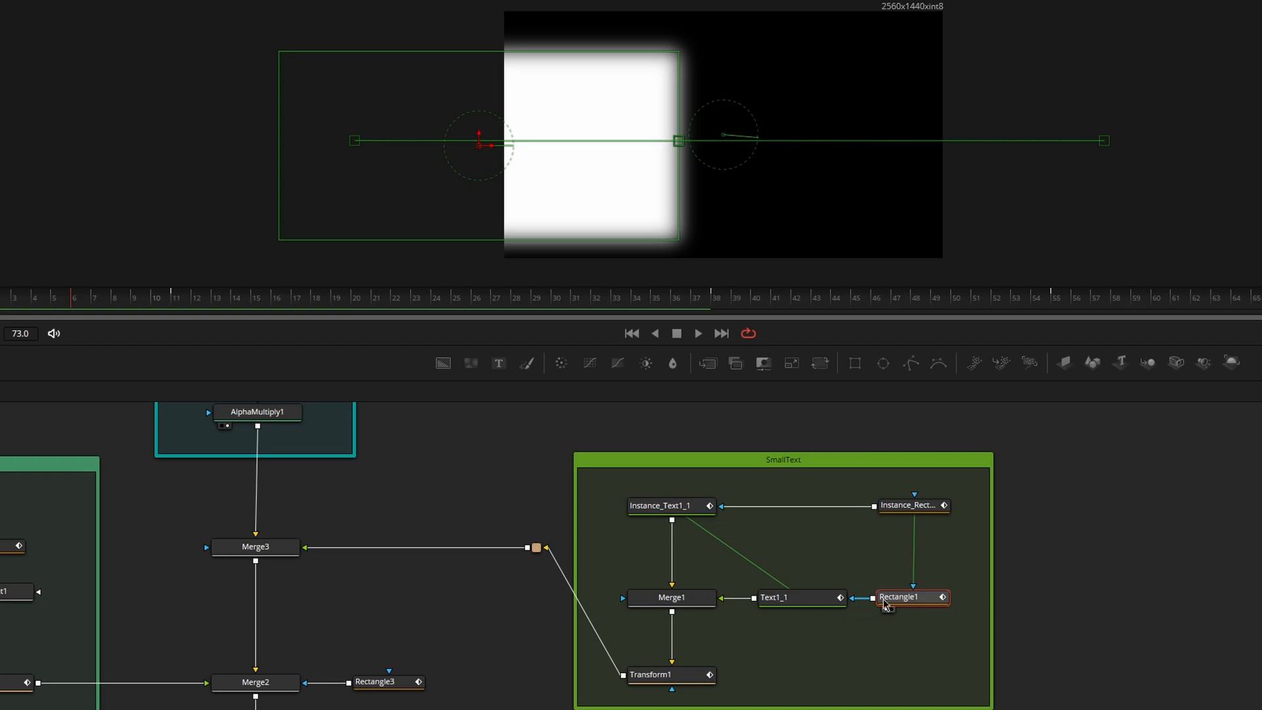
pyautogui.click(672, 598)
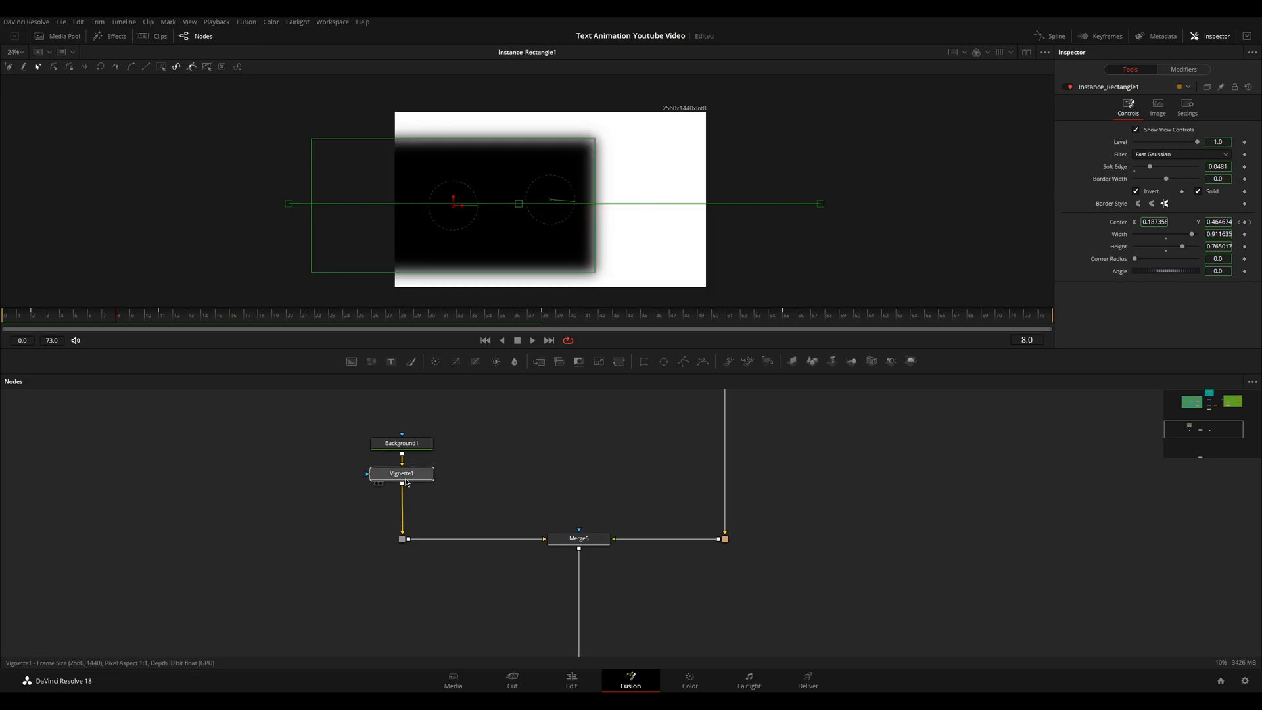
pyautogui.click(570, 680)
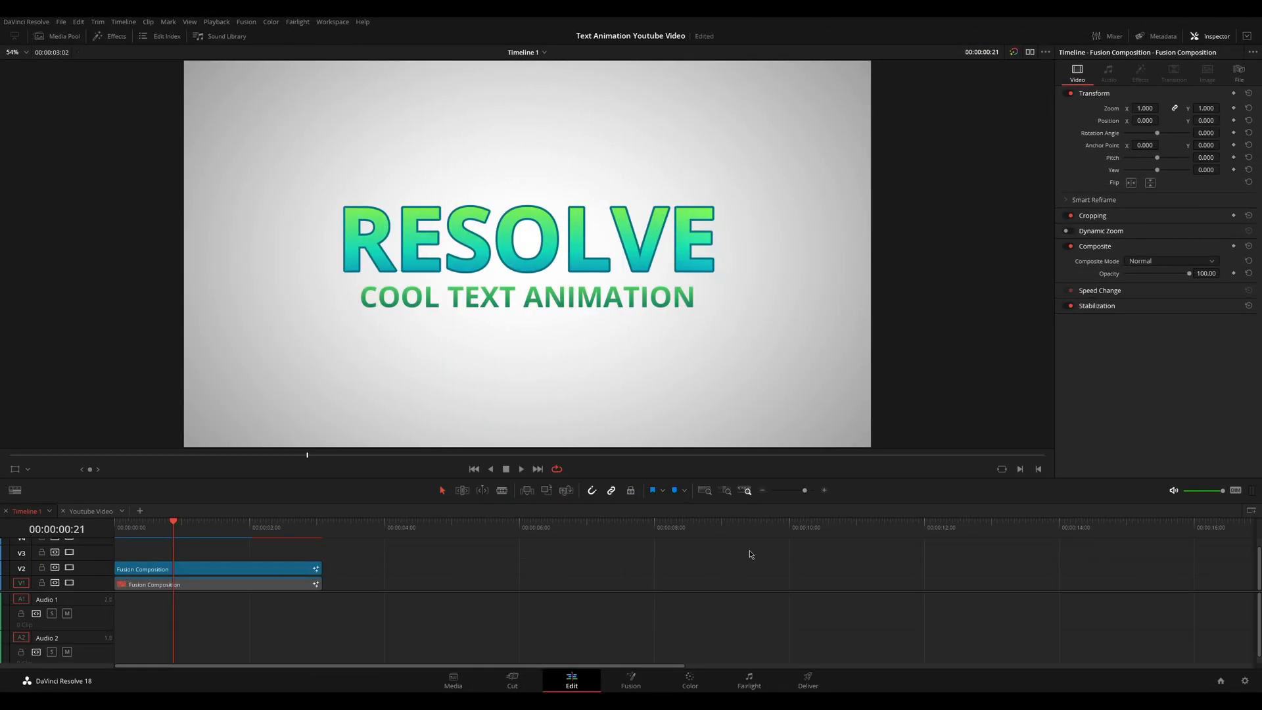
# Step: Open the new composition in Fusion, showing a blank Text1 merged over transparency
pyautogui.click(631, 681)
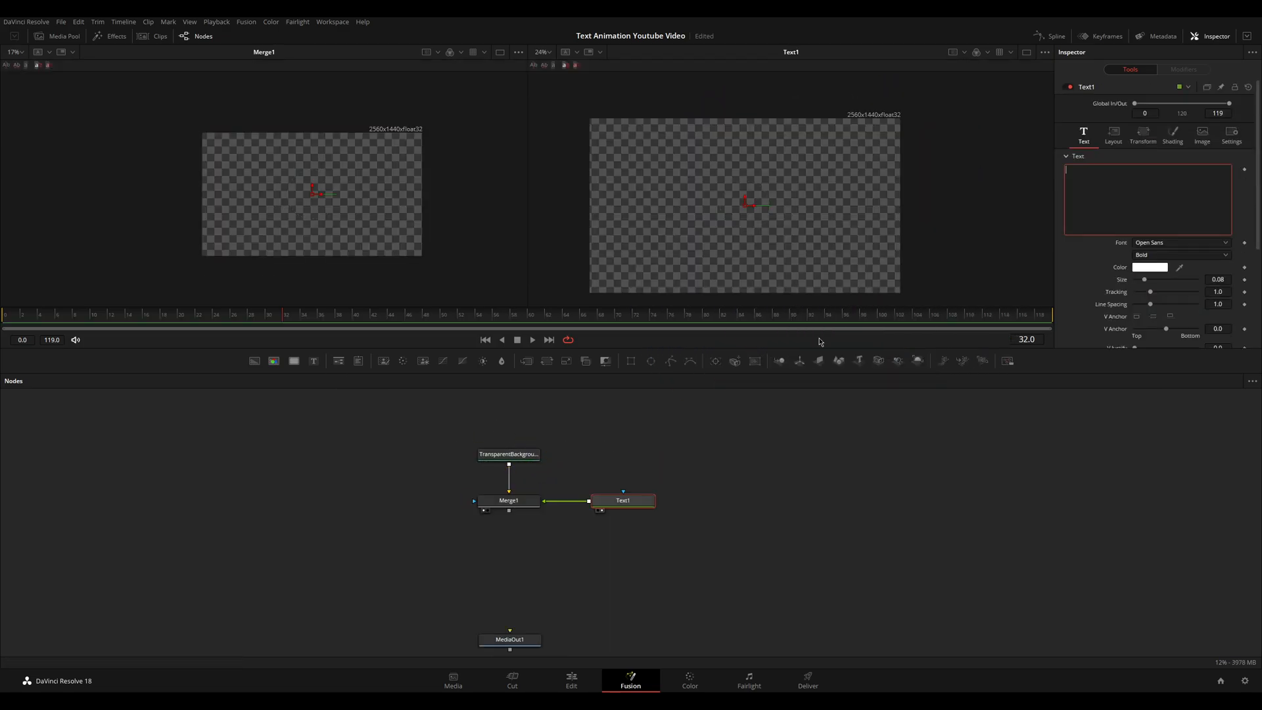
# Step: Make Text1 read TEXT in Montserrat Bold at size about 0.23
pyautogui.write('TEXT')
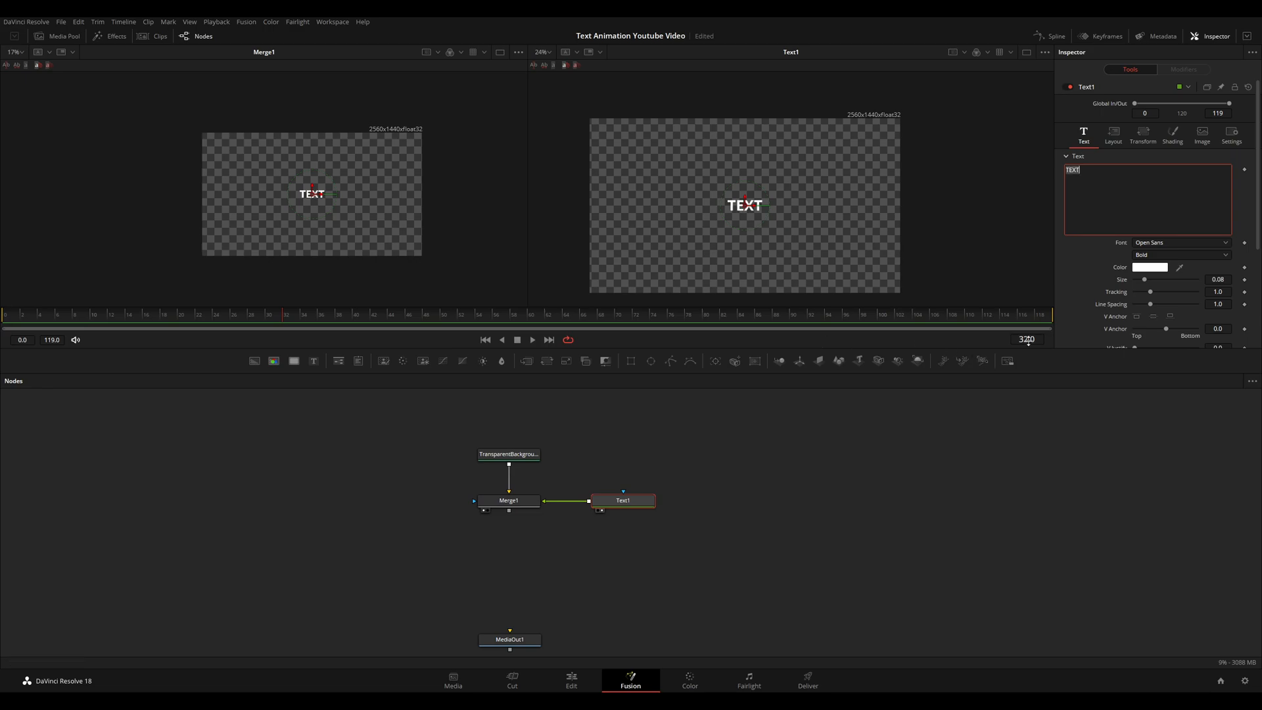
pyautogui.click(1181, 243)
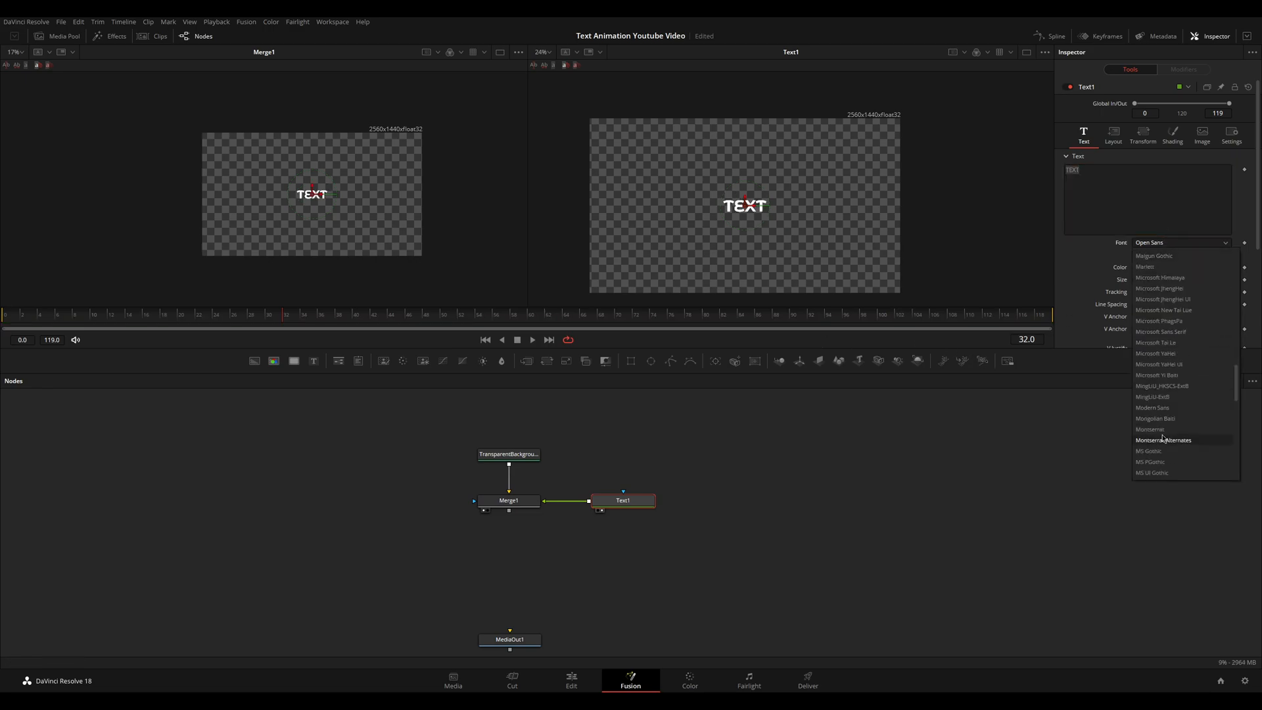
pyautogui.click(1151, 430)
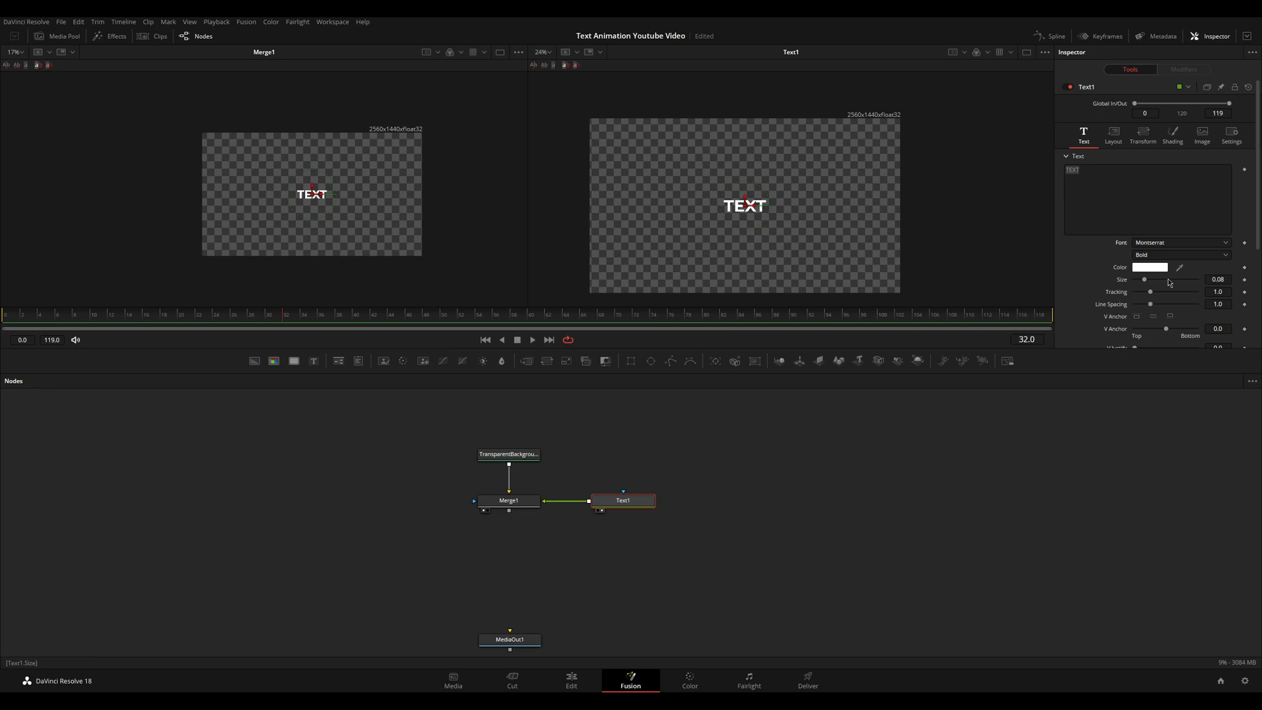
pyautogui.moveTo(1144, 279); pyautogui.dragTo(1162, 280)
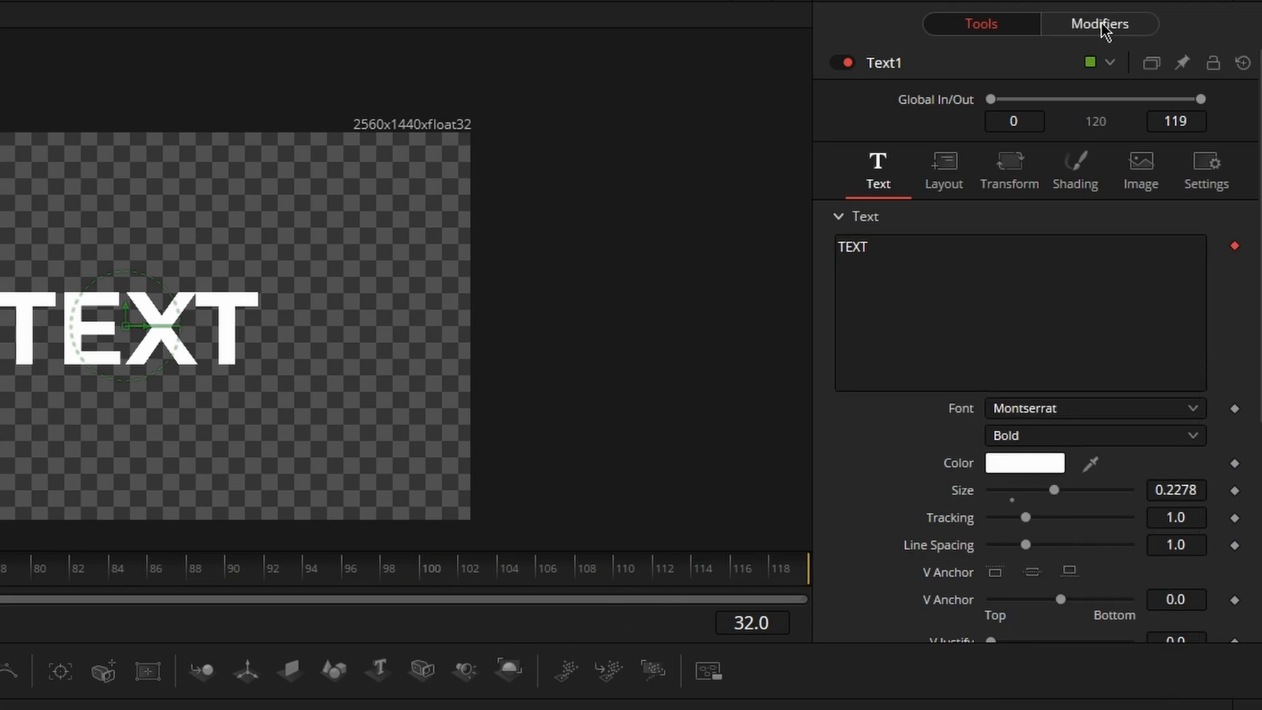
# Step: Browse the Follower1 tabs and animate the Shading position Offset Y of the letters
pyautogui.click(1098, 24)
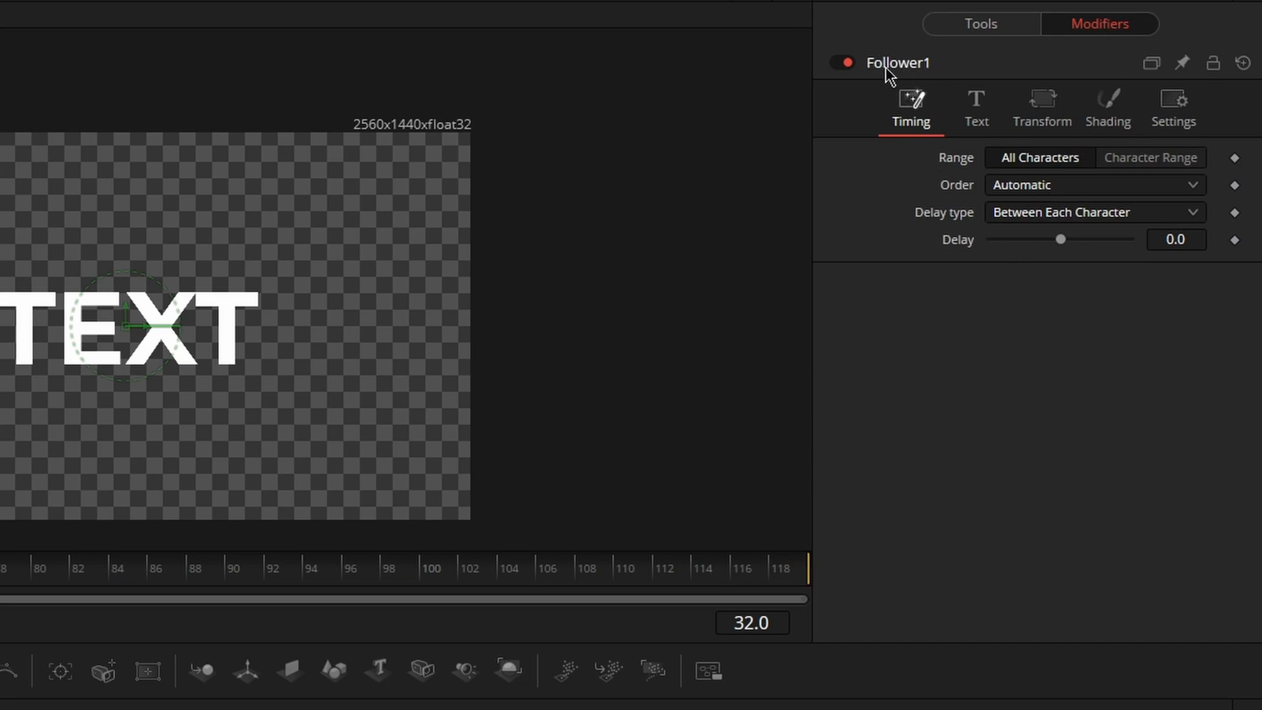
pyautogui.click(975, 108)
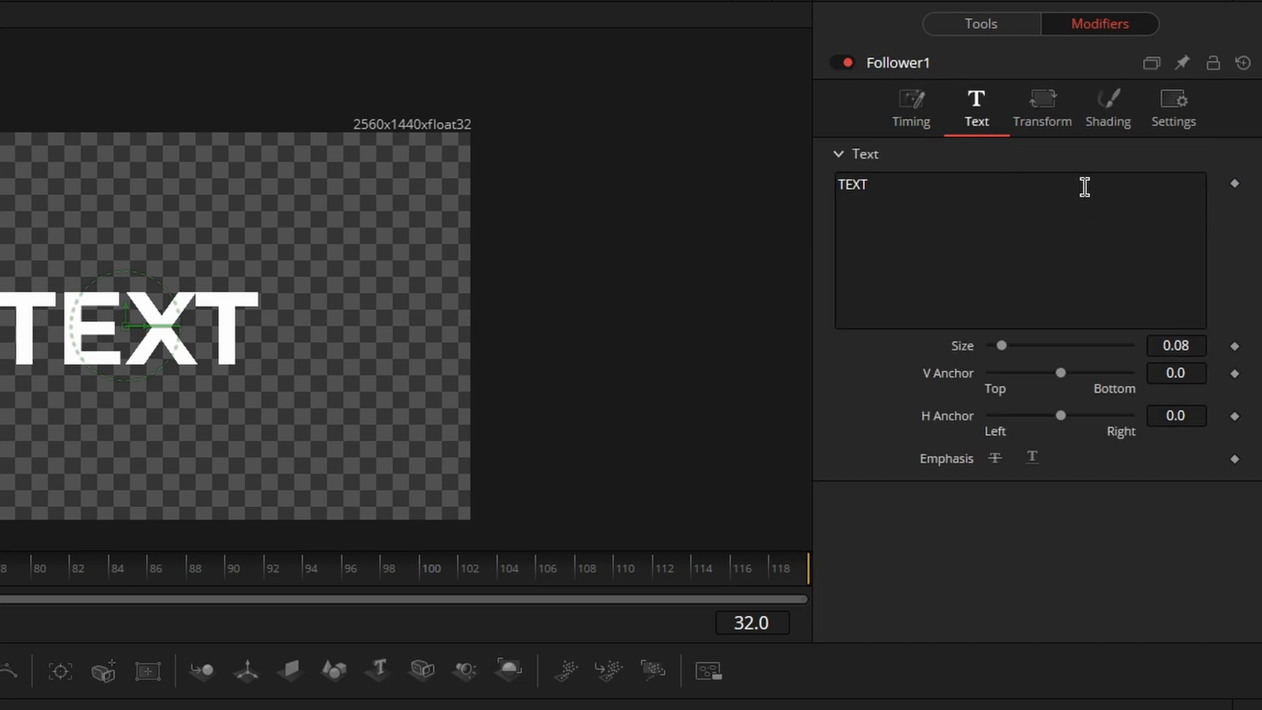
pyautogui.click(1108, 109)
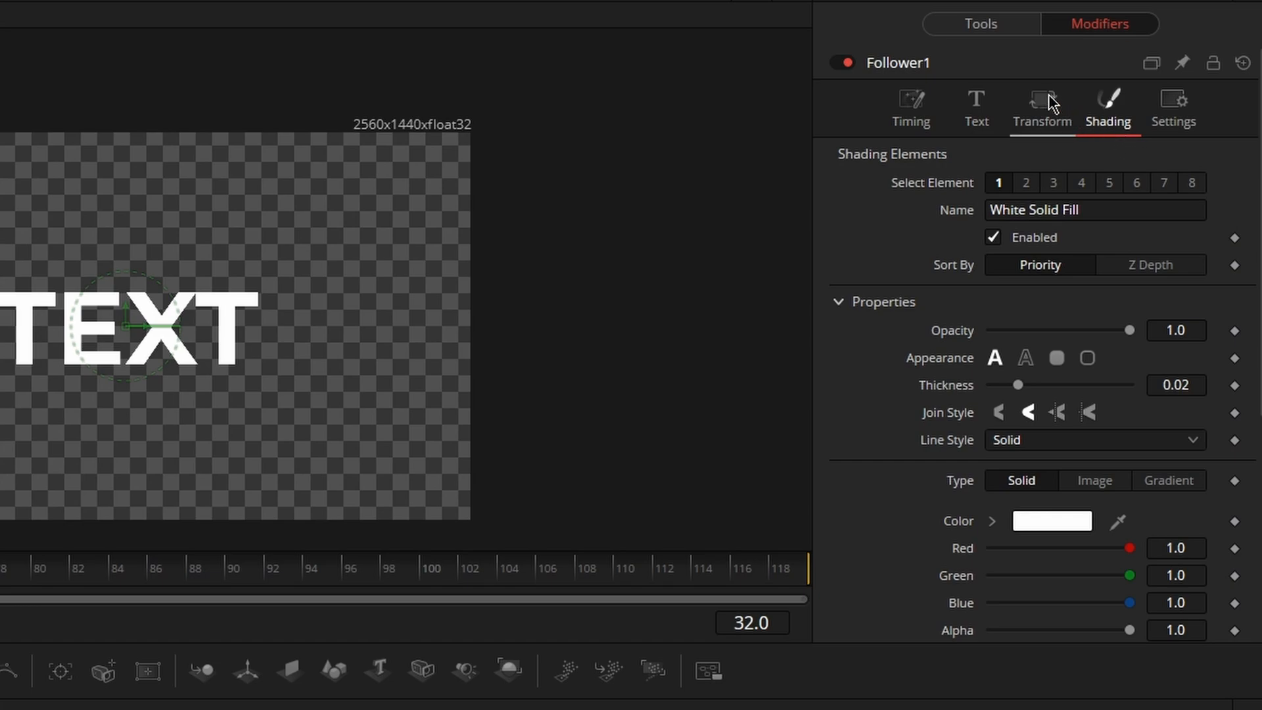
pyautogui.click(1041, 108)
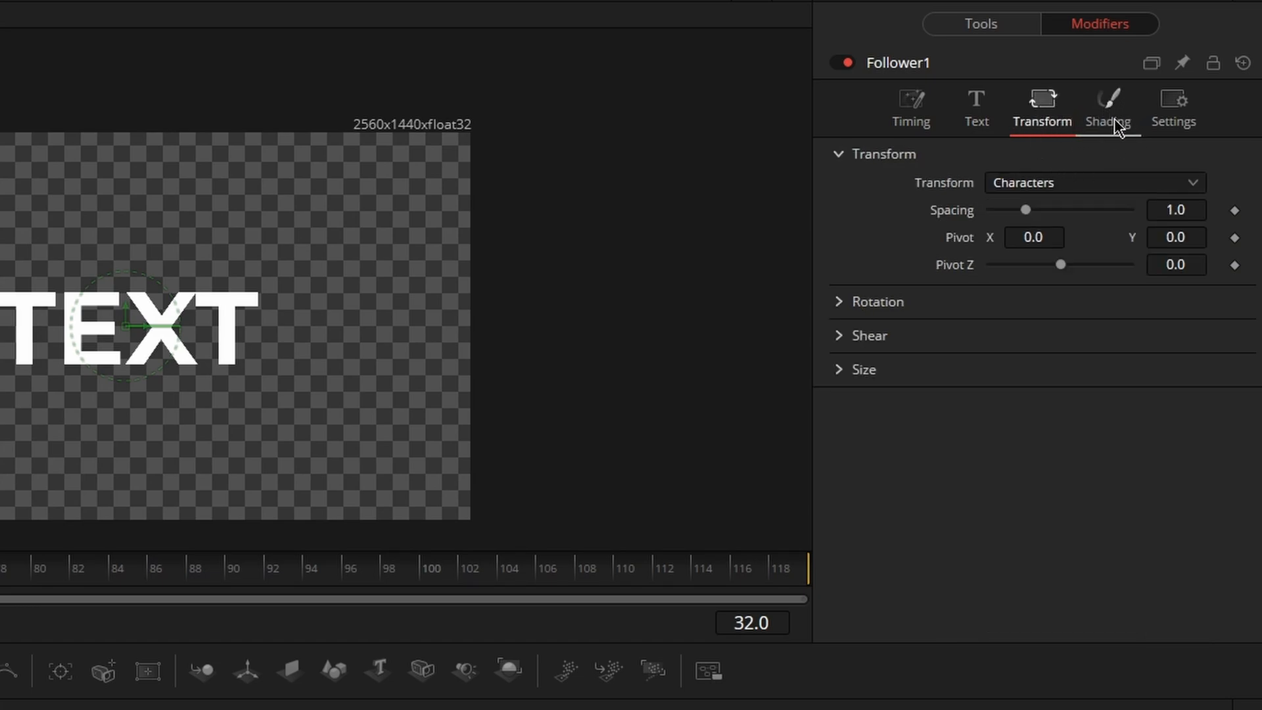
pyautogui.click(1109, 108)
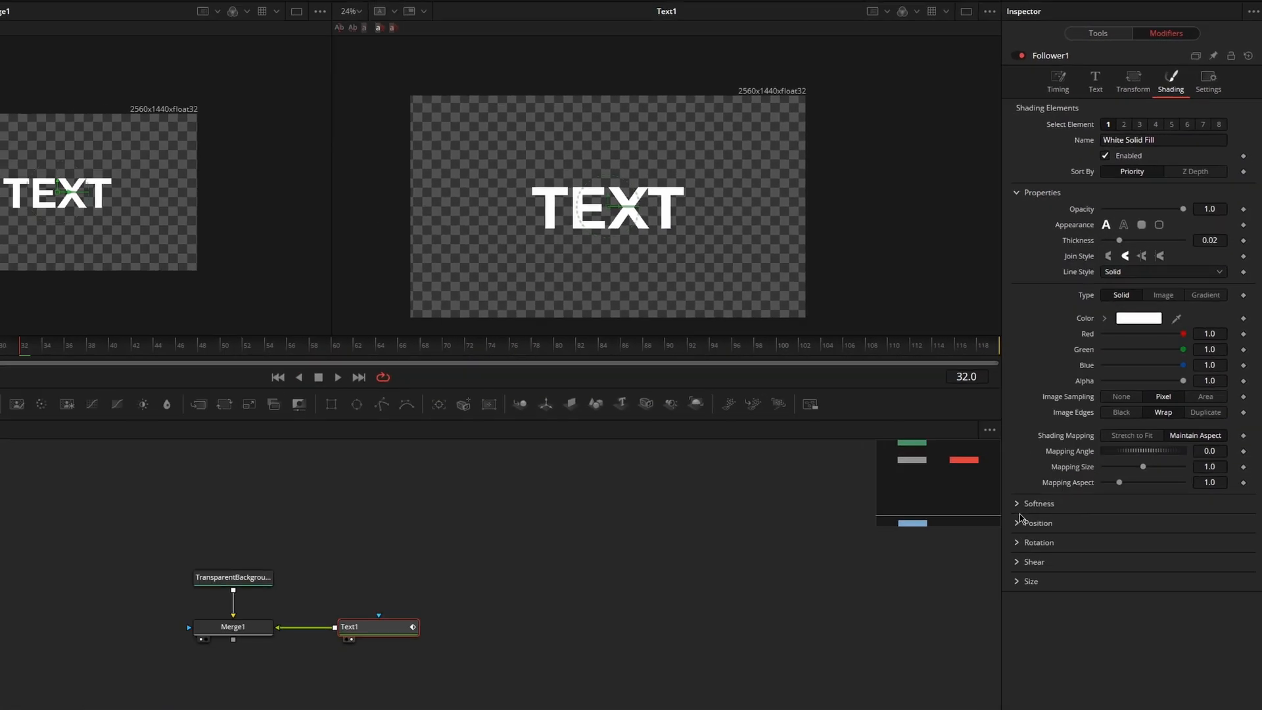
pyautogui.click(1037, 522)
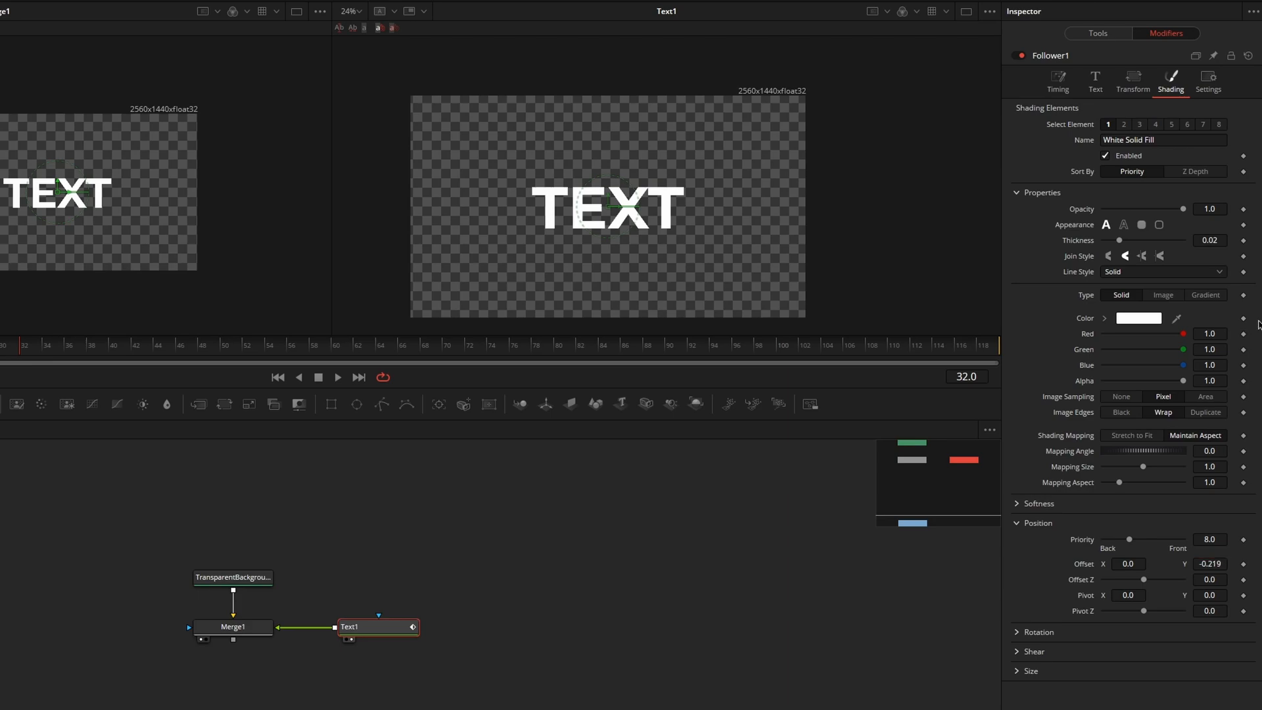
pyautogui.moveTo(1183, 208); pyautogui.dragTo(1143, 208)
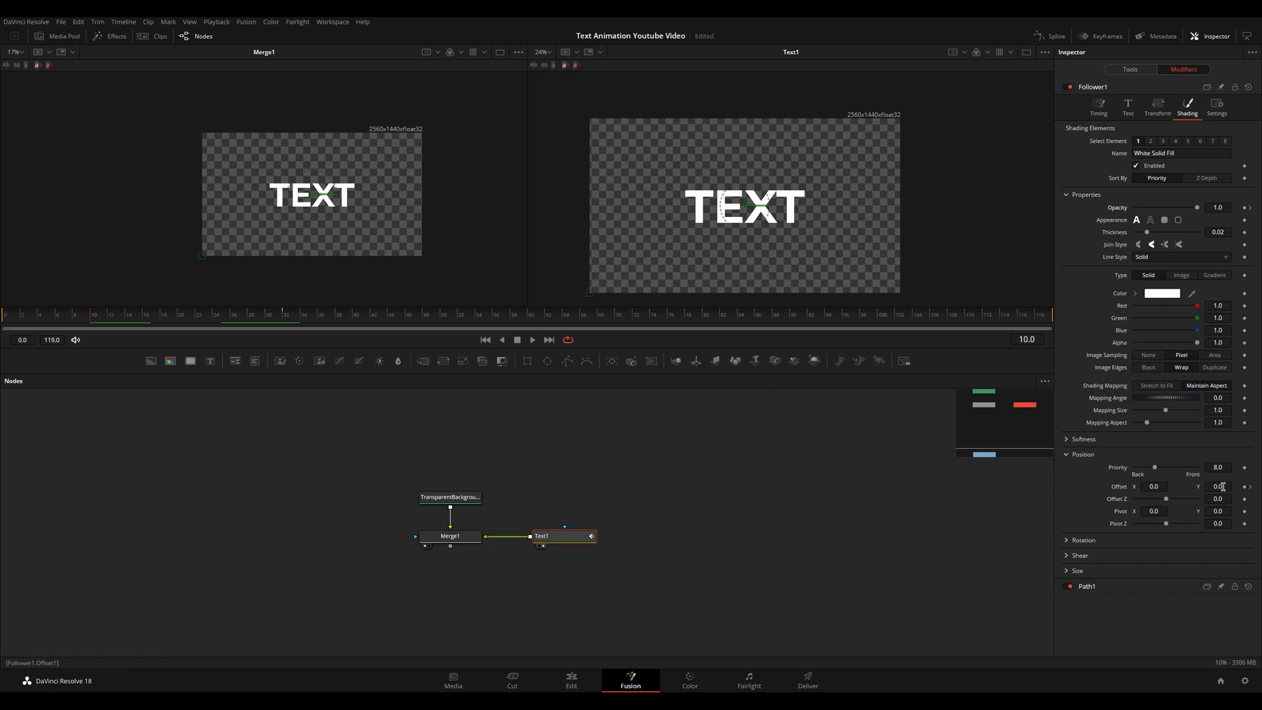
# Step: Enter an Offset Y of -0.571 and review the delay type and order, keeping Delay 2.75
pyautogui.write('-0.571')
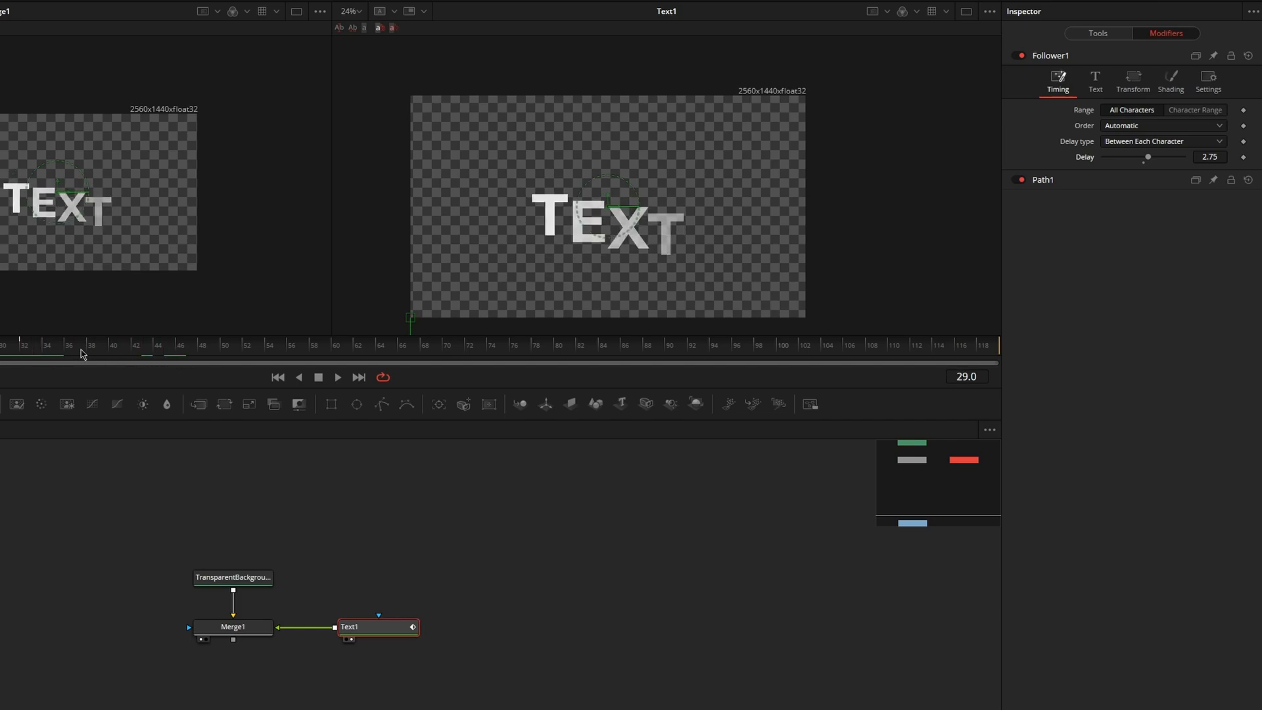
pyautogui.moveTo(1133, 150)
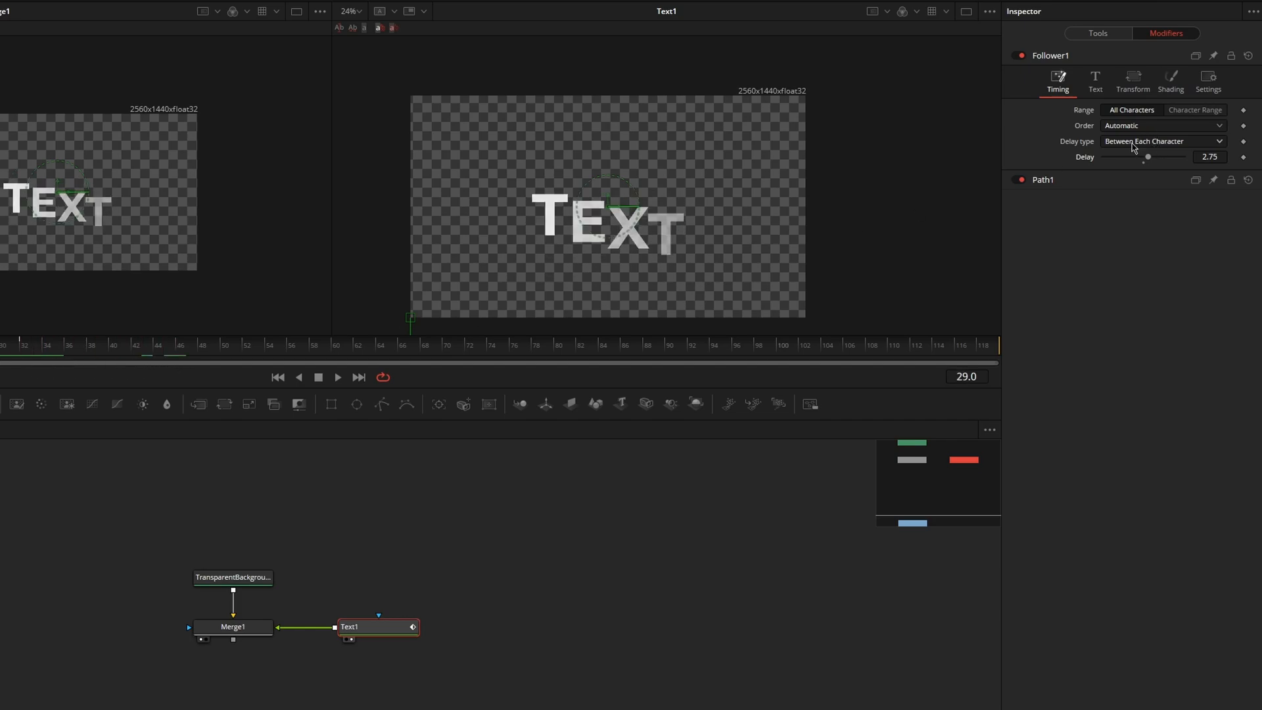
pyautogui.click(1163, 140)
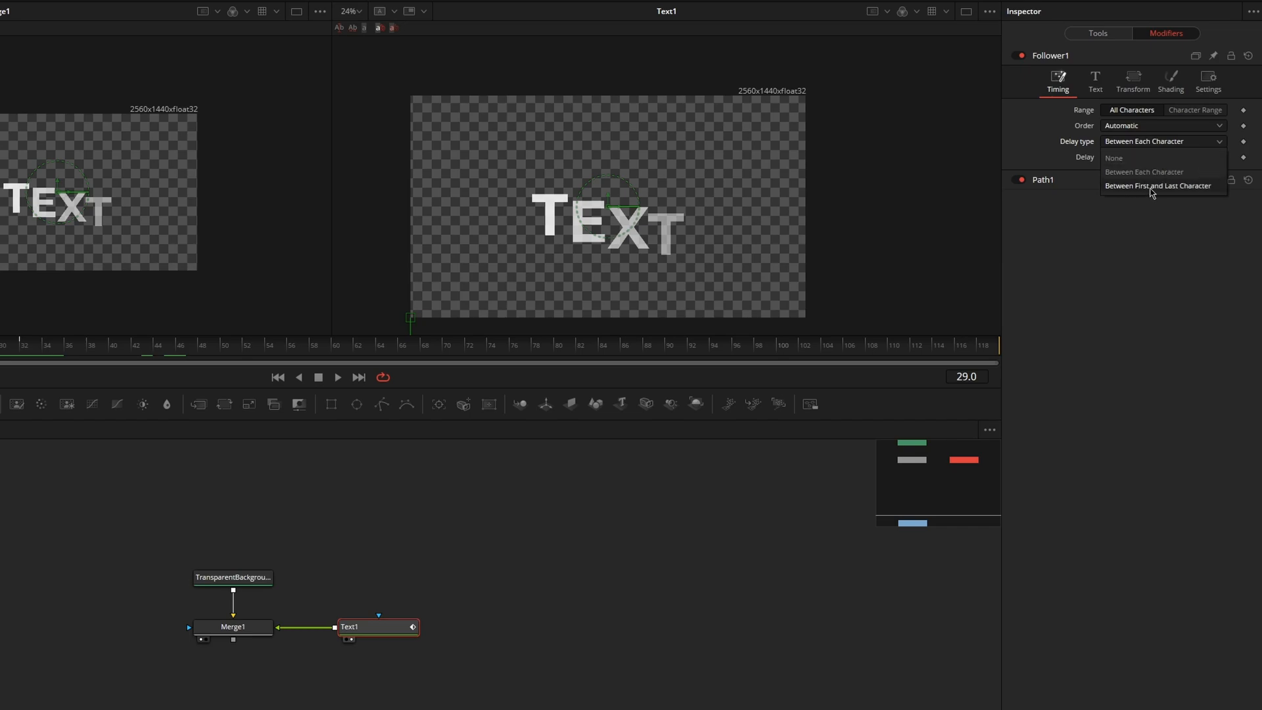
pyautogui.moveTo(1150, 226)
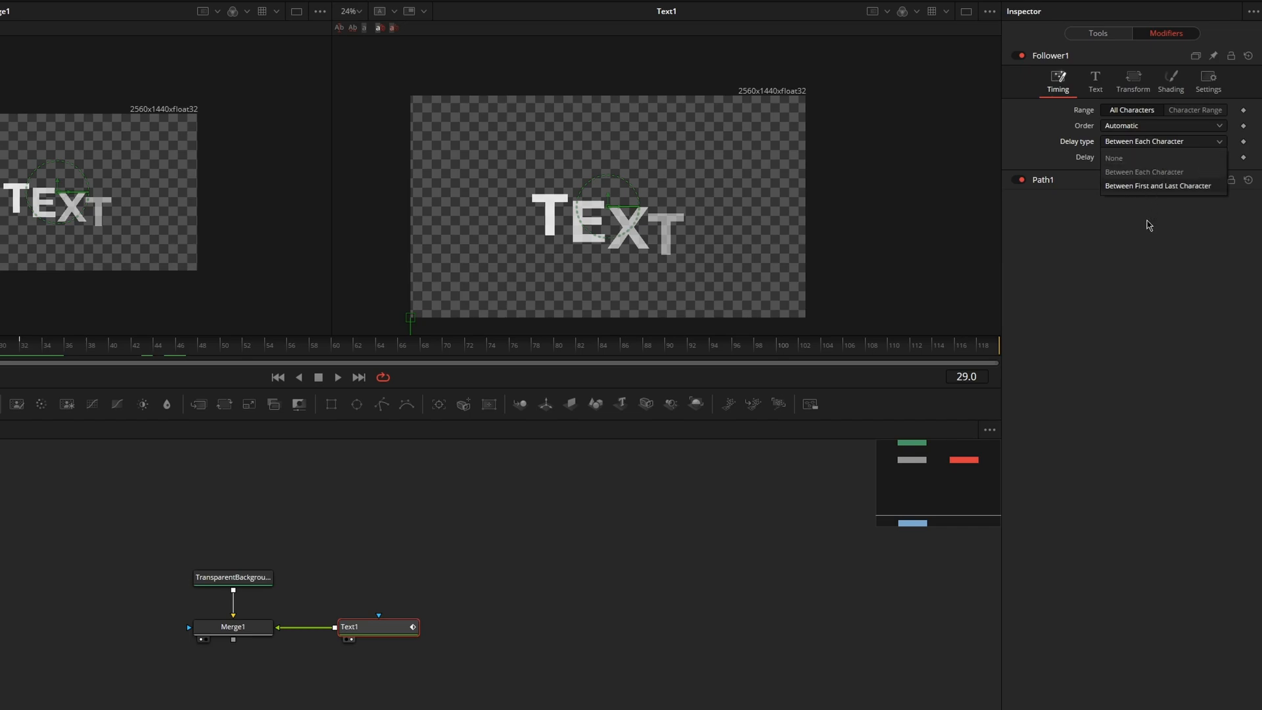
pyautogui.click(1163, 125)
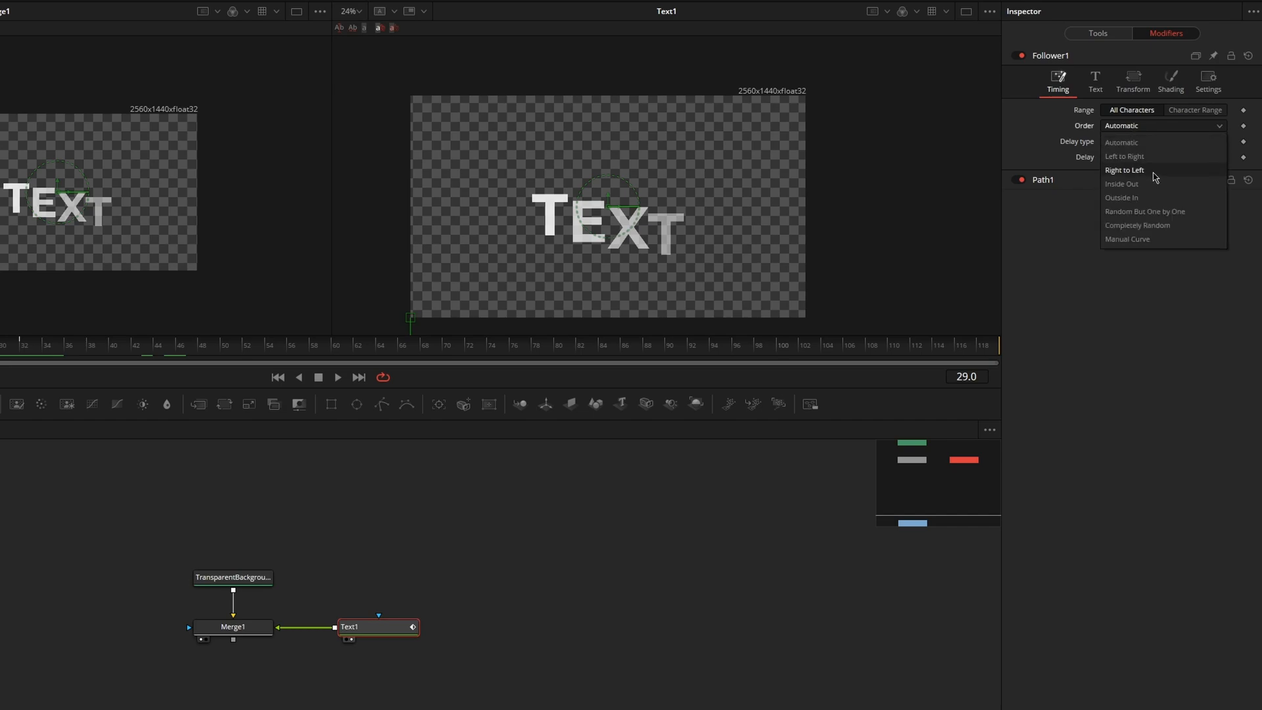
pyautogui.moveTo(1149, 184)
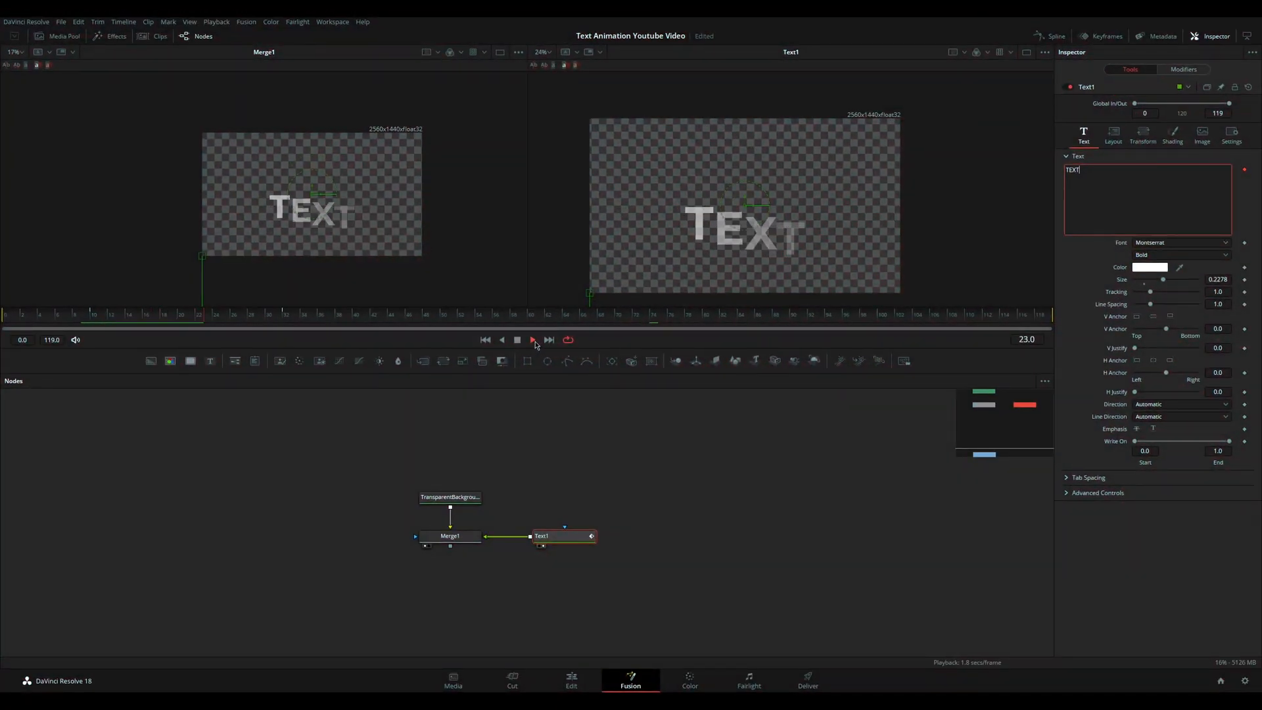
# Step: Play the letter animation and open the Spline editor to view the follower curves
pyautogui.click(532, 339)
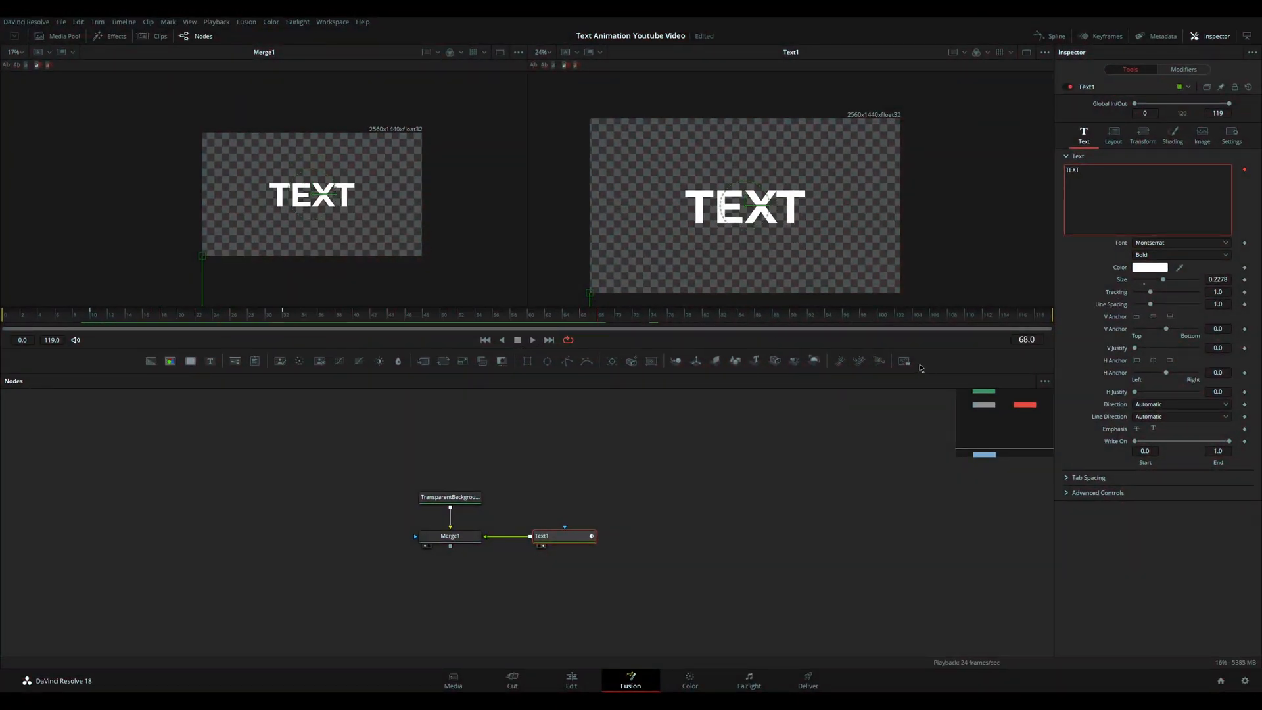
pyautogui.click(1057, 36)
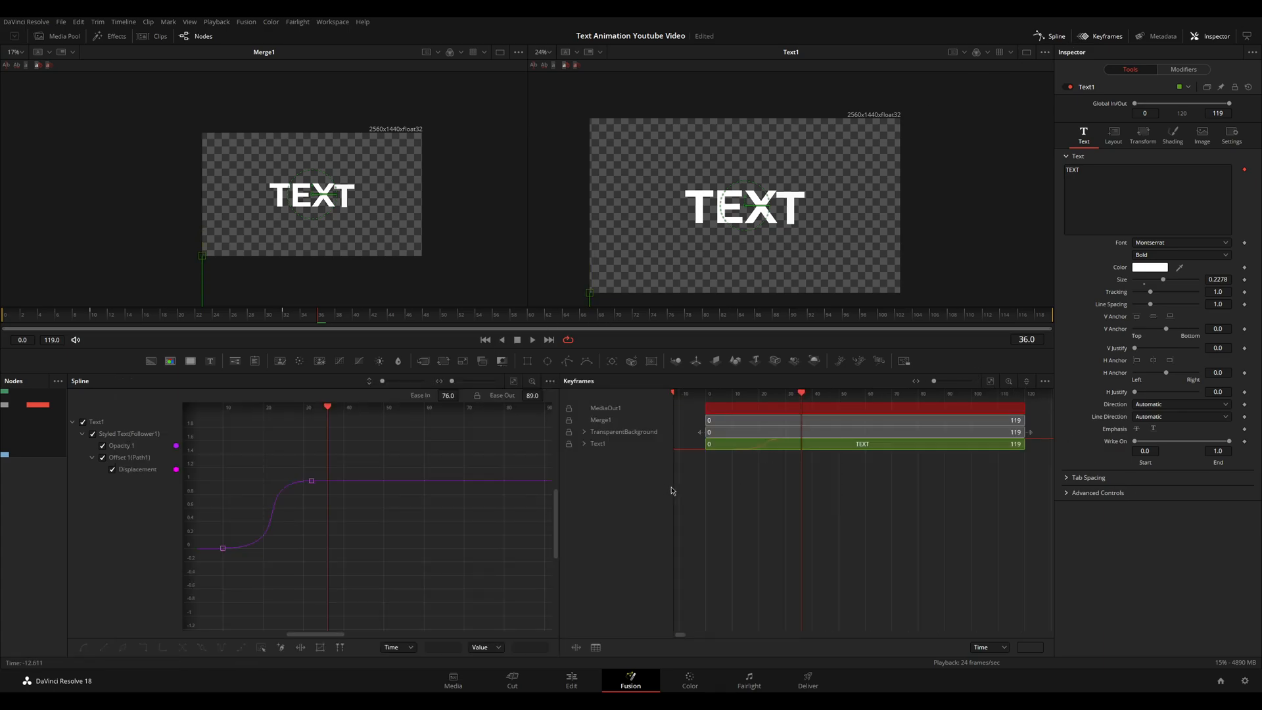
# Step: Expand Text1's keyframe tracks and show the Follower1 modifier settings in the Inspector
pyautogui.click(584, 444)
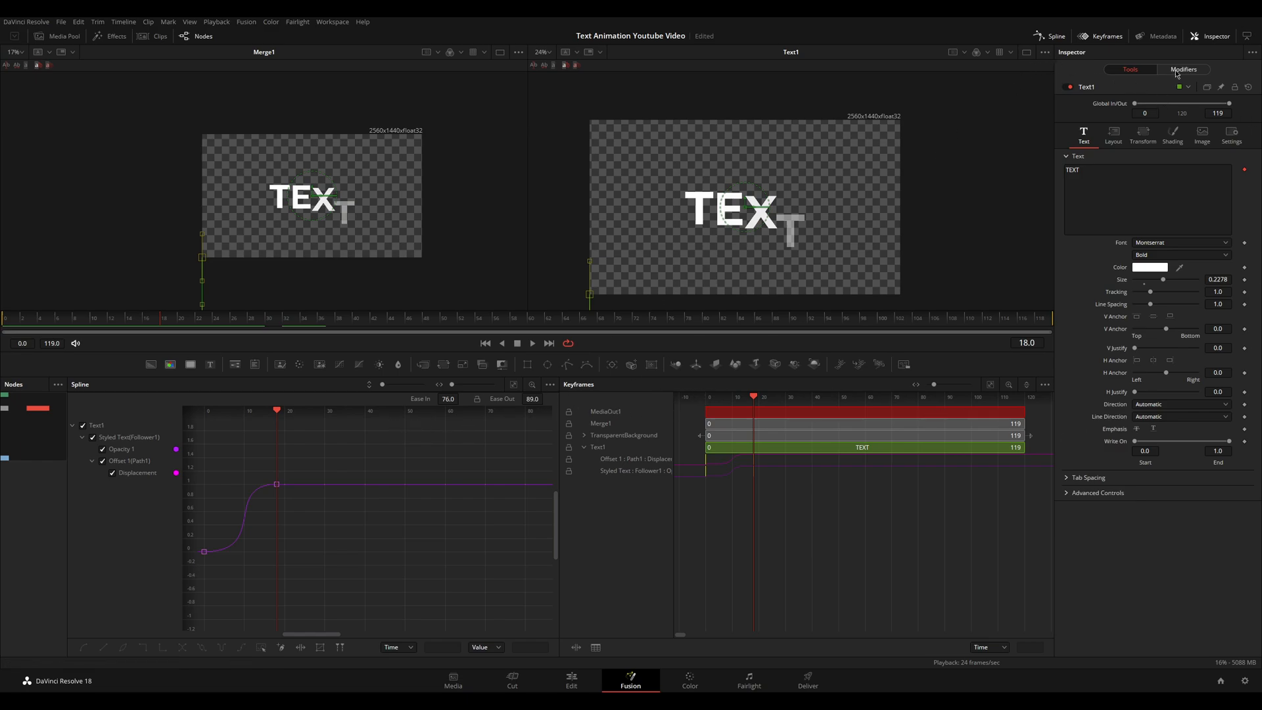
pyautogui.click(1183, 69)
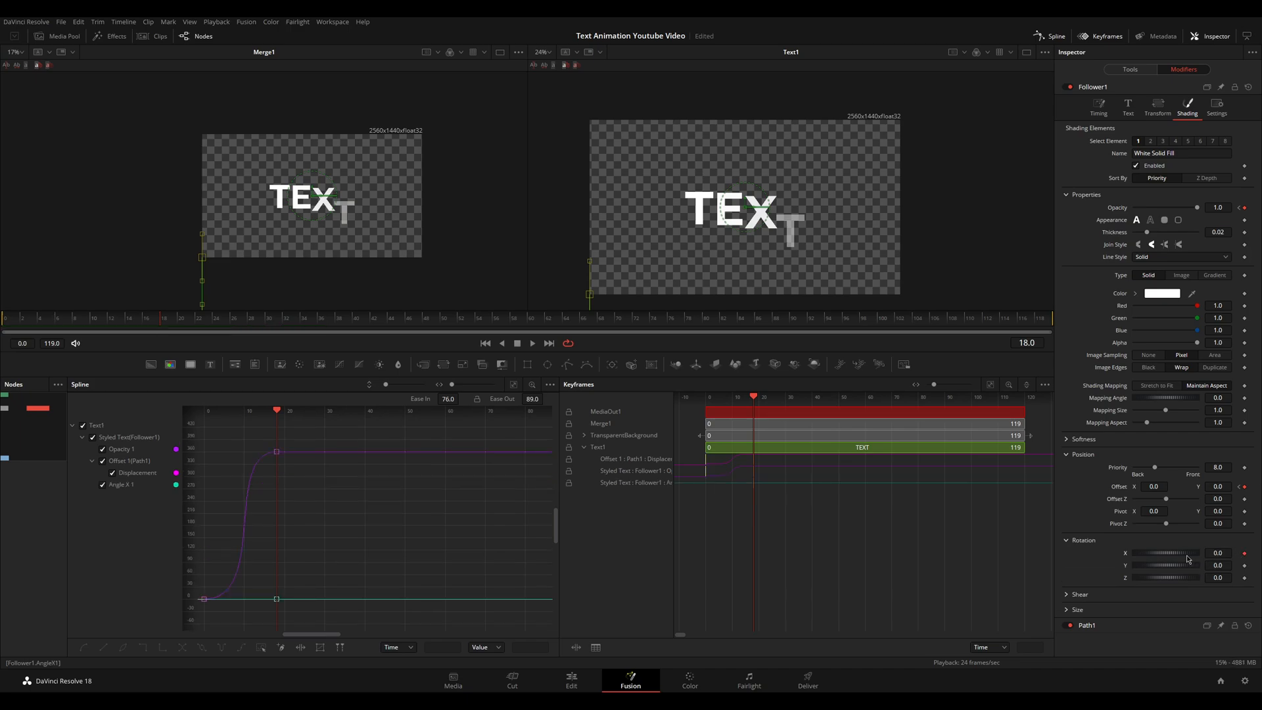
# Step: Keyframe starting letter rotations of about 41.7 on Angle X and -54.8 on Angle Z
pyautogui.moveTo(1167, 553); pyautogui.dragTo(1179, 553)
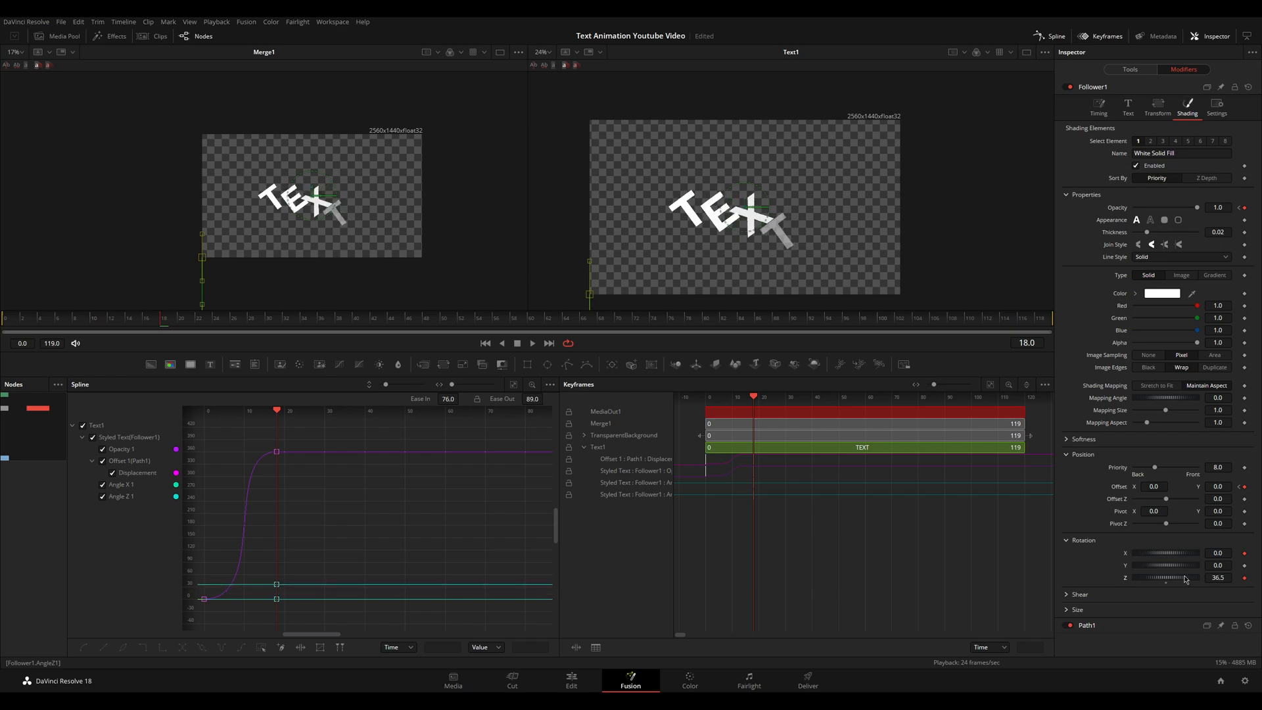
pyautogui.moveTo(1176, 577); pyautogui.dragTo(1176, 577)
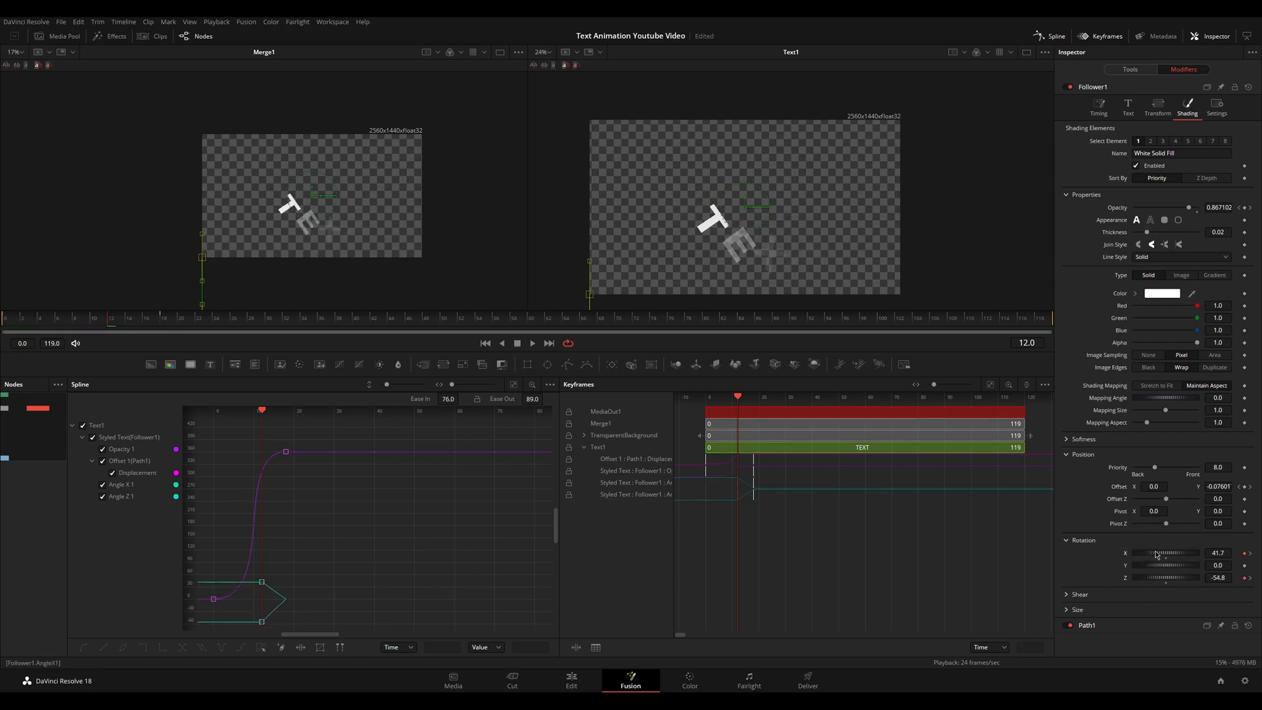
pyautogui.moveTo(1155, 553); pyautogui.dragTo(1168, 553)
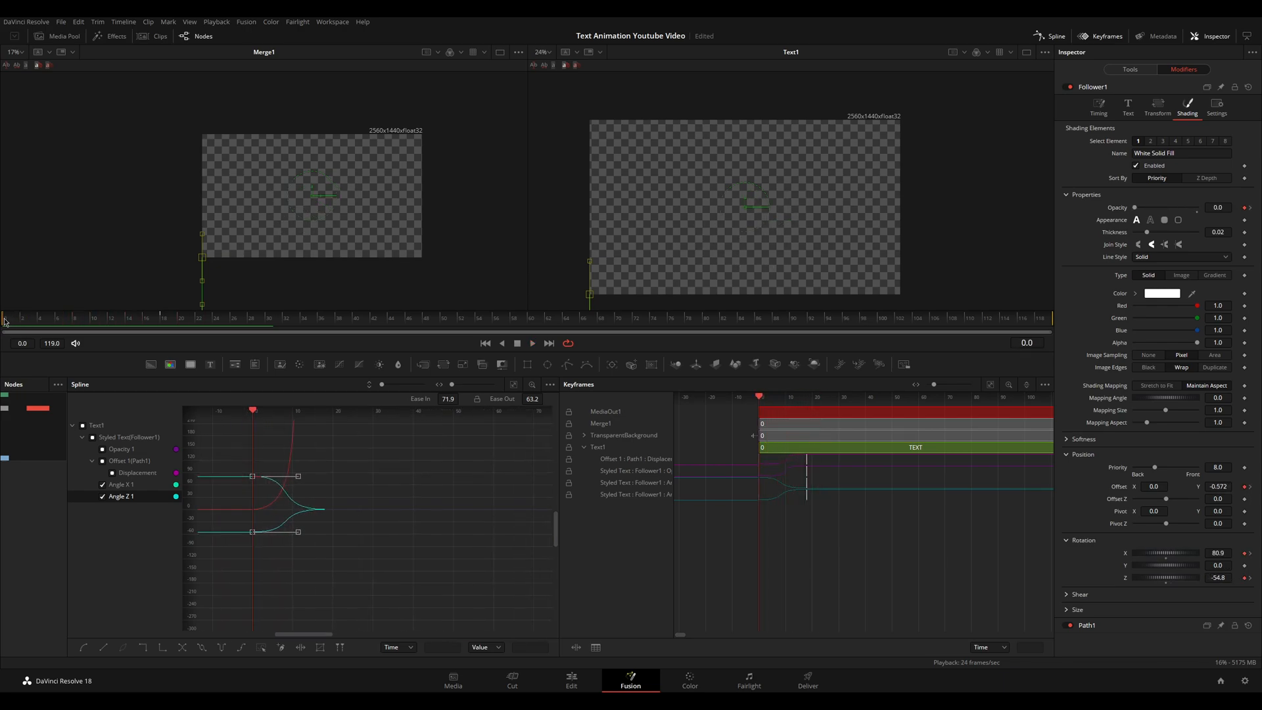
# Step: Check at a later frame that the letters have settled upright and opaque
pyautogui.click(121, 317)
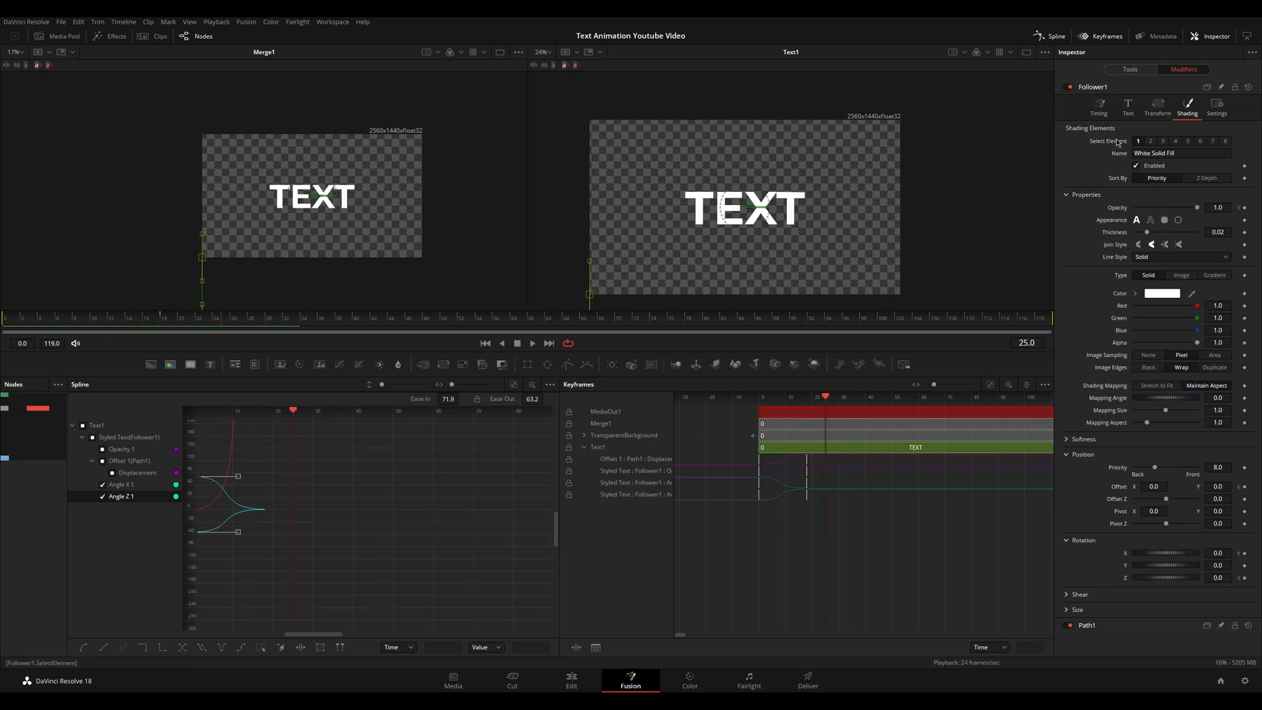
# Step: Switch Text1's shading fill type to Gradient and pick light blue as its colour
pyautogui.click(1136, 165)
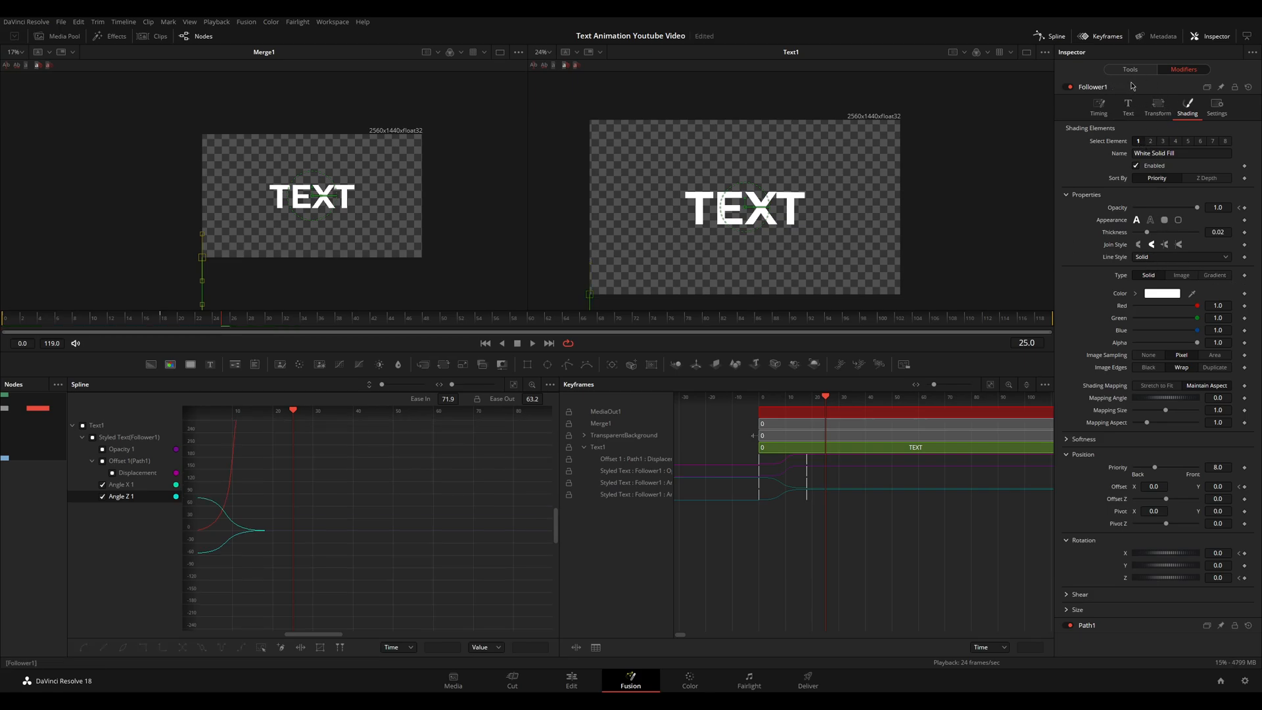
pyautogui.click(1129, 69)
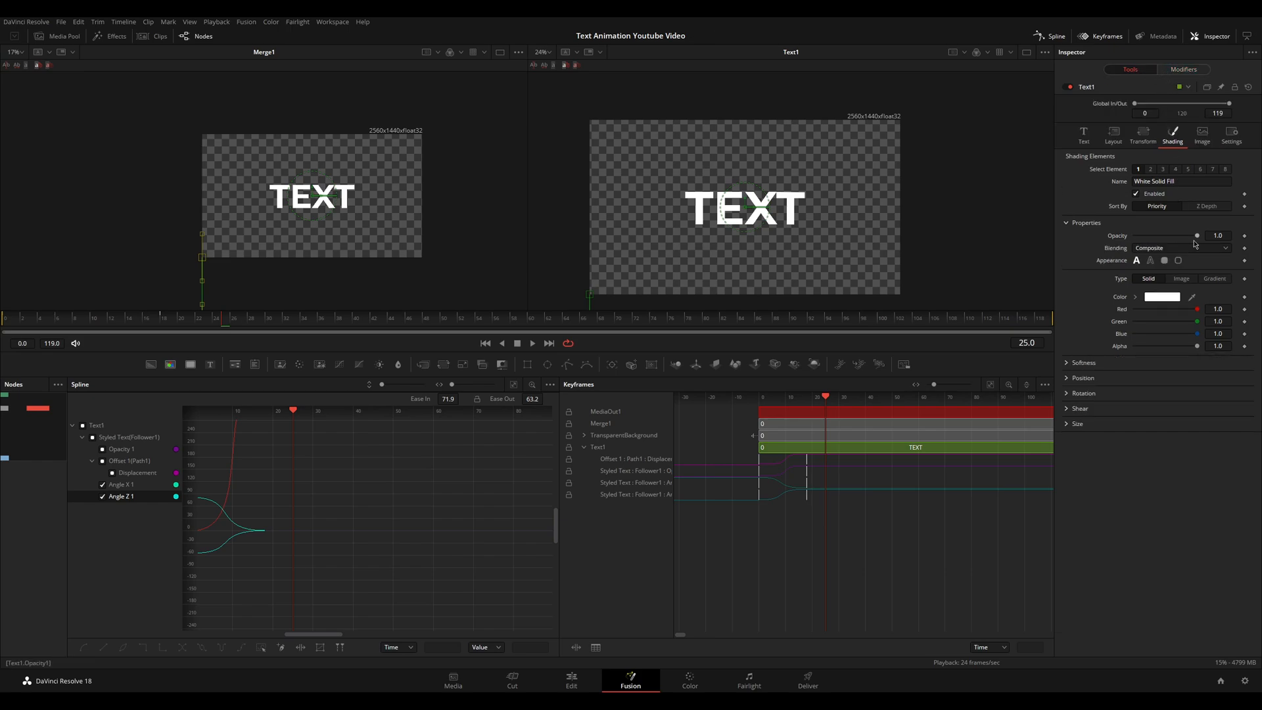
pyautogui.click(1216, 279)
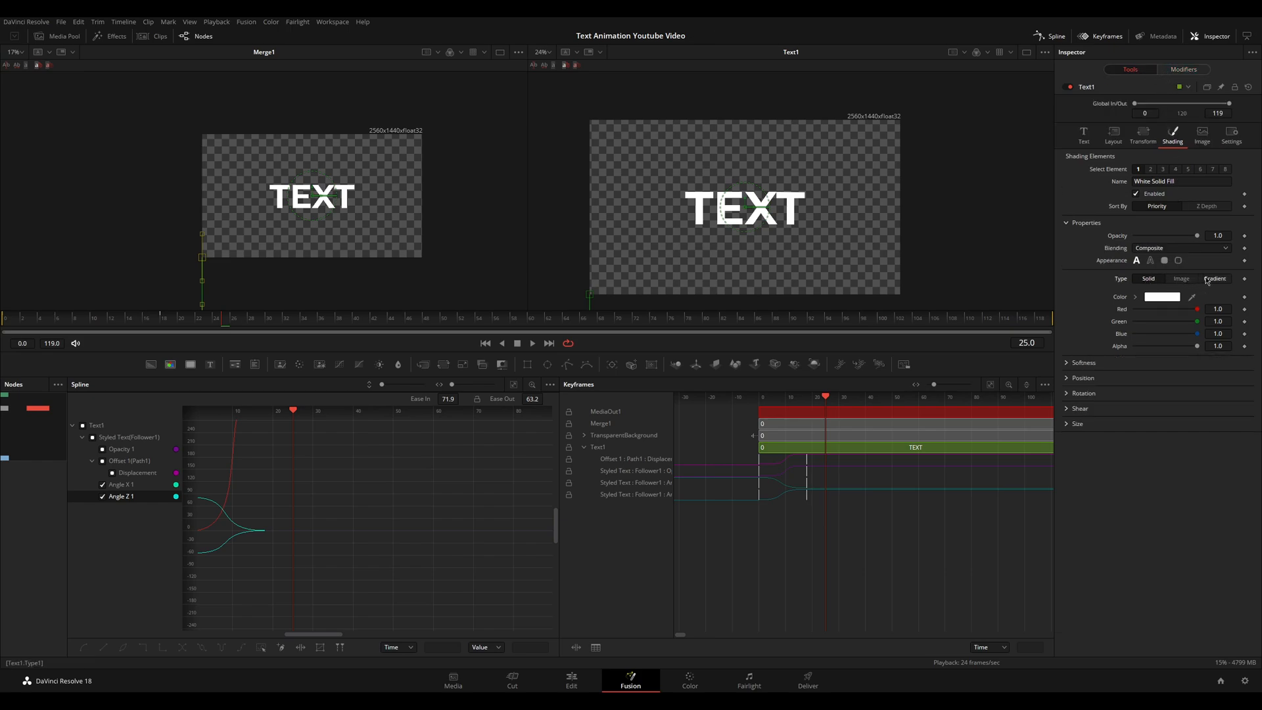
pyautogui.click(1215, 279)
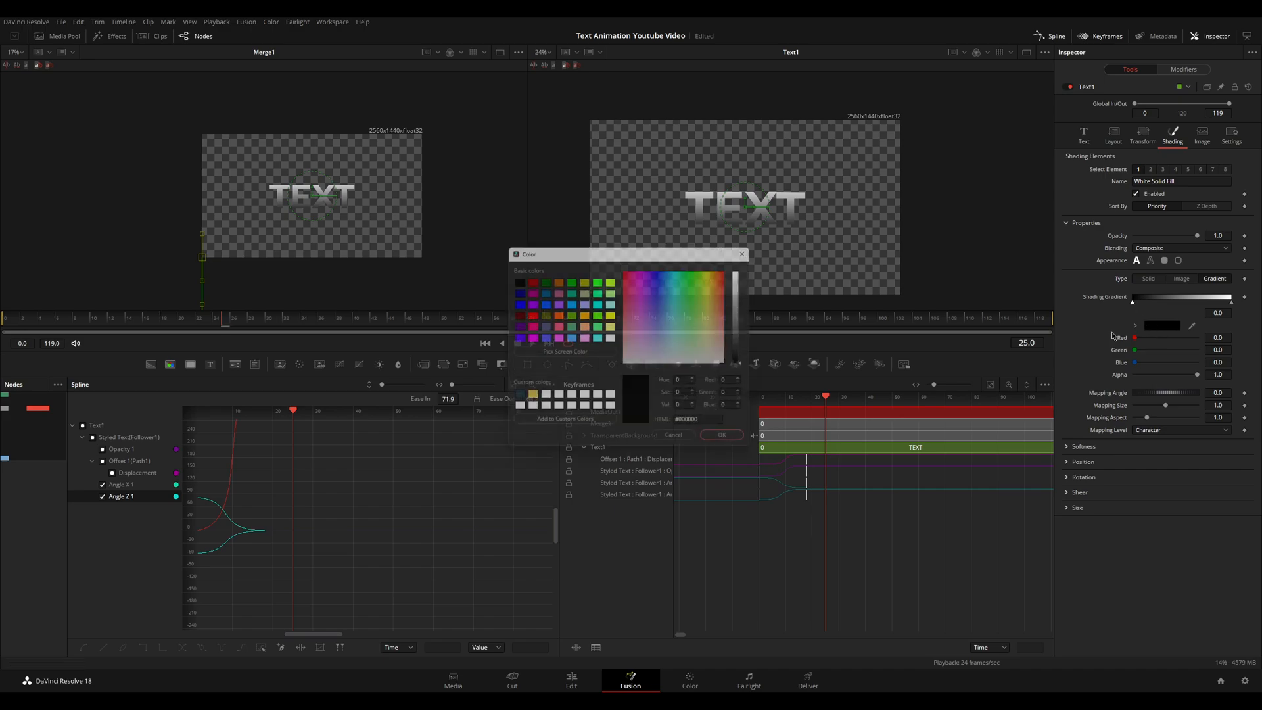
pyautogui.click(676, 300)
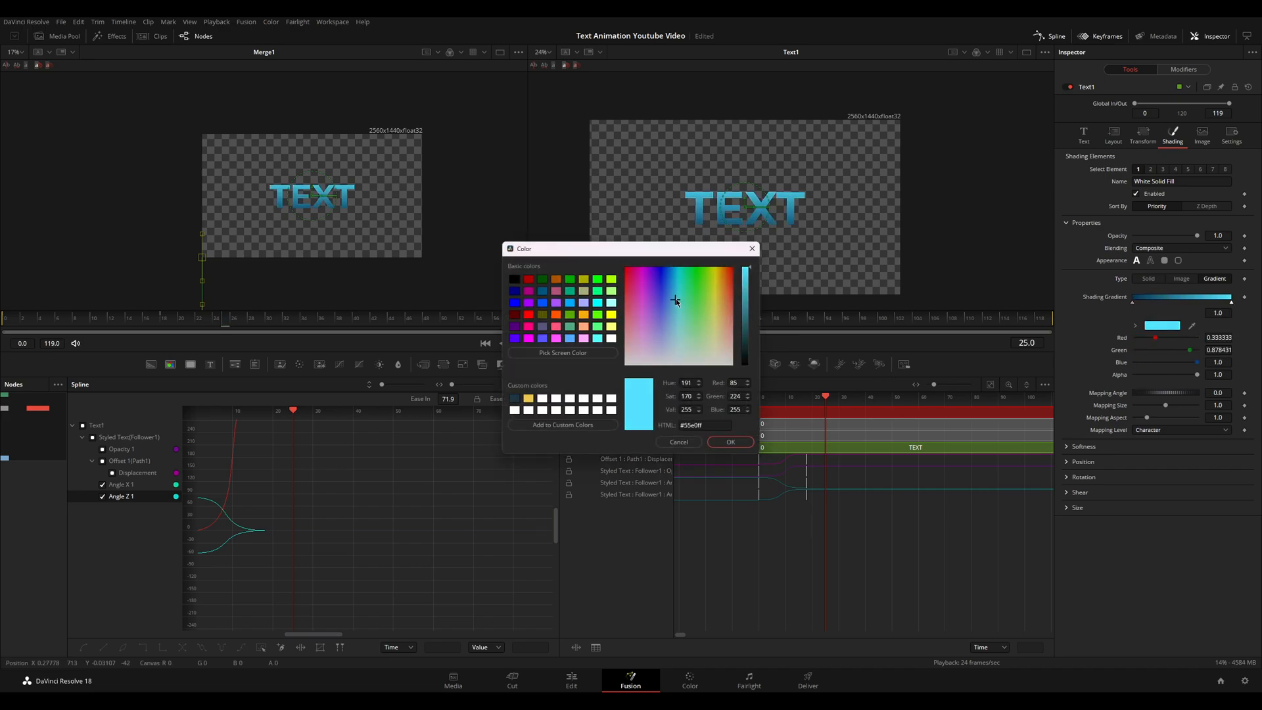
pyautogui.click(729, 442)
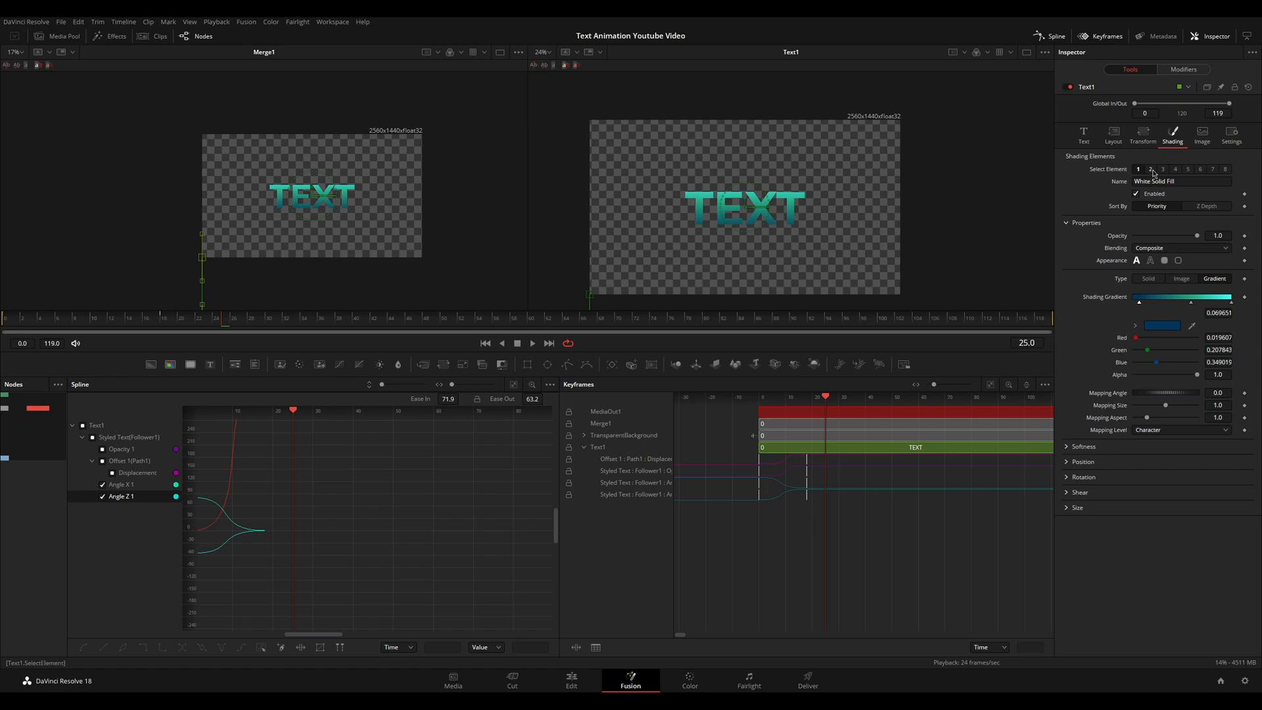
# Step: Enable the Black Shadow shading element and animate Follower1's Position Offset Z
pyautogui.click(1162, 169)
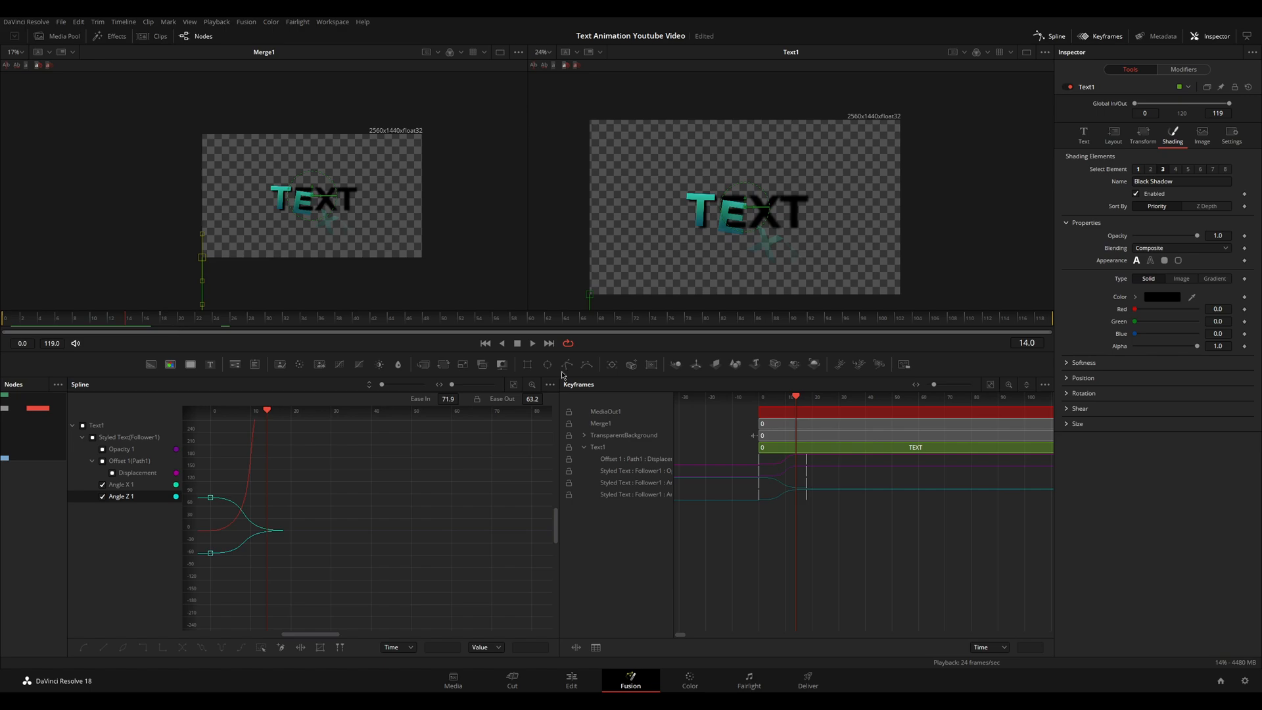
pyautogui.click(1184, 69)
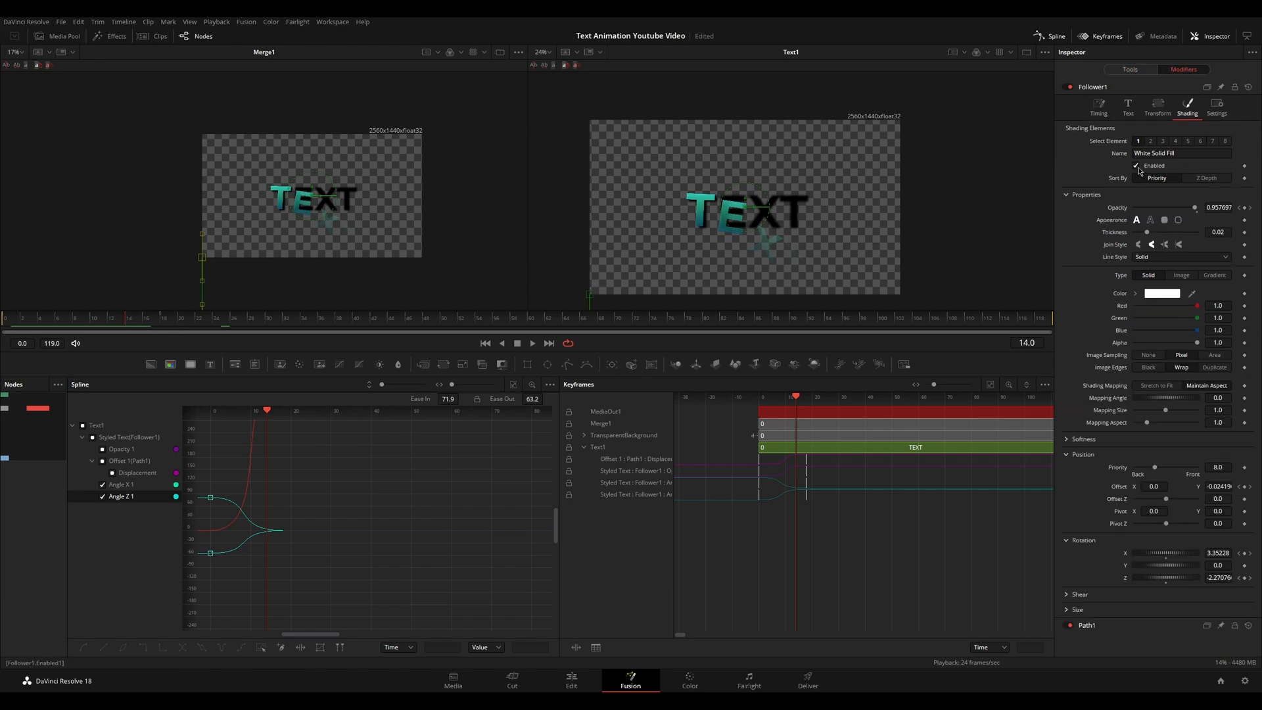
pyautogui.click(1150, 141)
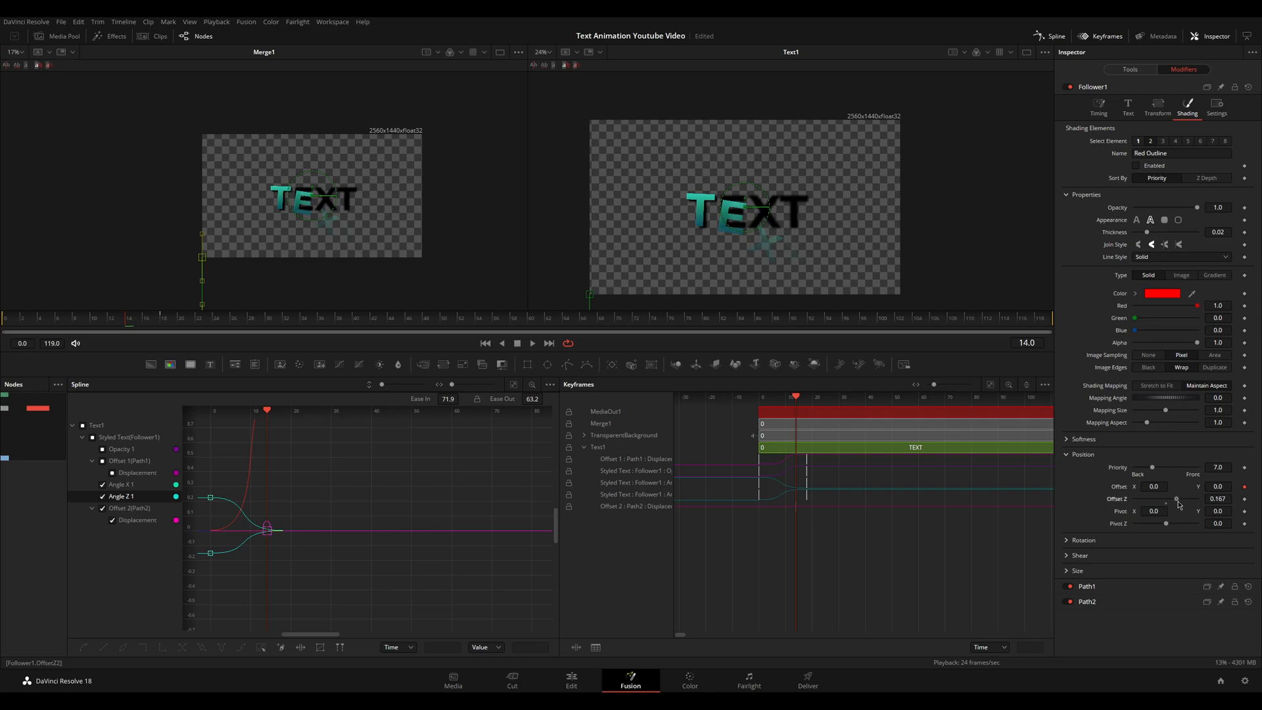
pyautogui.click(1218, 487)
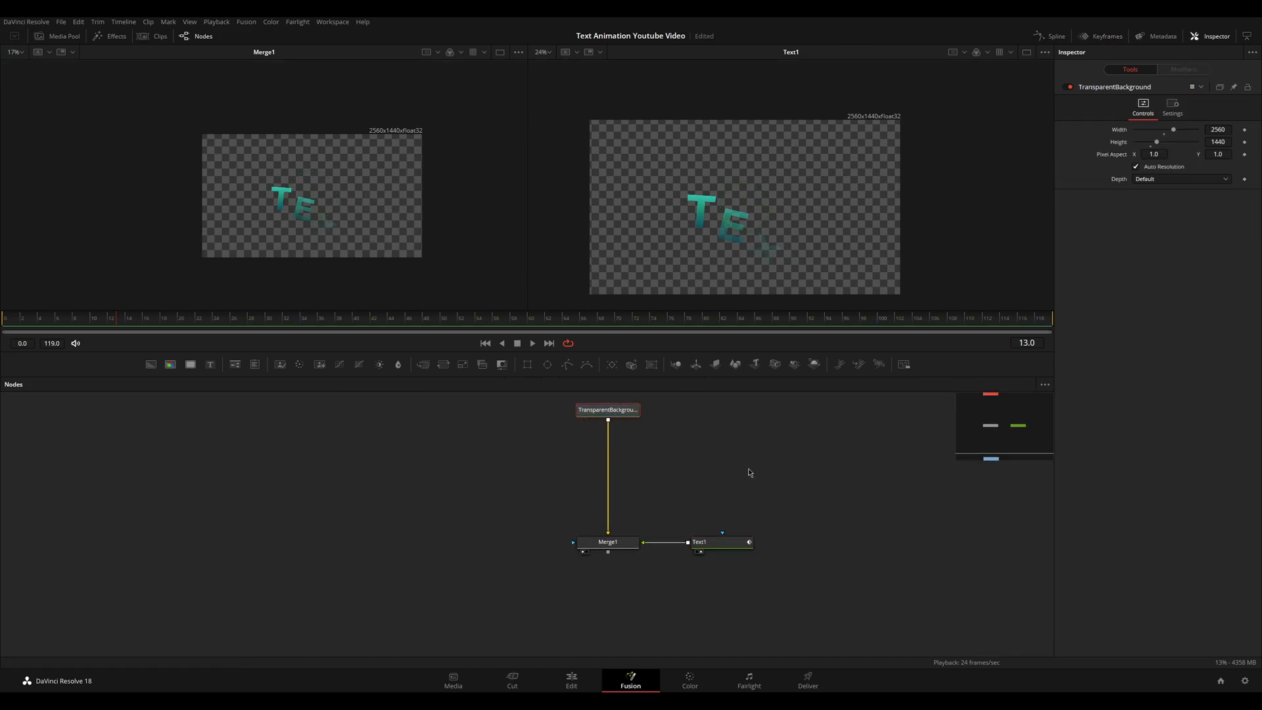
# Step: Add an instance of Text1 and connect it into a second Merge node
pyautogui.click(699, 542)
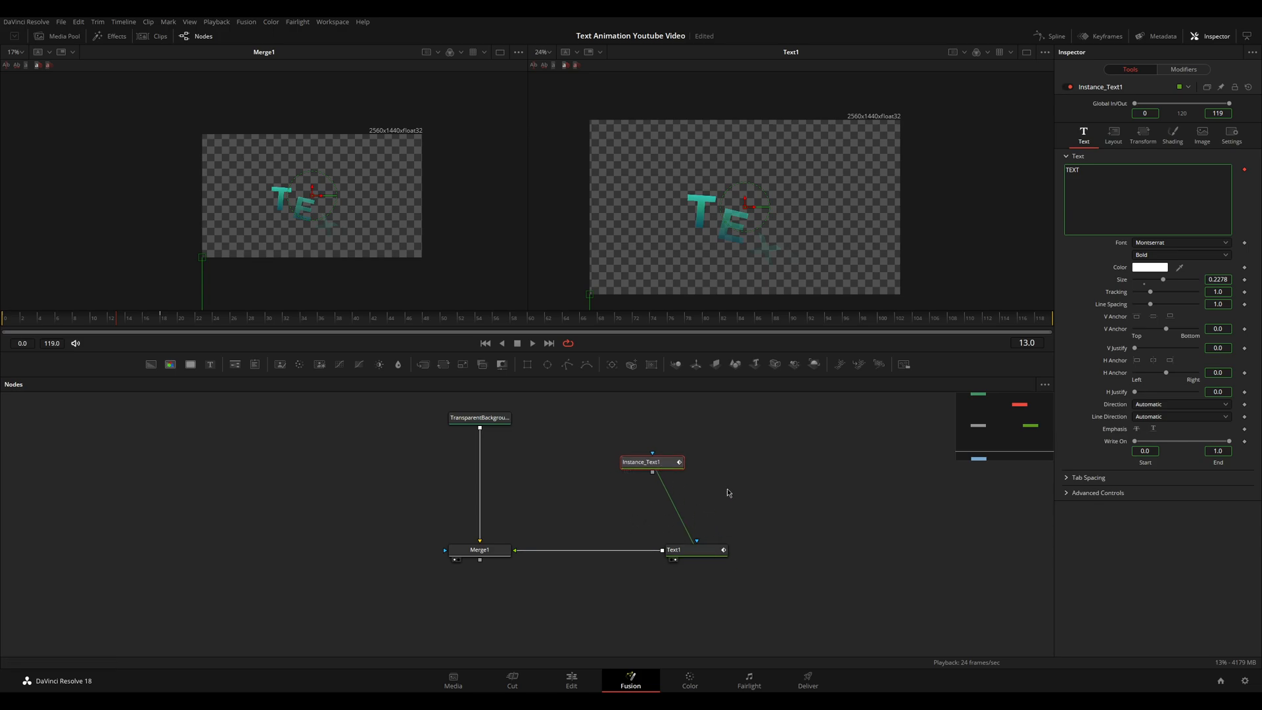
pyautogui.rightClick(727, 492)
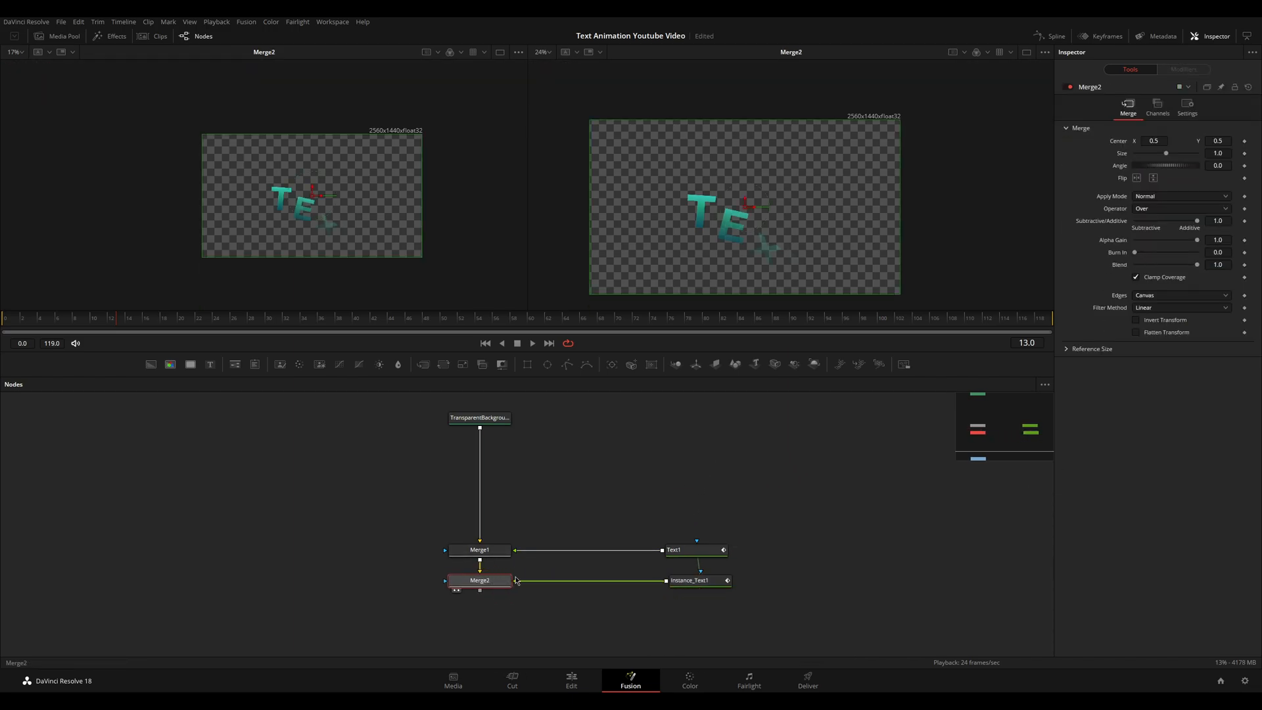
pyautogui.click(690, 580)
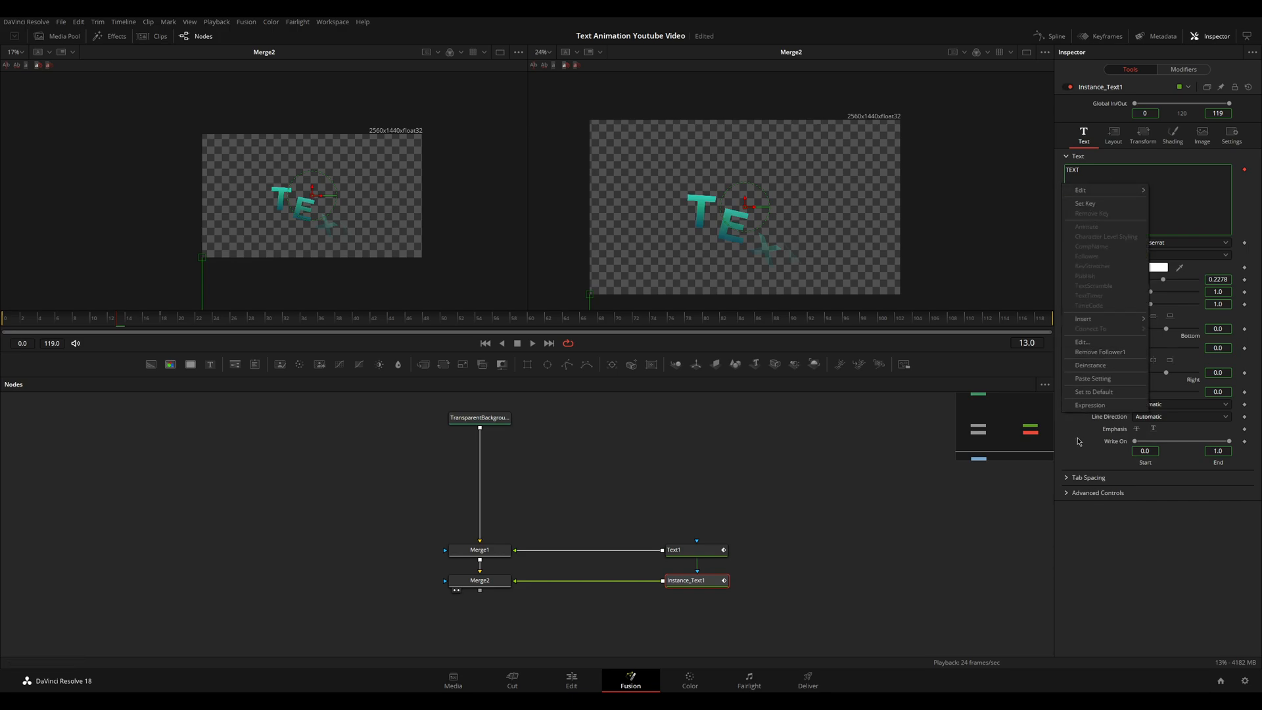
# Step: Give the instanced text a thin solid white outline with Clean Intersections enabled
pyautogui.click(1172, 135)
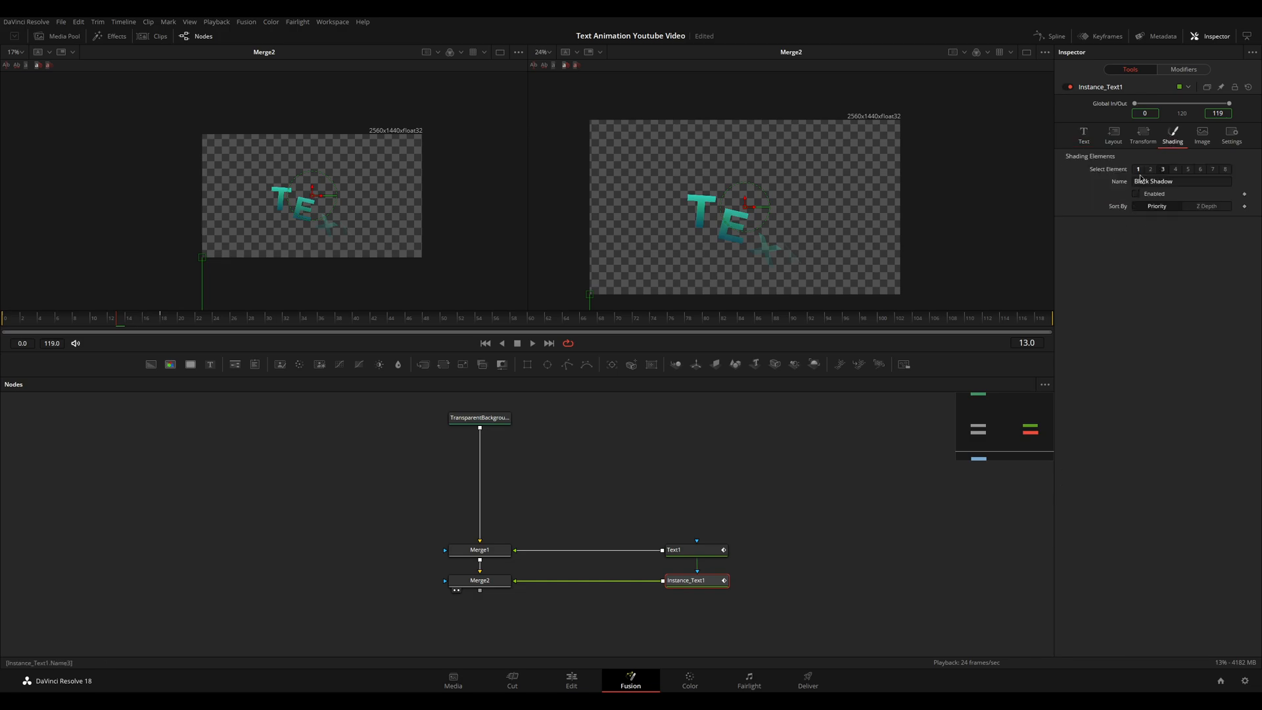
pyautogui.click(1136, 193)
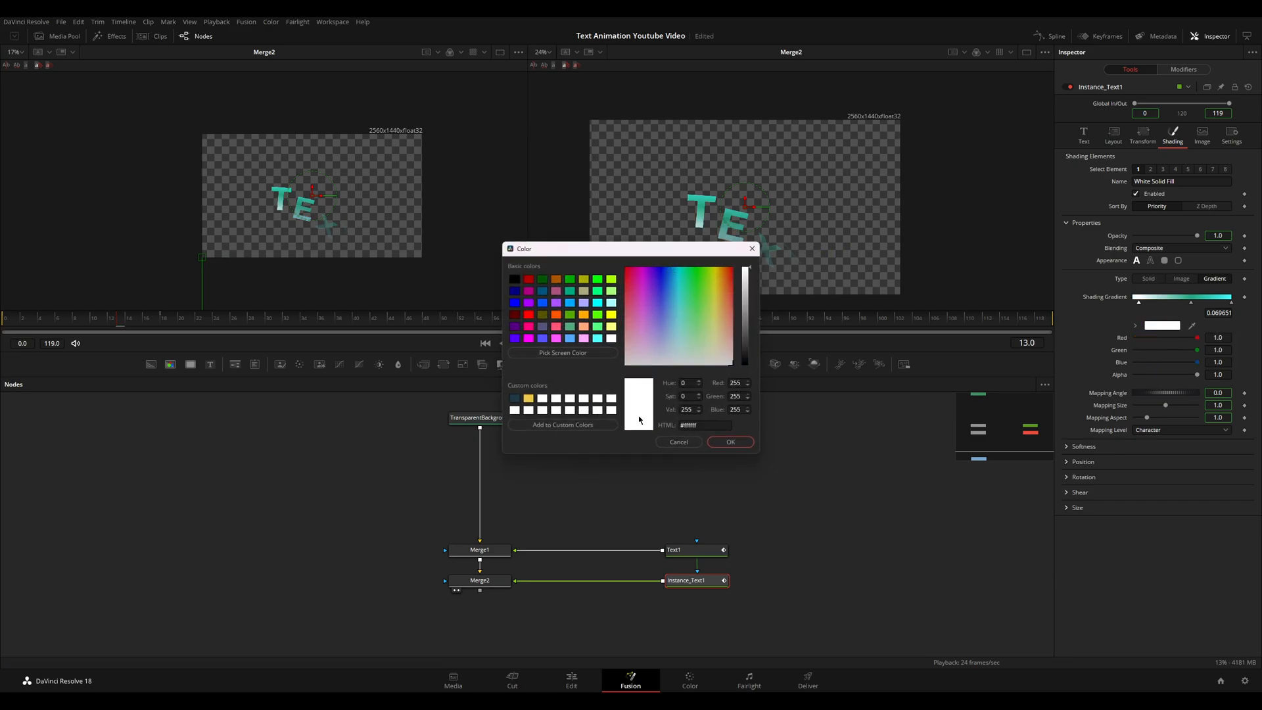
pyautogui.click(728, 441)
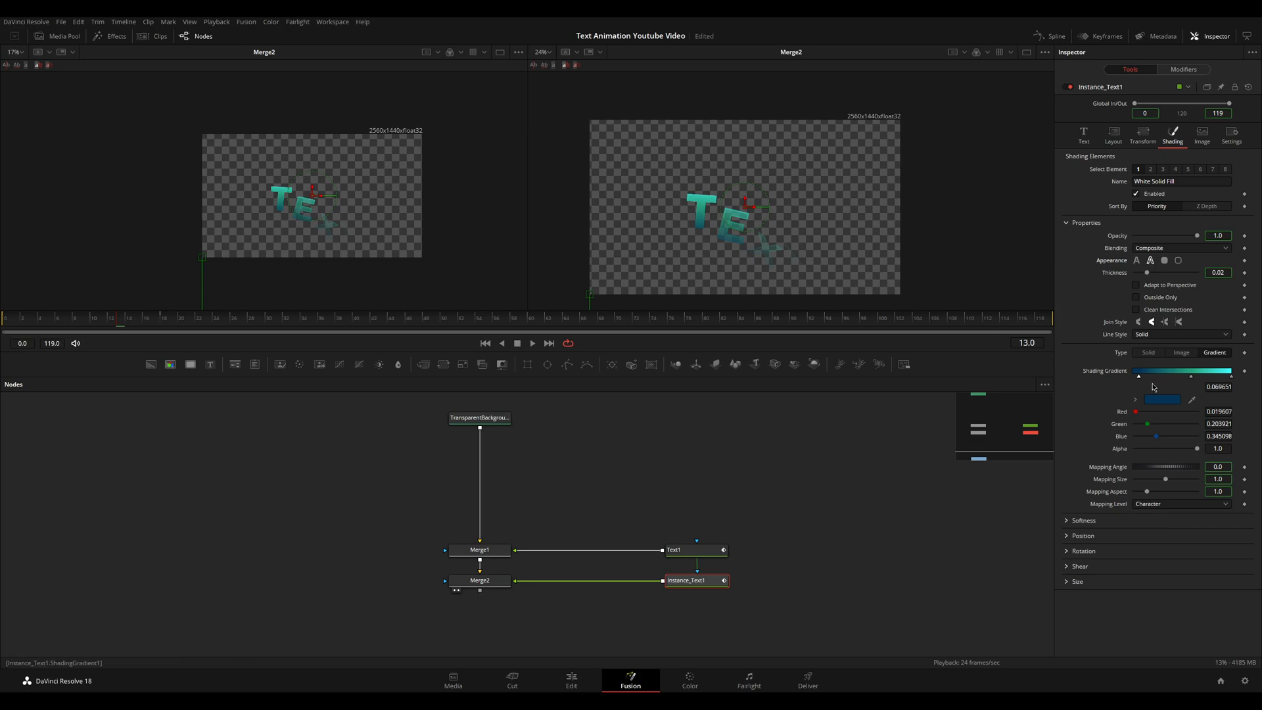
pyautogui.rightClick(1163, 378)
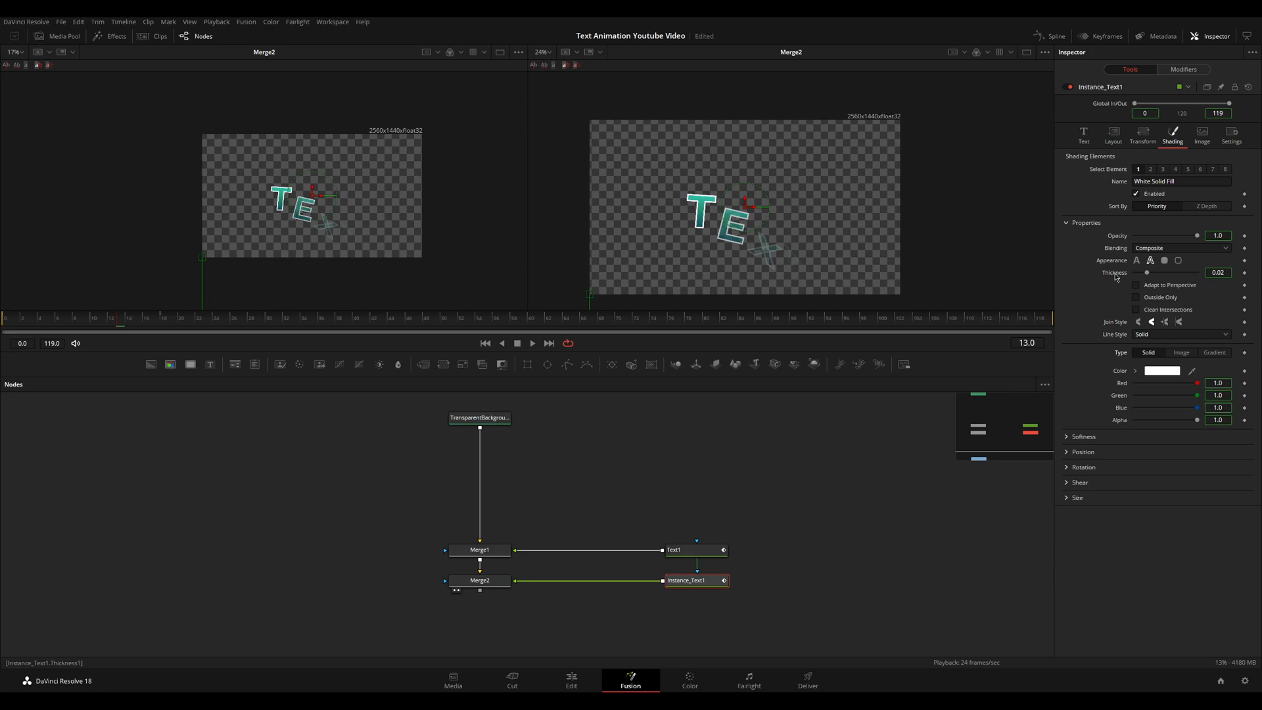
pyautogui.click(1219, 272)
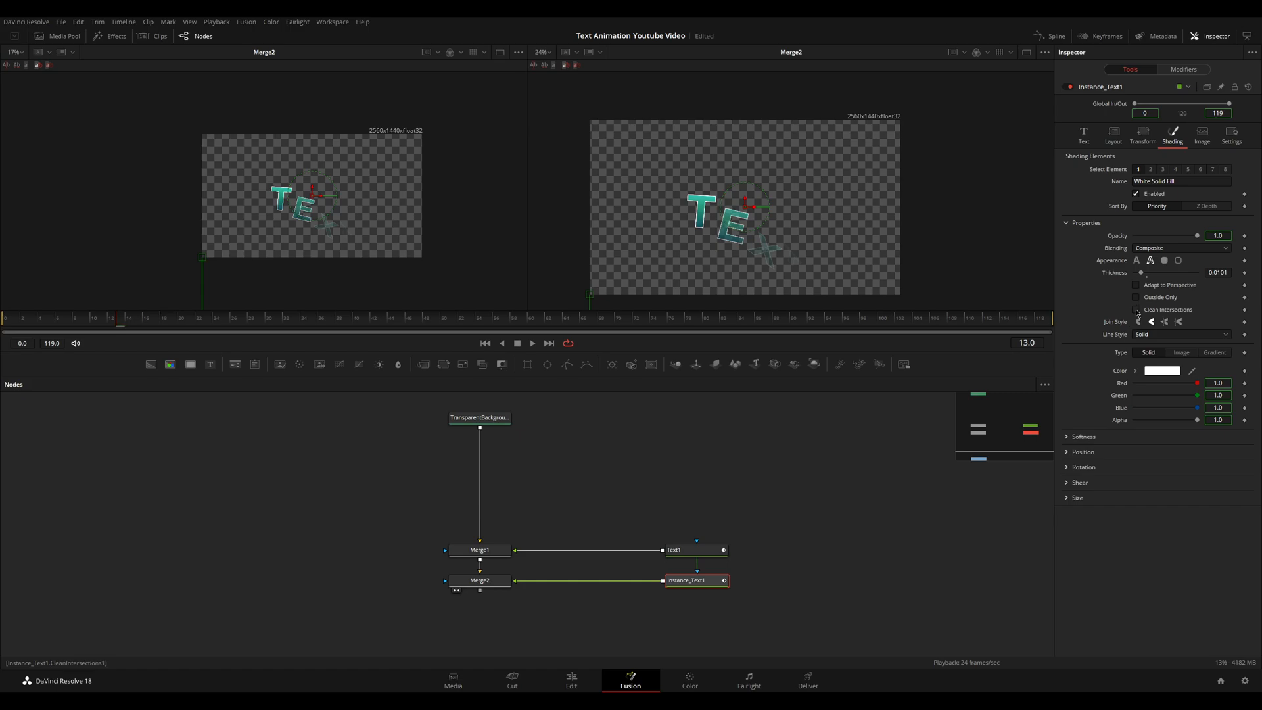
pyautogui.click(1137, 309)
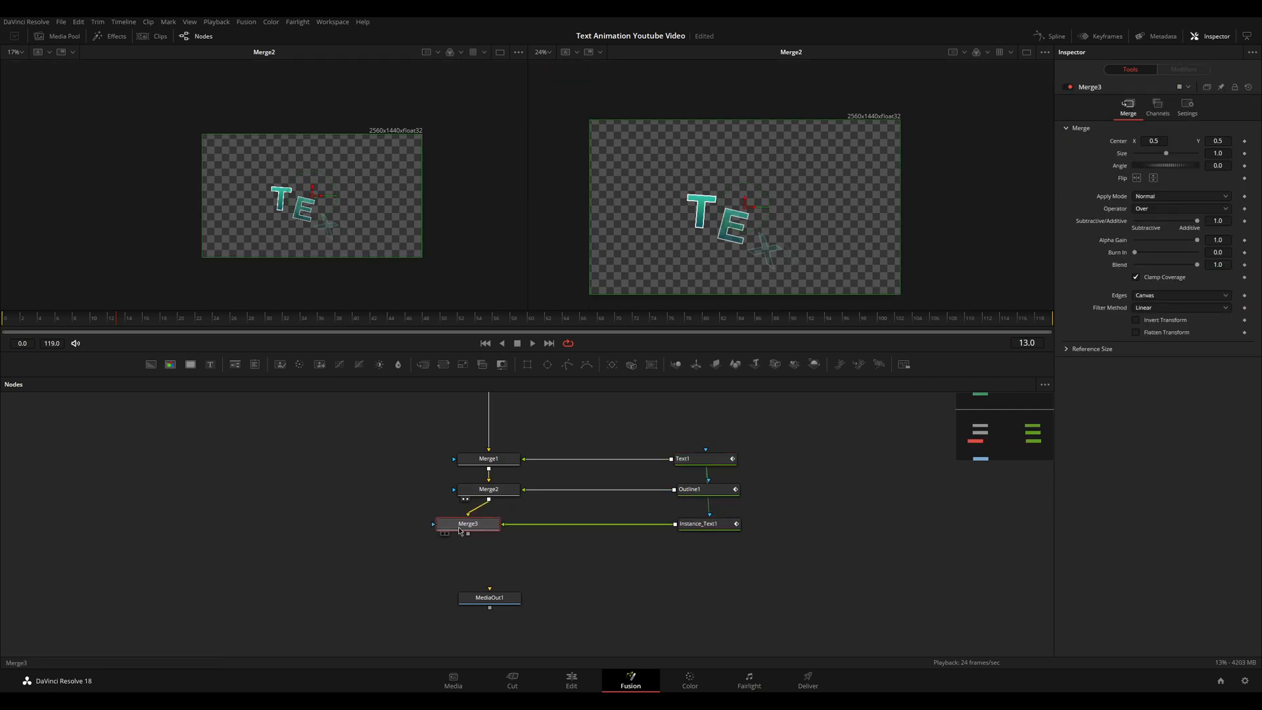
# Step: Rename the new text instance 'DropShadow' and rearrange it in the node graph
pyautogui.click(699, 523)
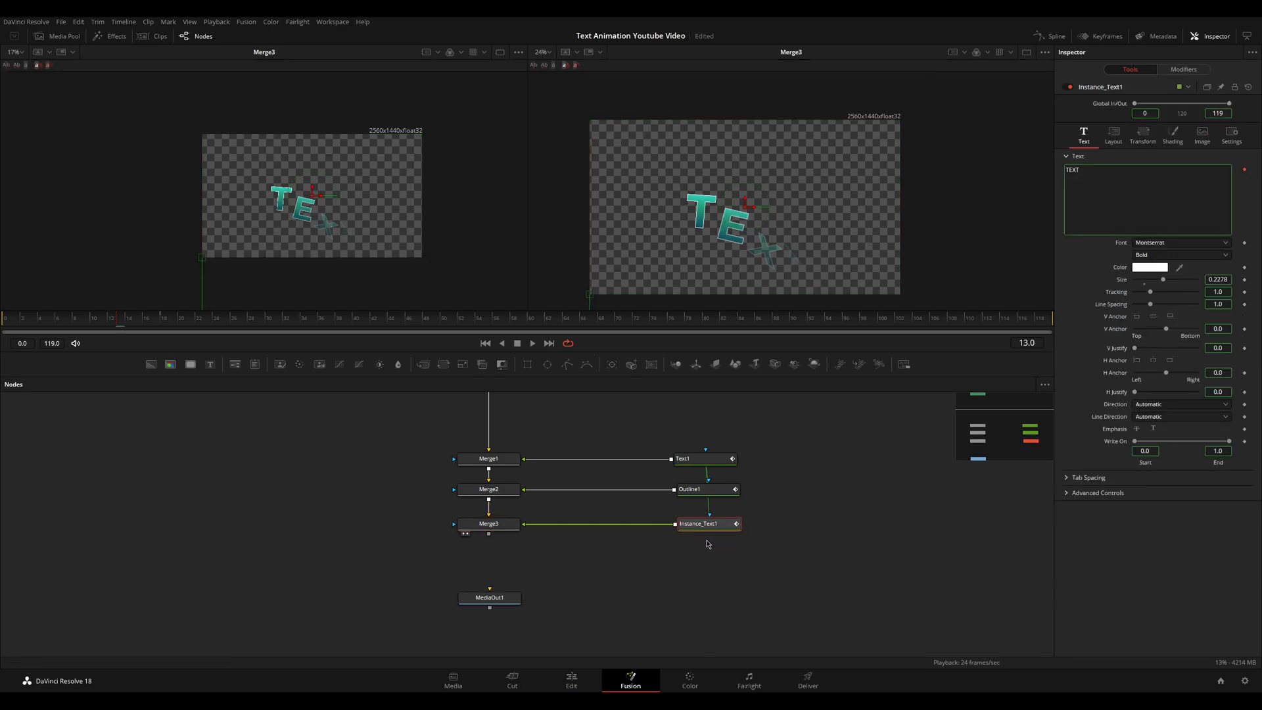
pyautogui.doubleClick(700, 523)
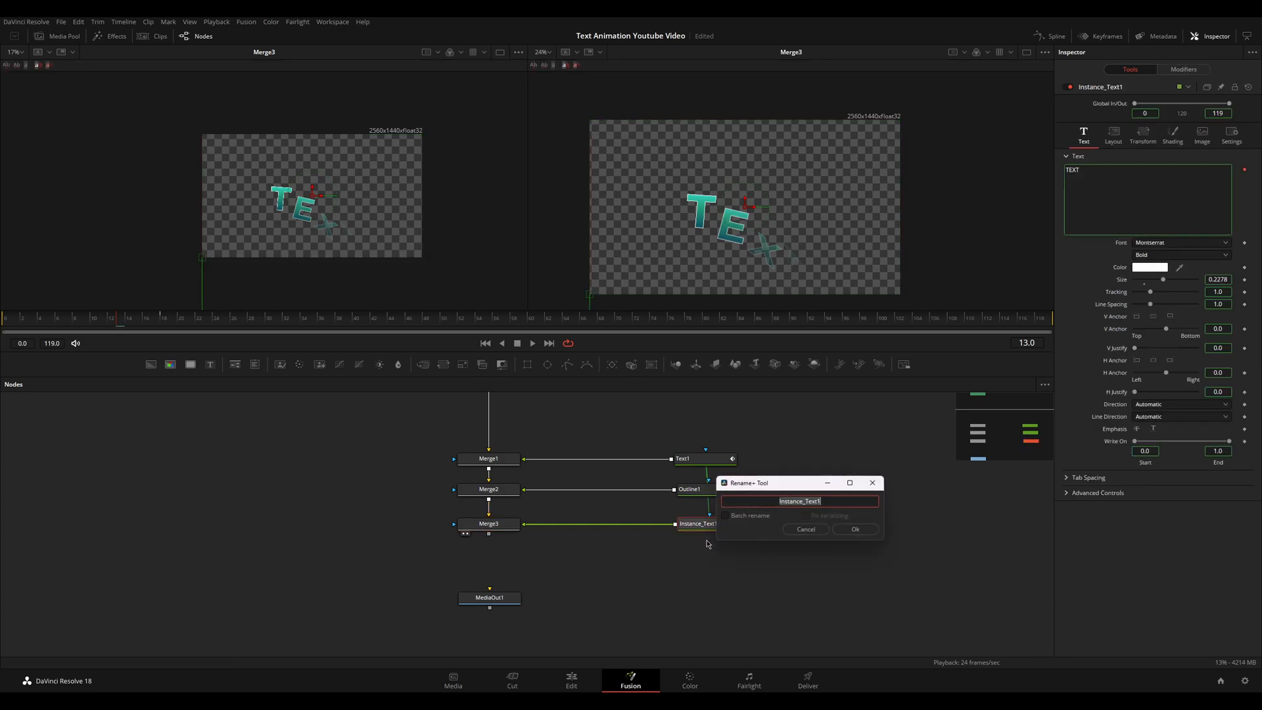
pyautogui.write('DropShad')
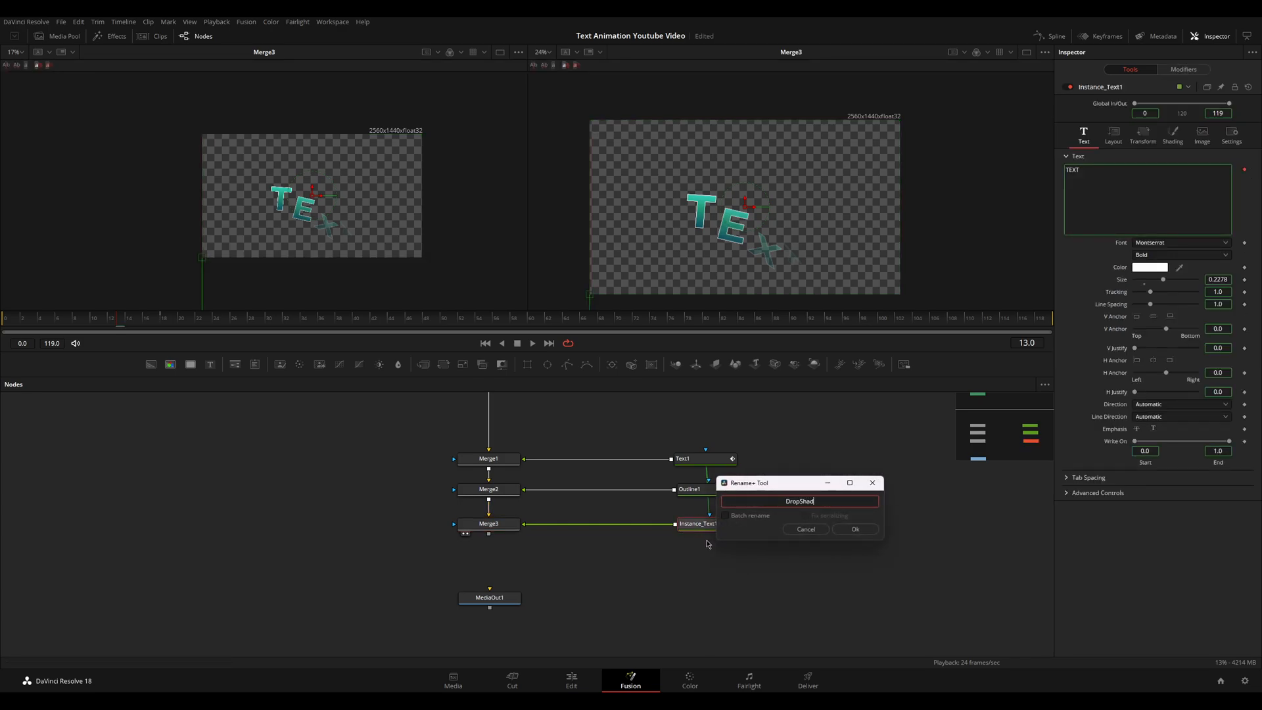
pyautogui.click(855, 529)
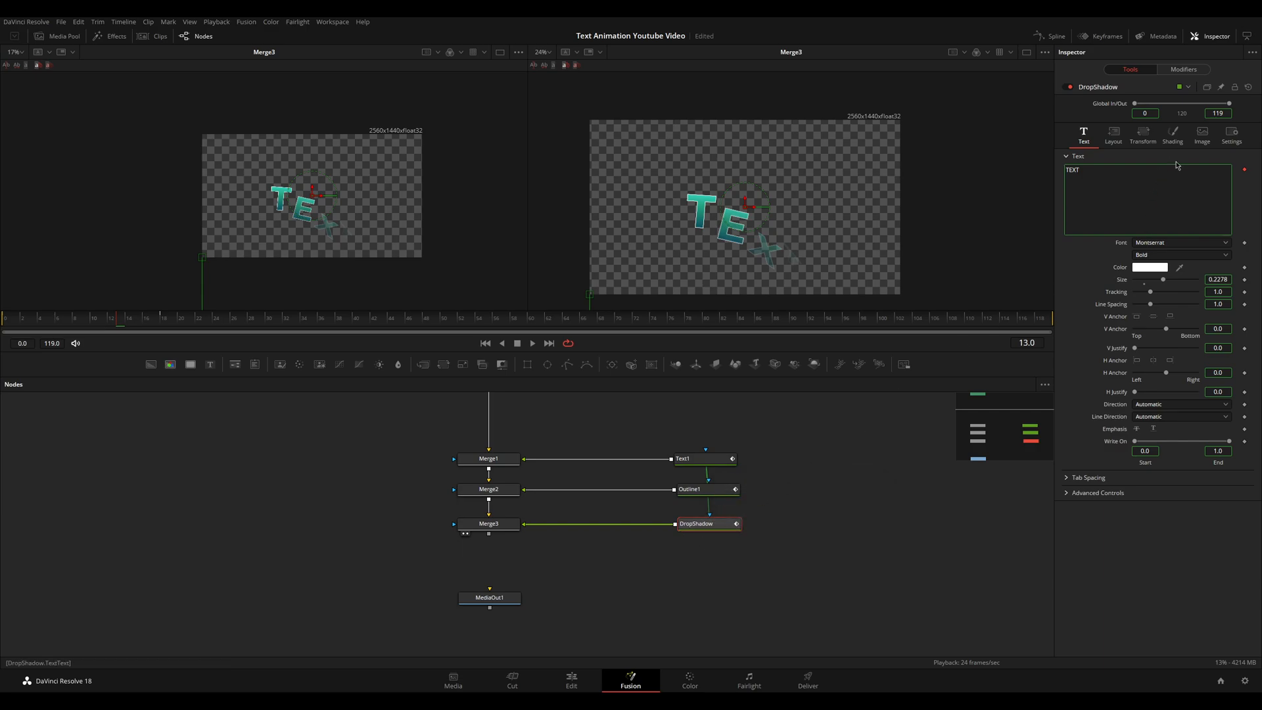
pyautogui.click(1172, 135)
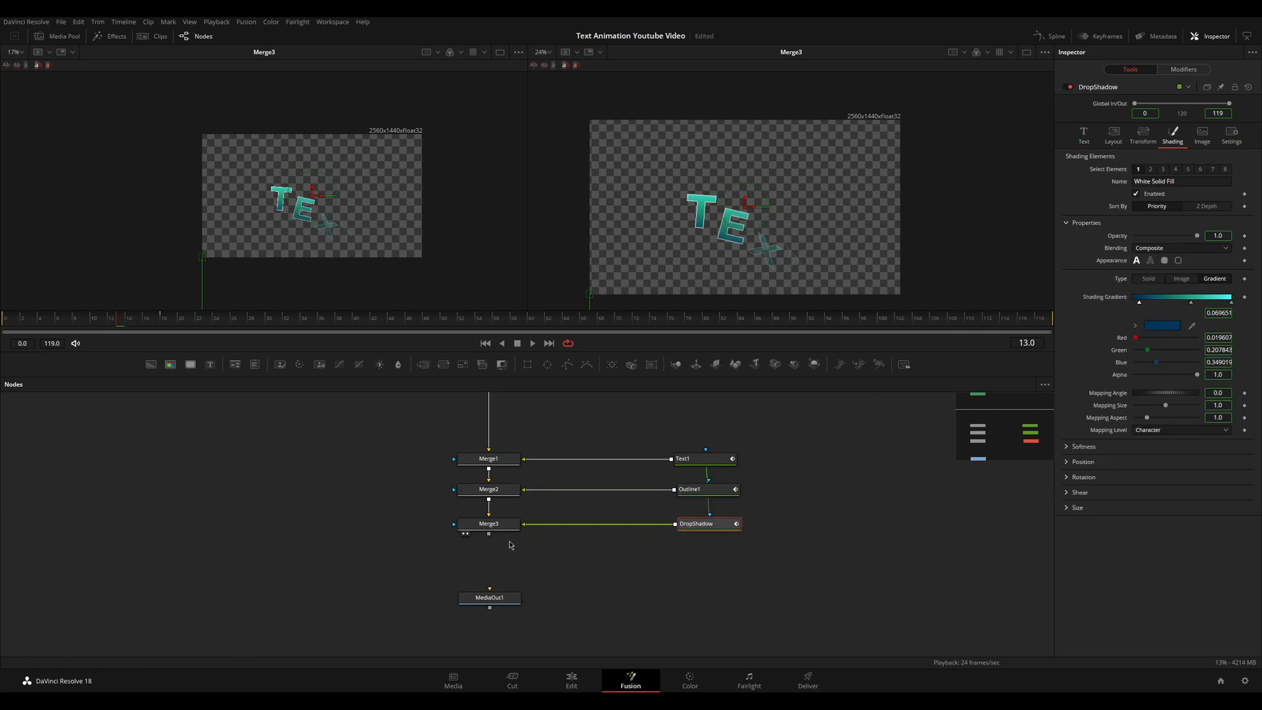
pyautogui.moveTo(489, 524); pyautogui.dragTo(657, 548)
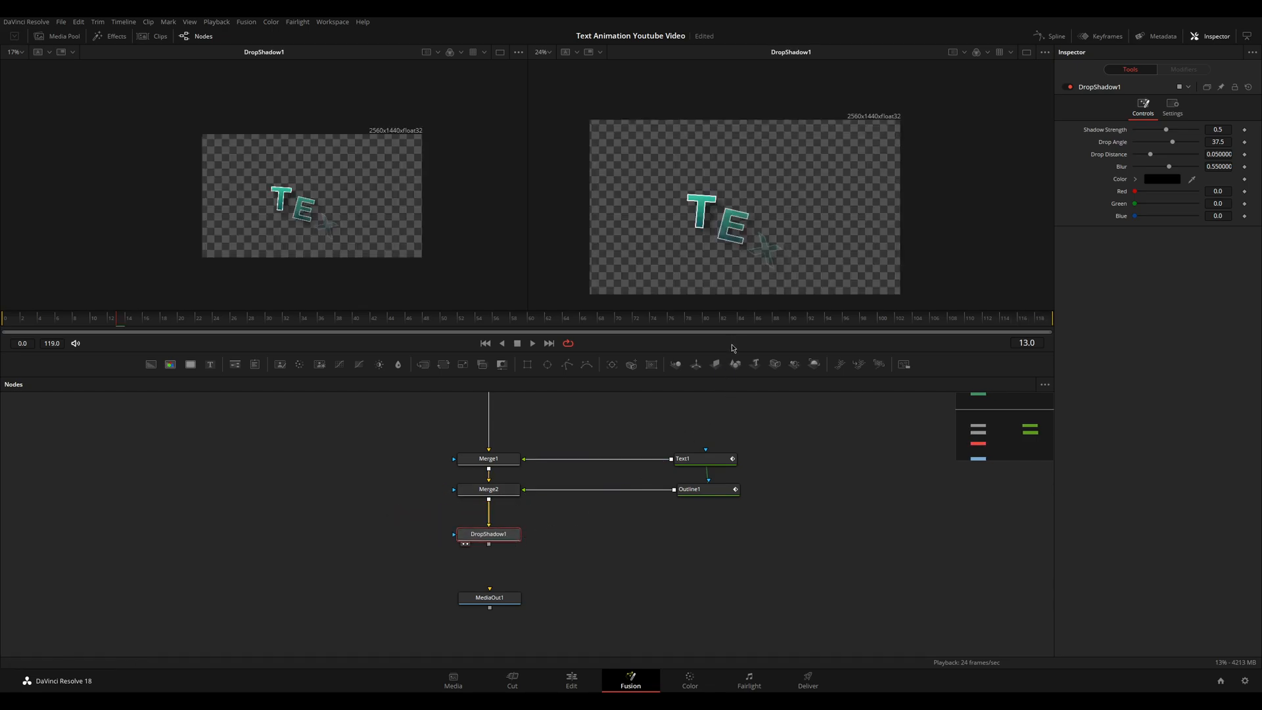
pyautogui.moveTo(115, 340)
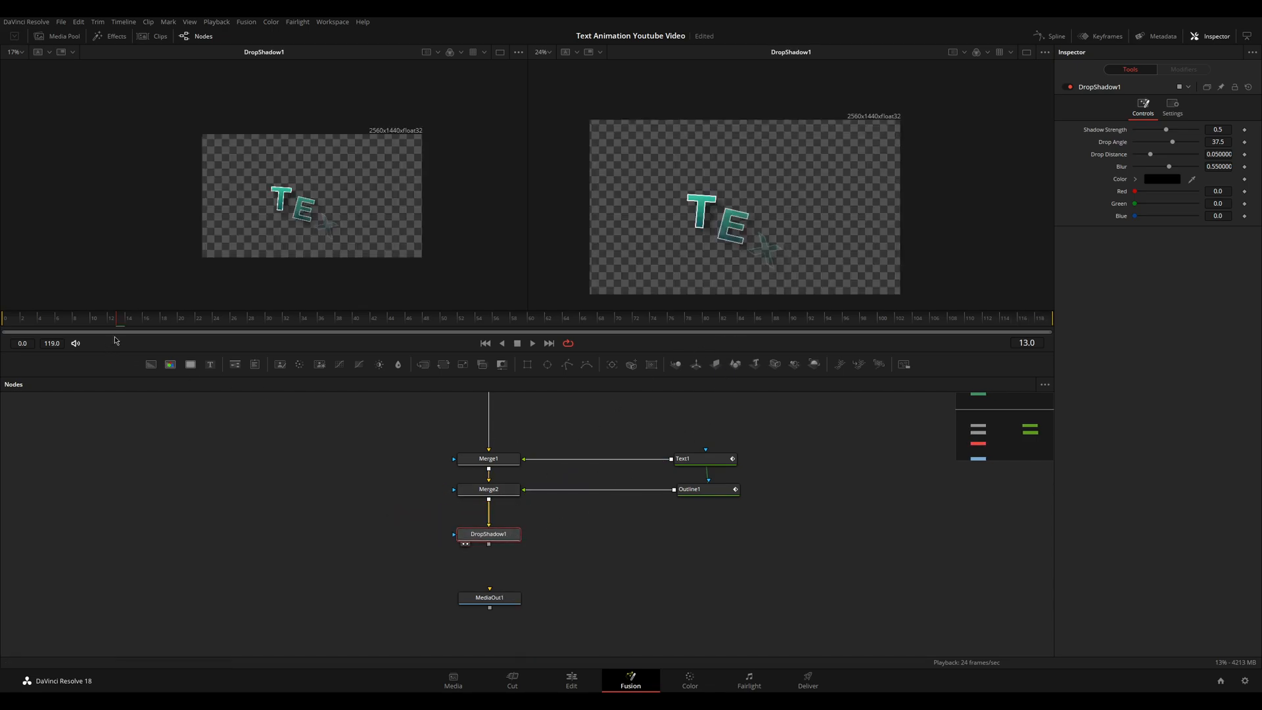
pyautogui.click(689, 488)
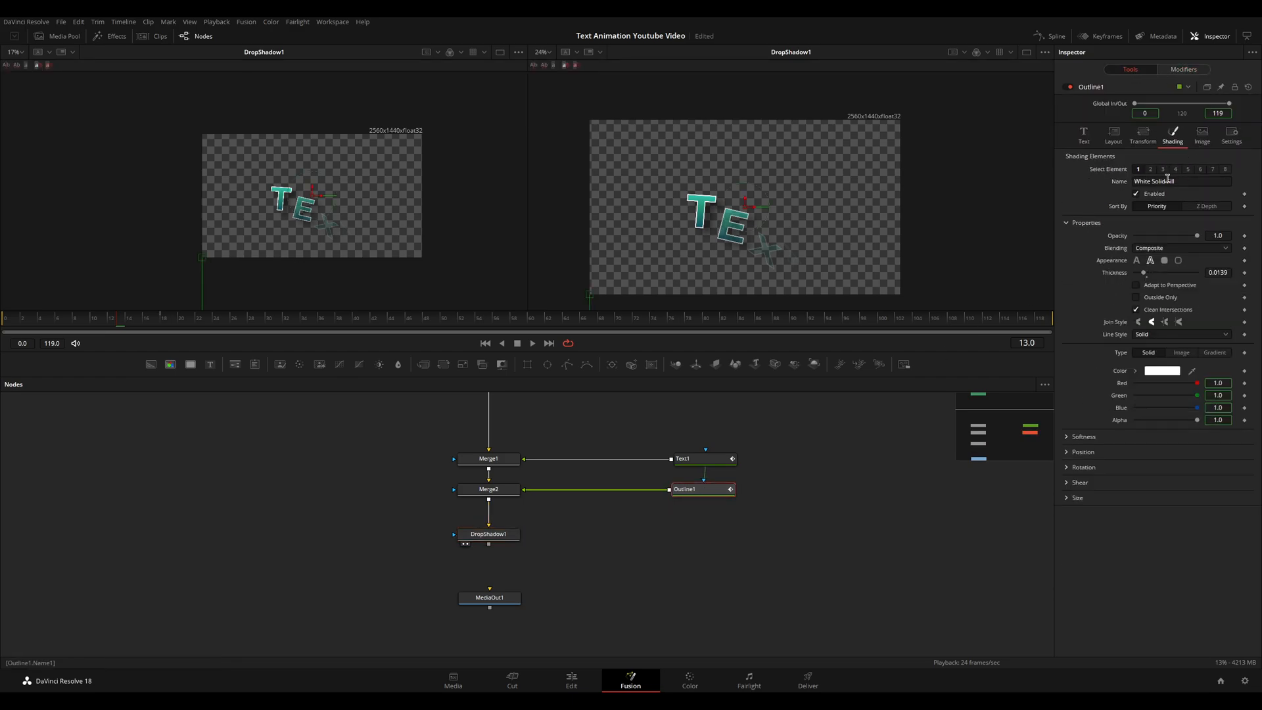
pyautogui.moveTo(683, 489); pyautogui.dragTo(701, 474)
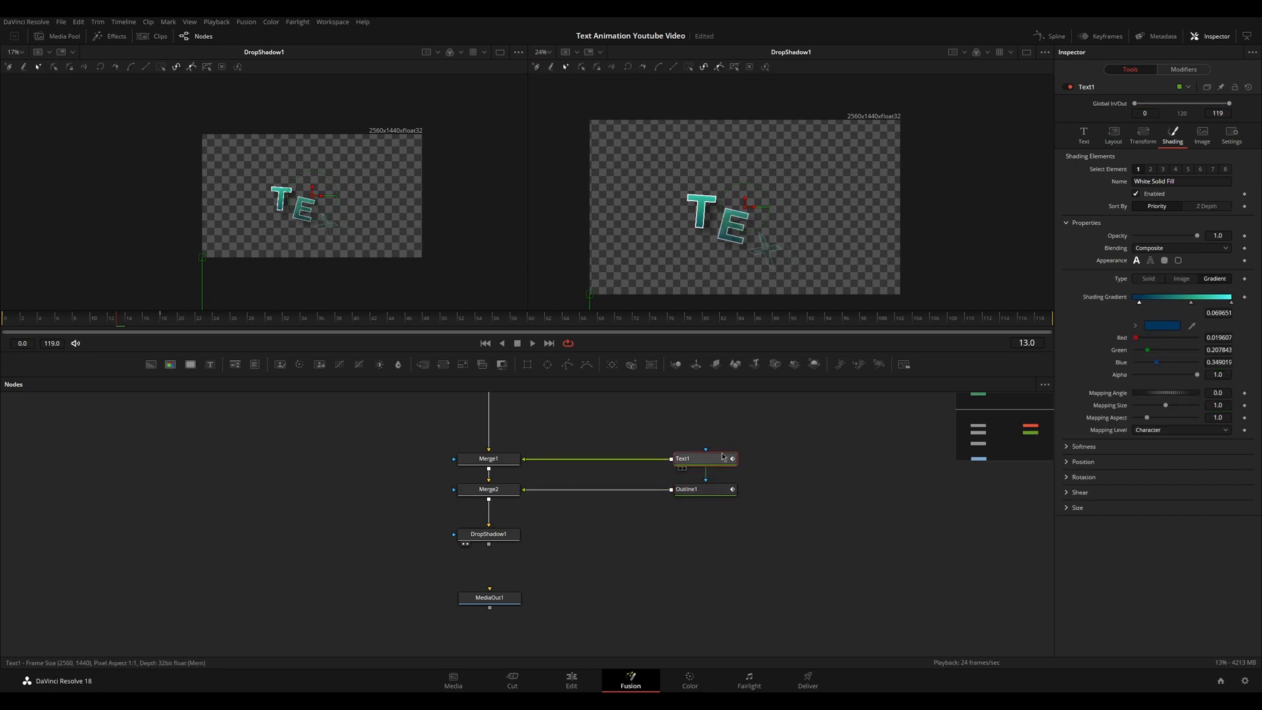
pyautogui.click(1083, 136)
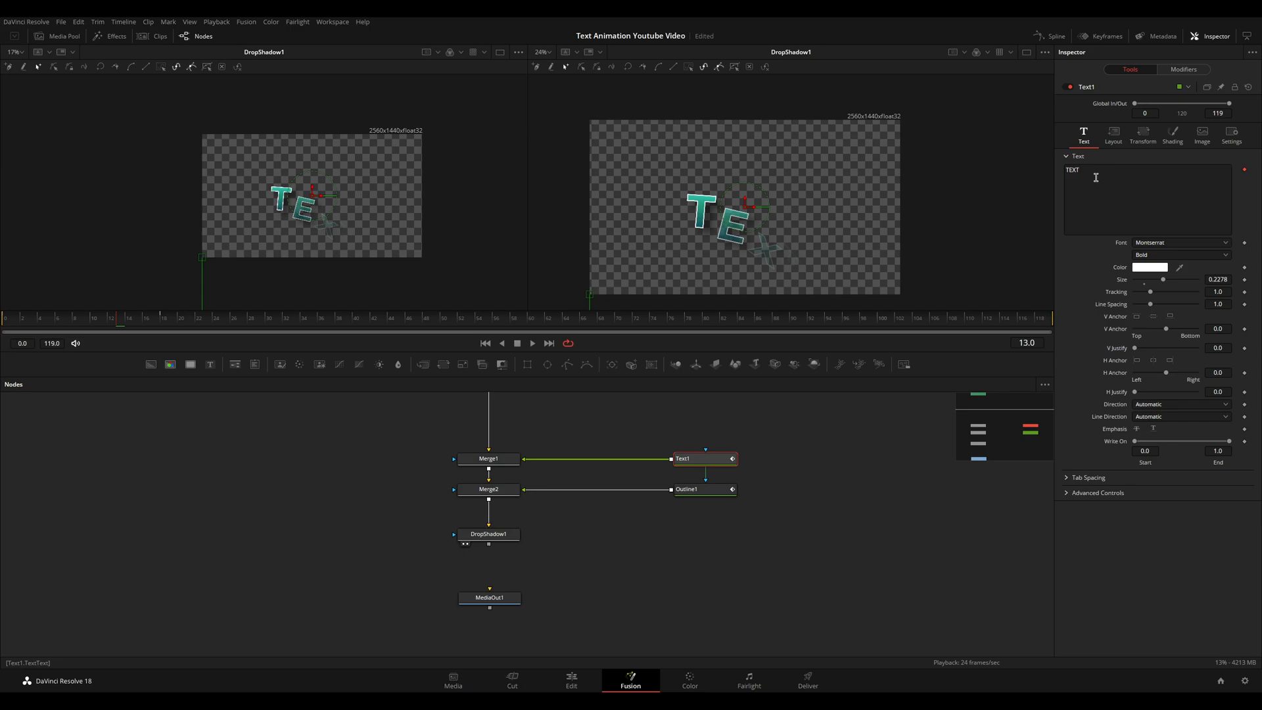
pyautogui.write('asdasd')
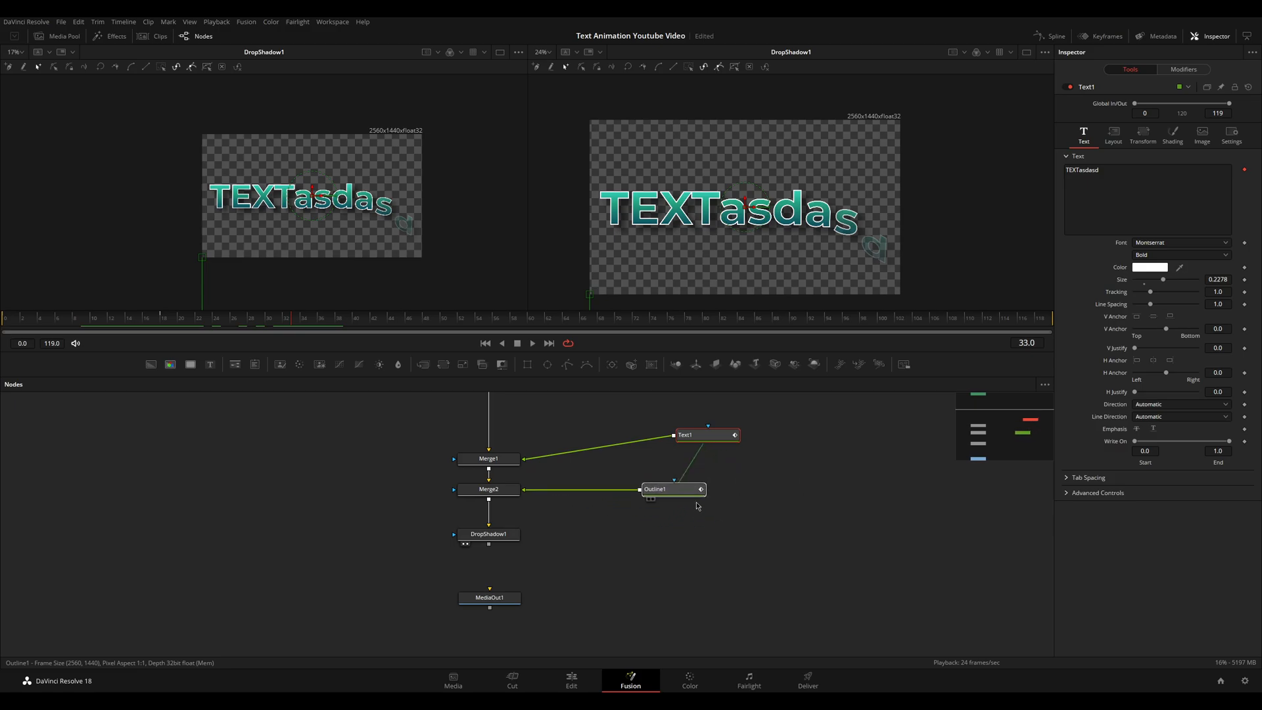
pyautogui.click(690, 489)
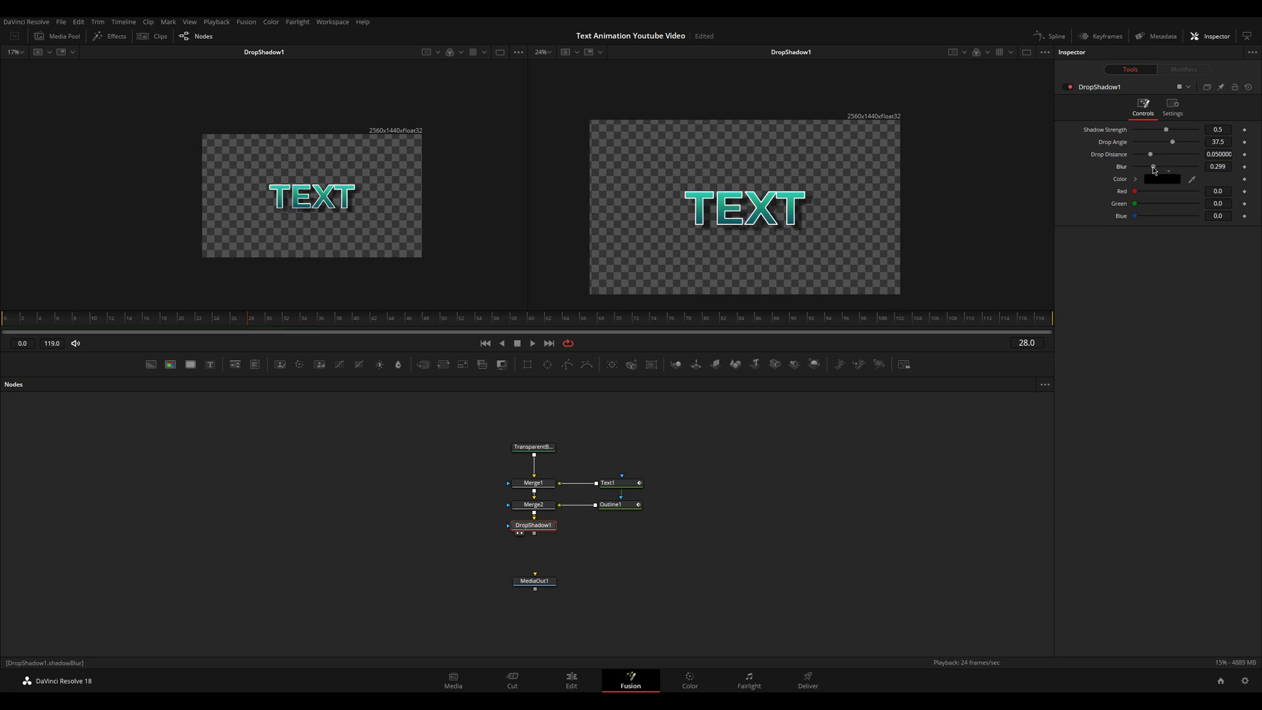
# Step: Make the drop shadow fainter and set its Drop Angle to 90
pyautogui.moveTo(1166, 130); pyautogui.dragTo(1164, 130)
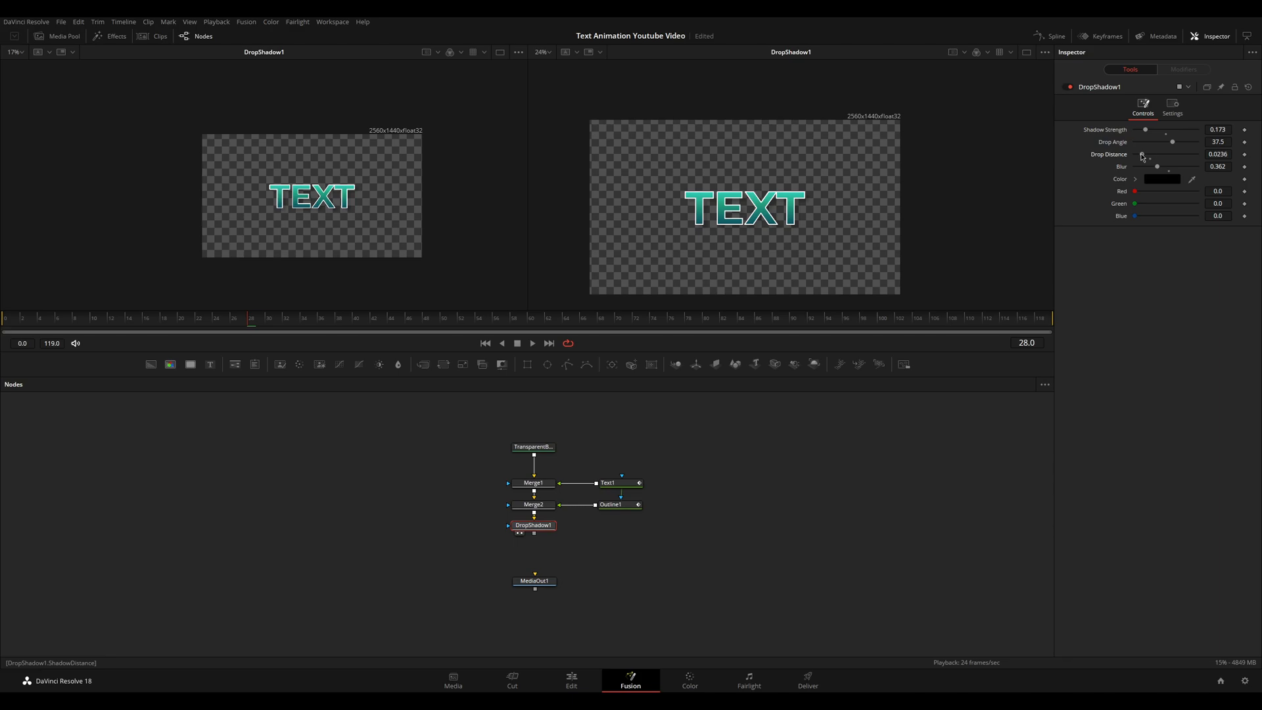
pyautogui.click(1218, 142)
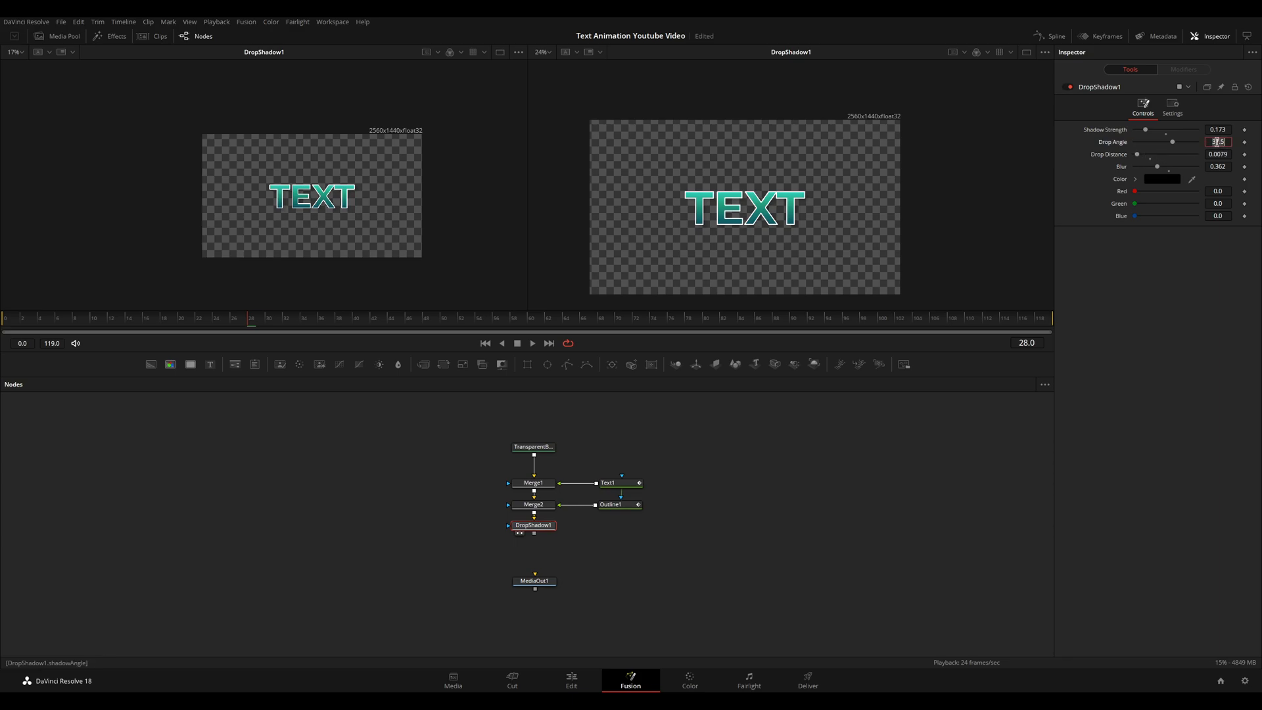
pyautogui.write('90')
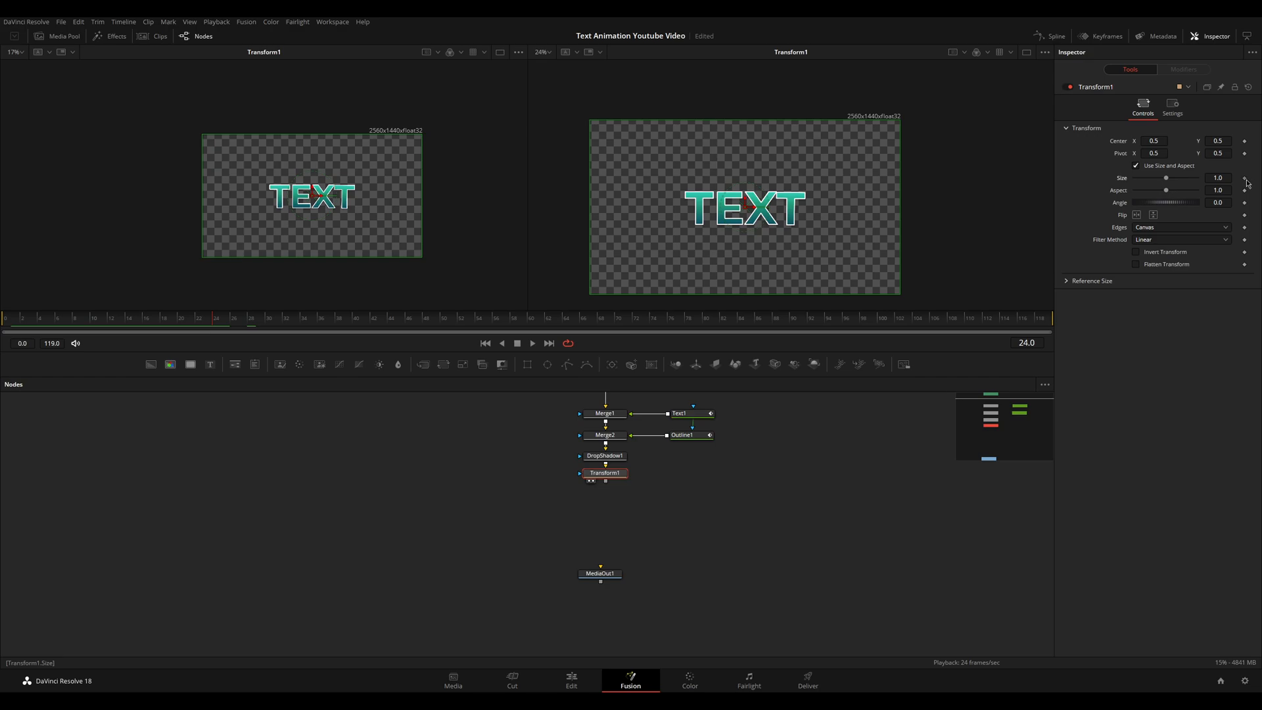
# Step: Keyframe Transform1 Size at 1.0, then key it down to 0.785 at frame 36
pyautogui.click(305, 317)
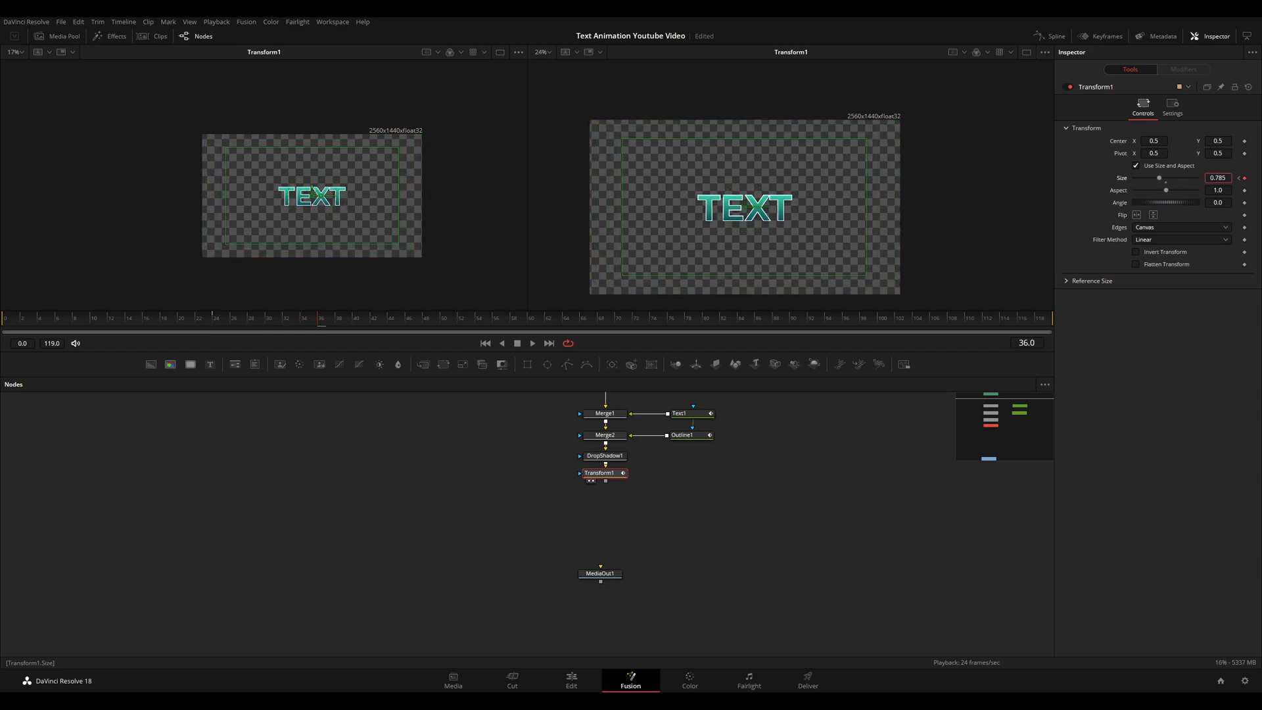
pyautogui.click(1055, 36)
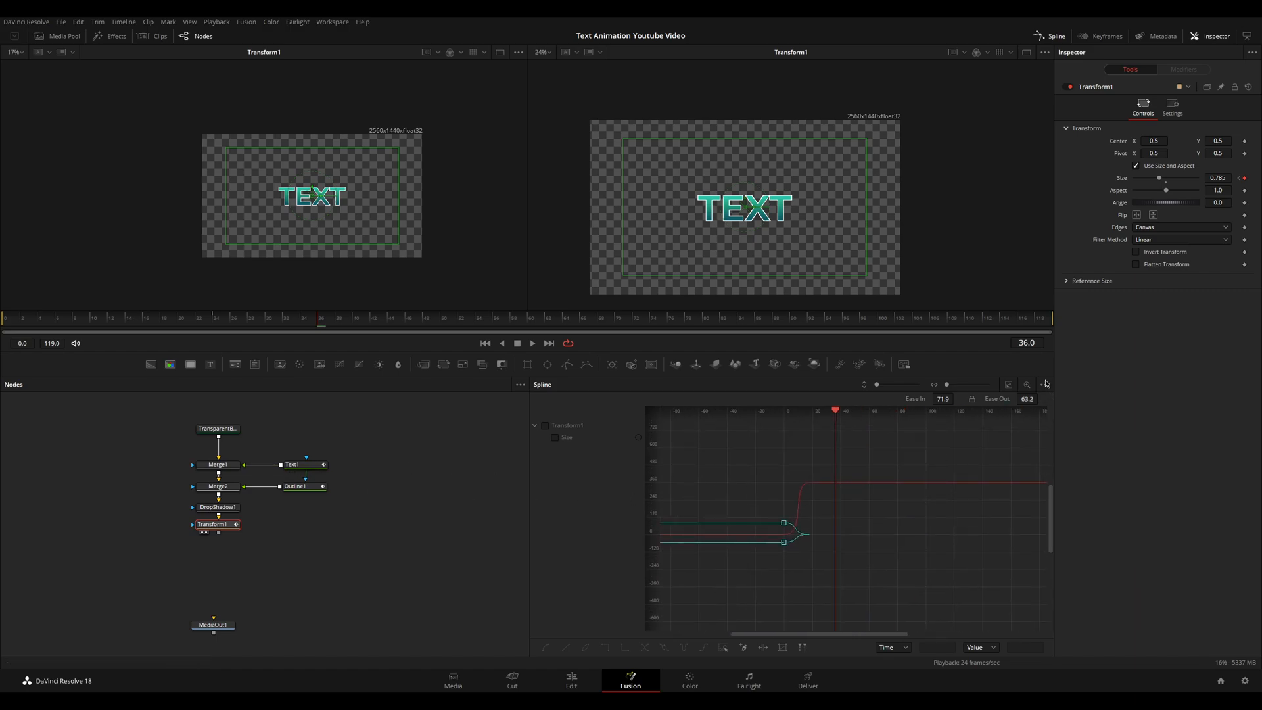
# Step: Show the title curves in the Spline editor and ease Transform1's Size keyframes
pyautogui.click(1044, 384)
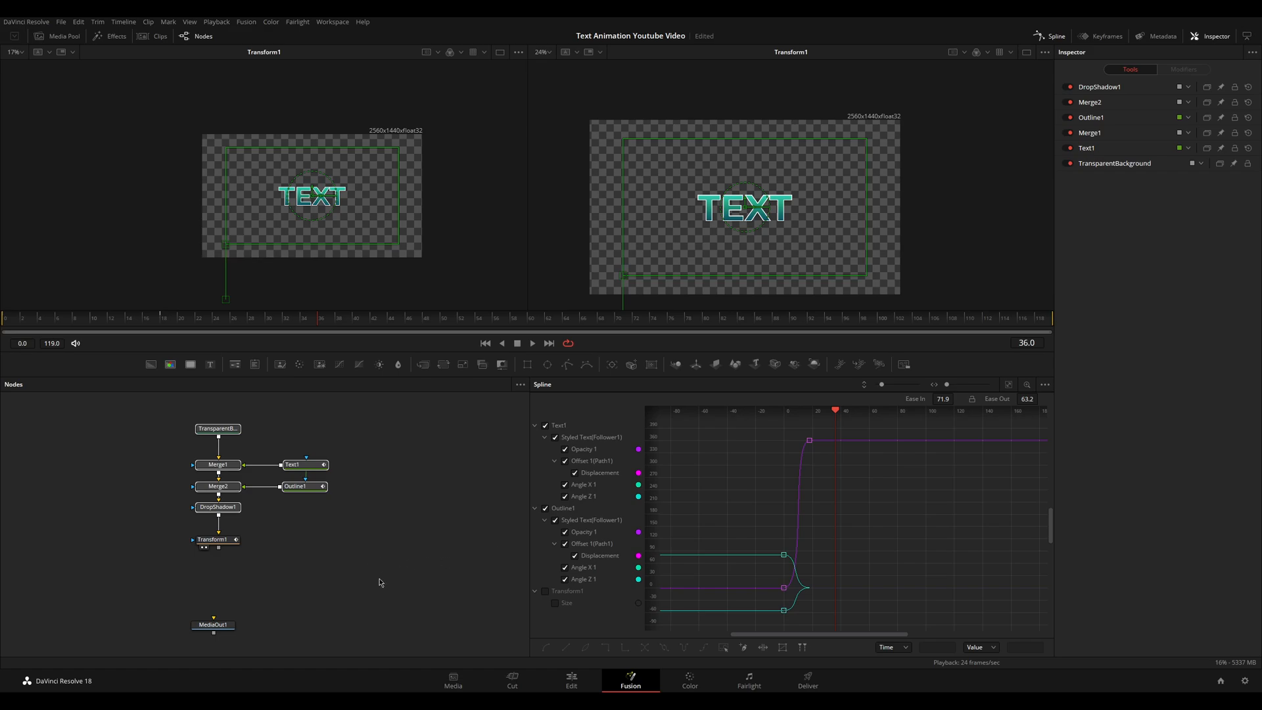
pyautogui.click(1045, 384)
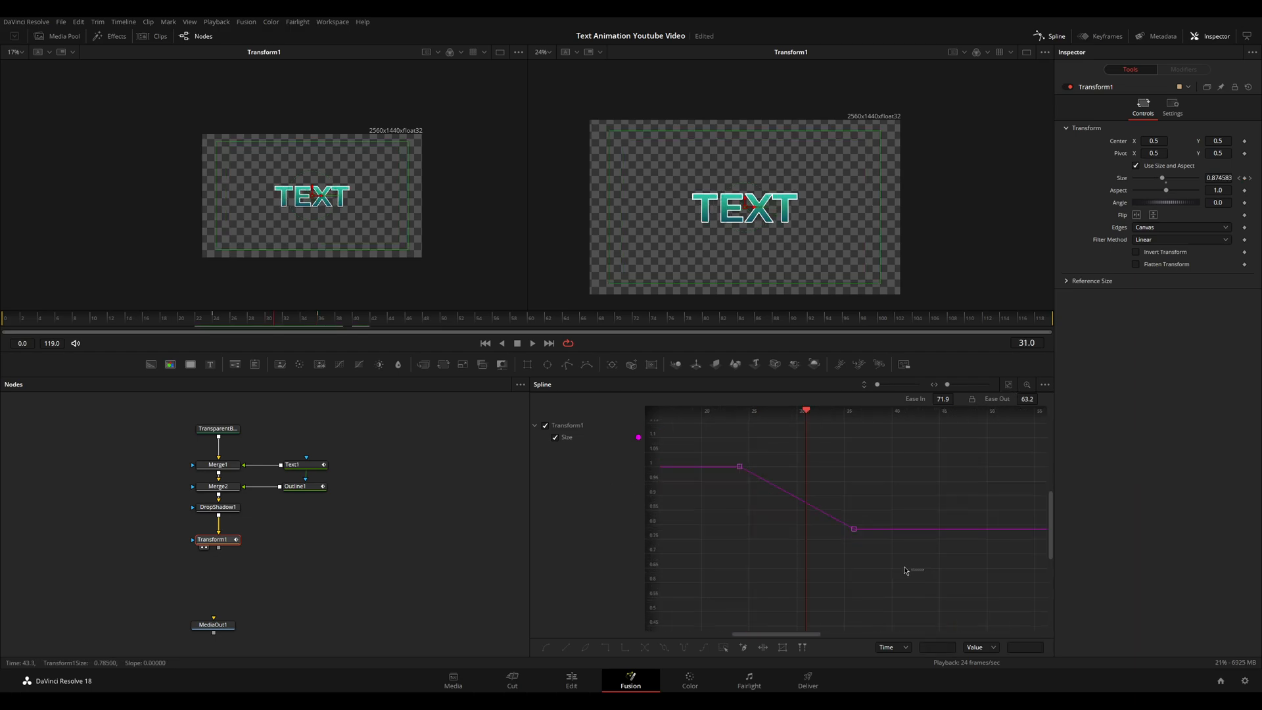
pyautogui.moveTo(854, 529); pyautogui.dragTo(749, 522)
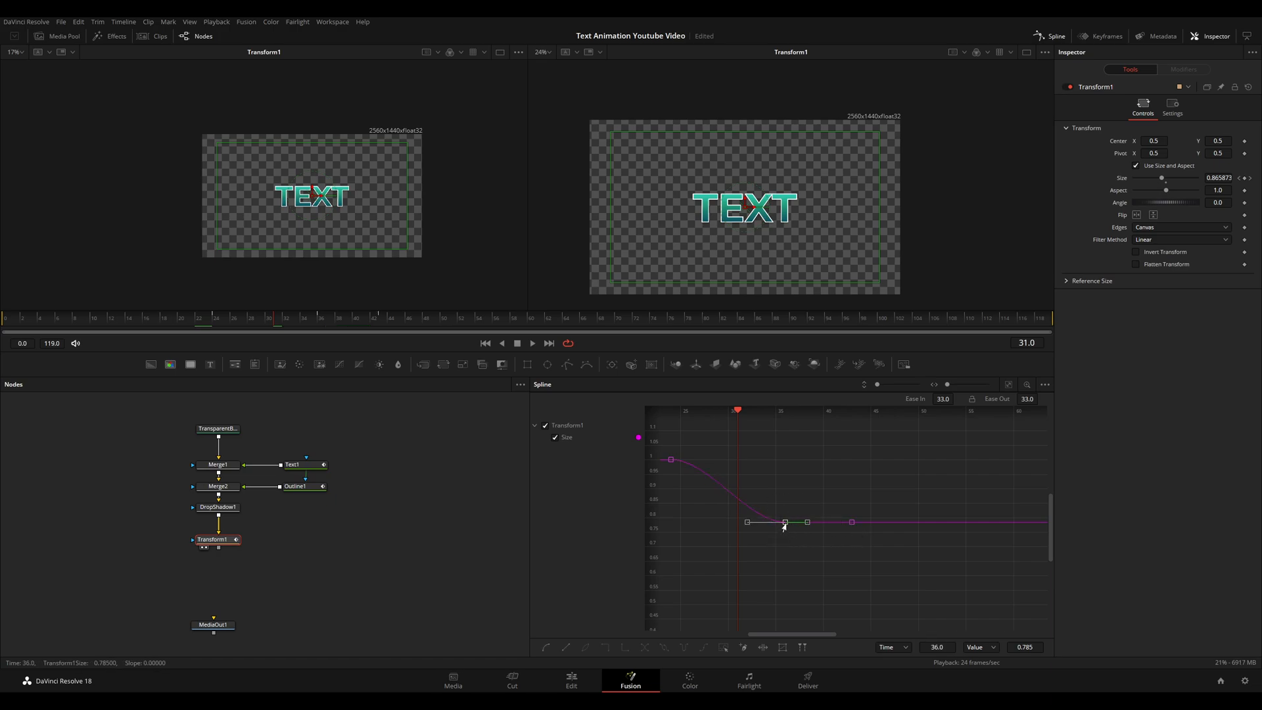
pyautogui.moveTo(785, 521); pyautogui.dragTo(785, 541)
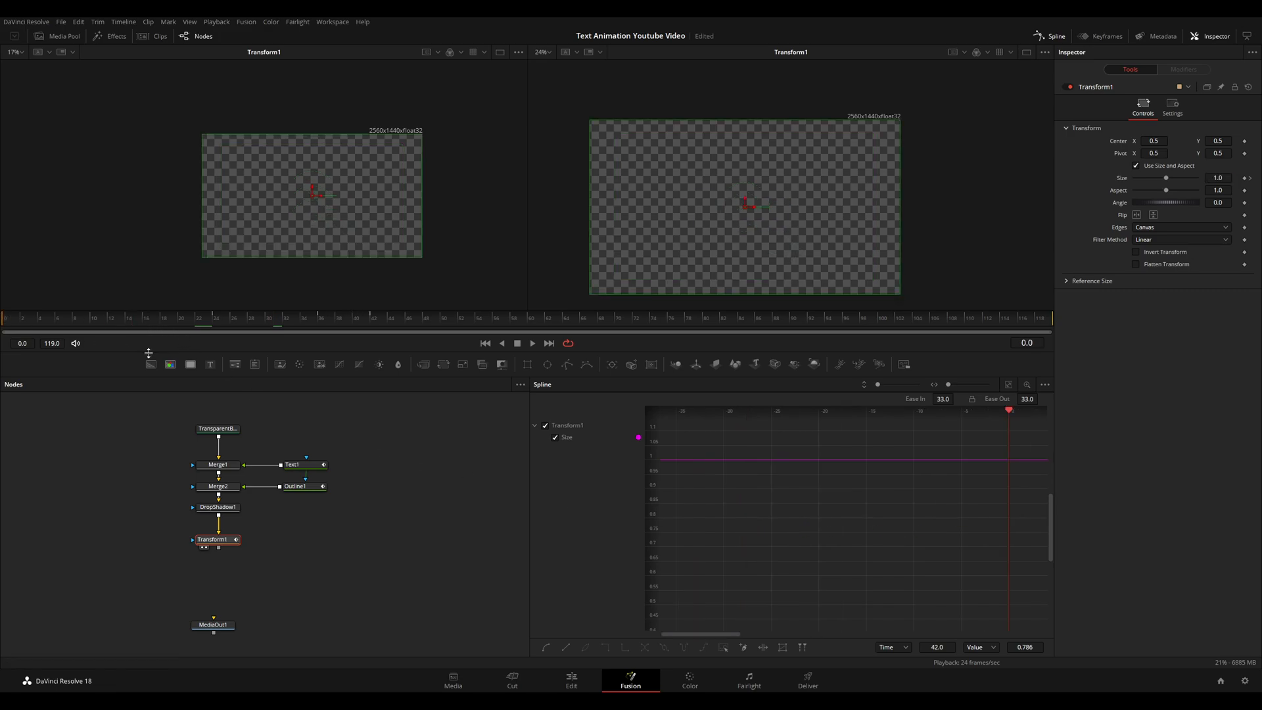
pyautogui.click(532, 343)
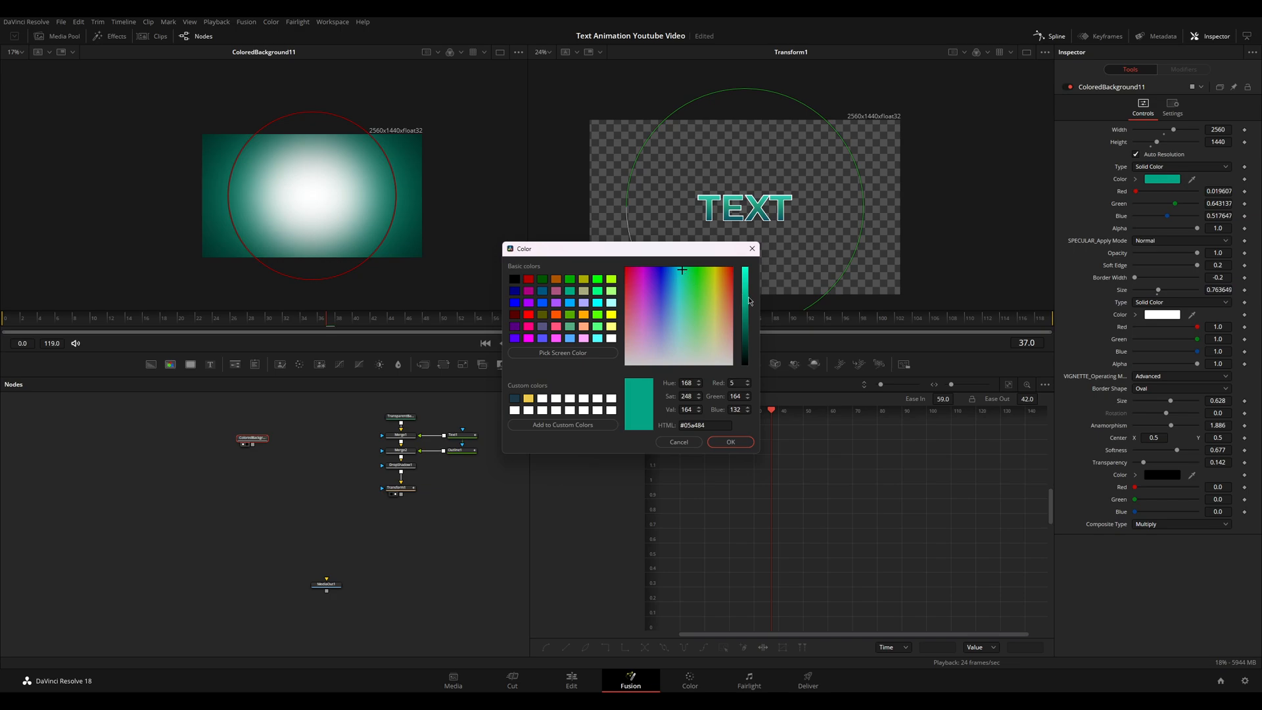
# Step: Choose pale cyan for the vignette's centre colour and confirm it
pyautogui.click(729, 441)
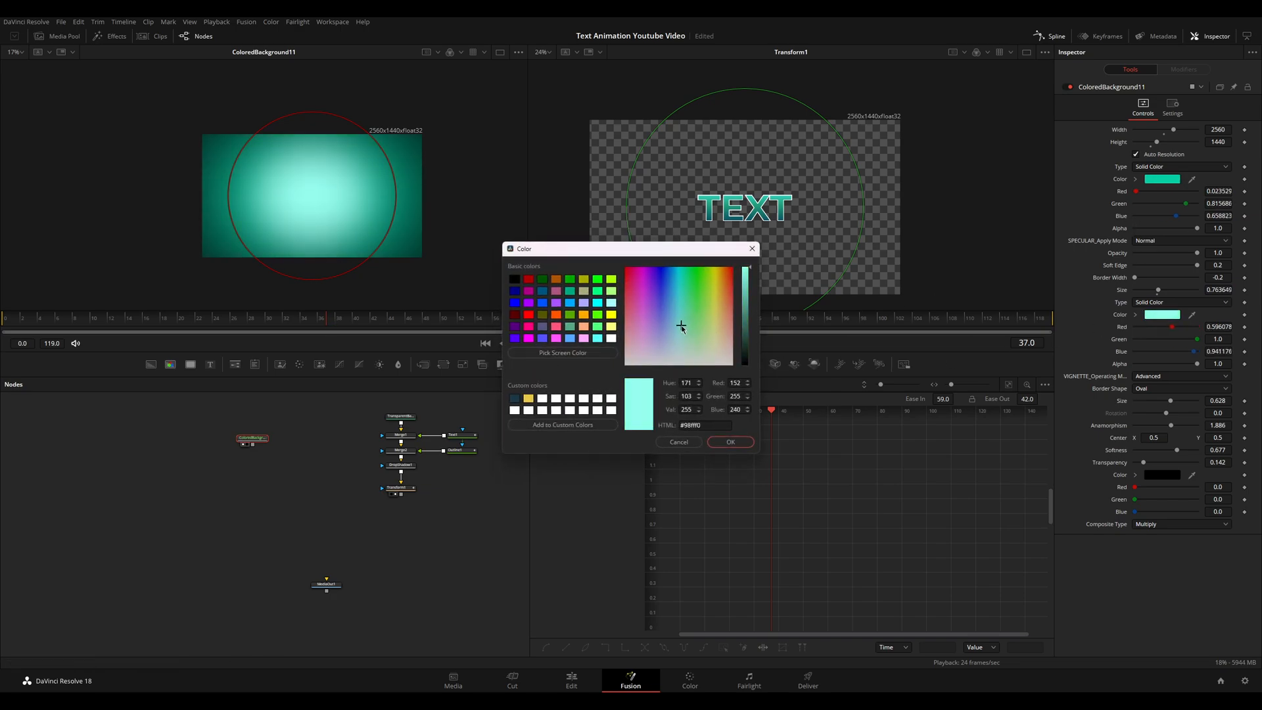
pyautogui.click(729, 441)
pyautogui.write('hi')
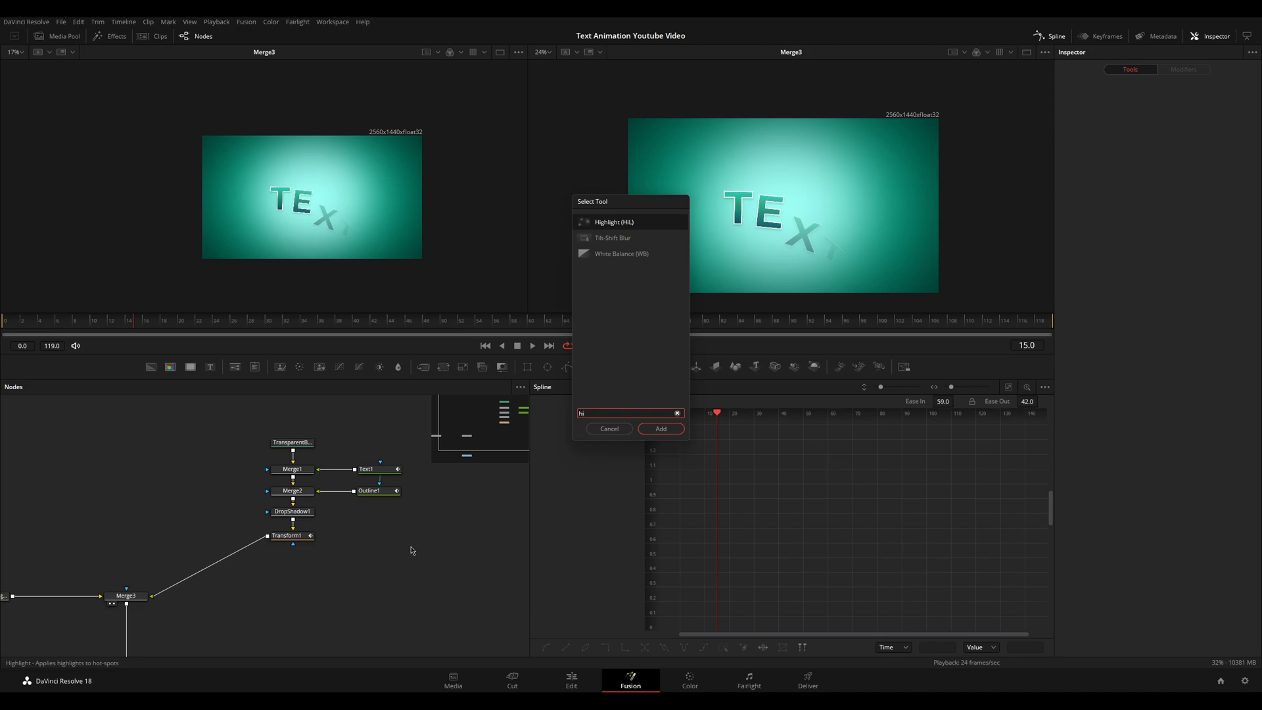
# Step: Add a Highlight node after Transform1, tweaking its curve and raising the Low threshold
pyautogui.click(660, 428)
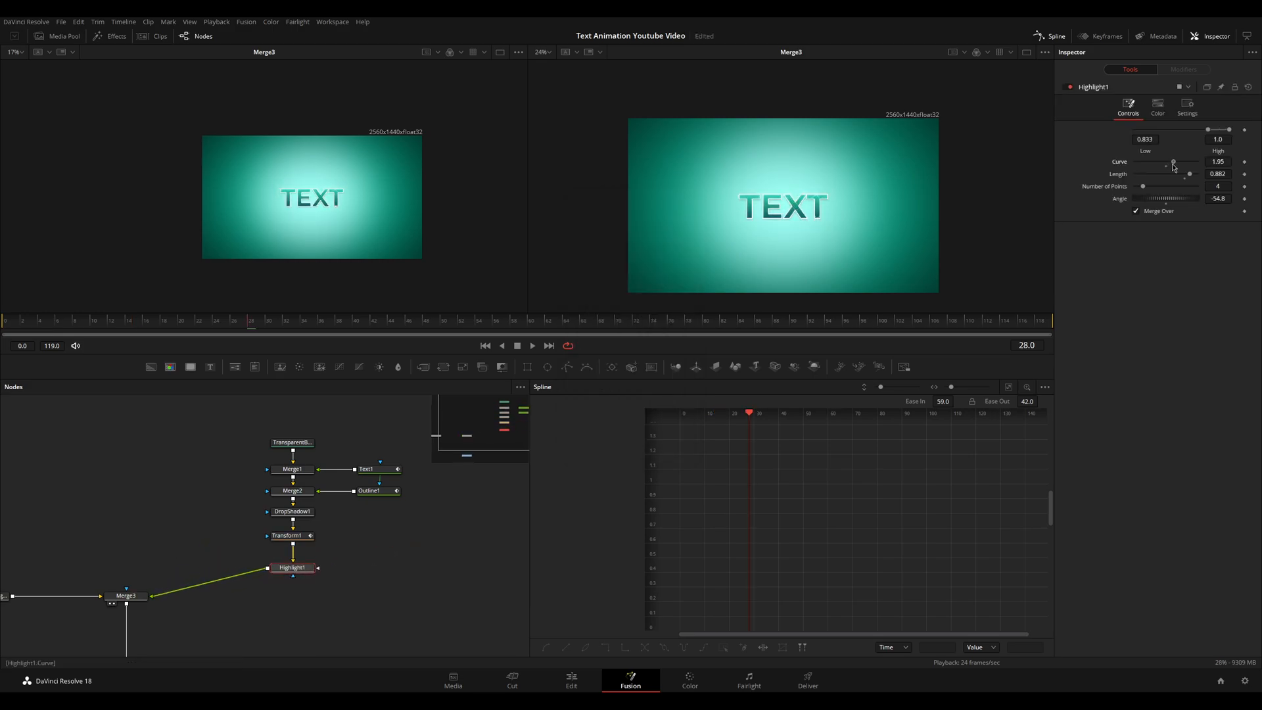
pyautogui.moveTo(1199, 129); pyautogui.dragTo(1176, 129)
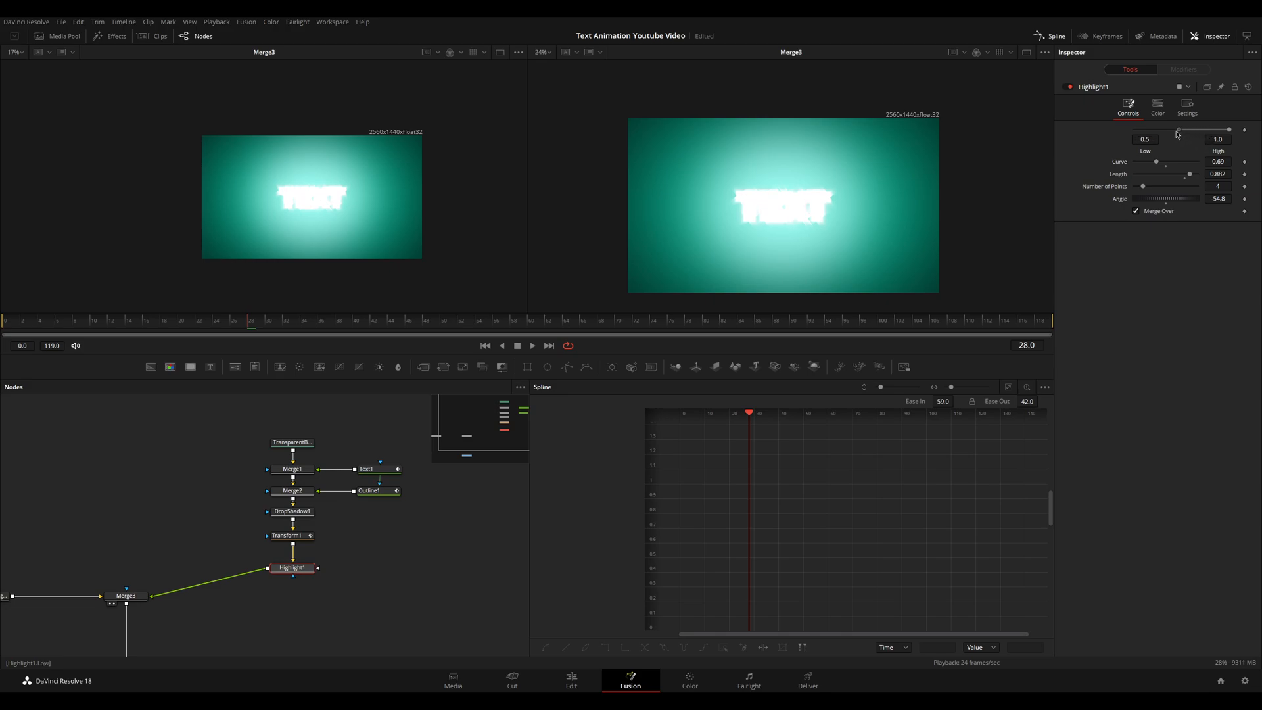
pyautogui.moveTo(1177, 130); pyautogui.dragTo(1226, 131)
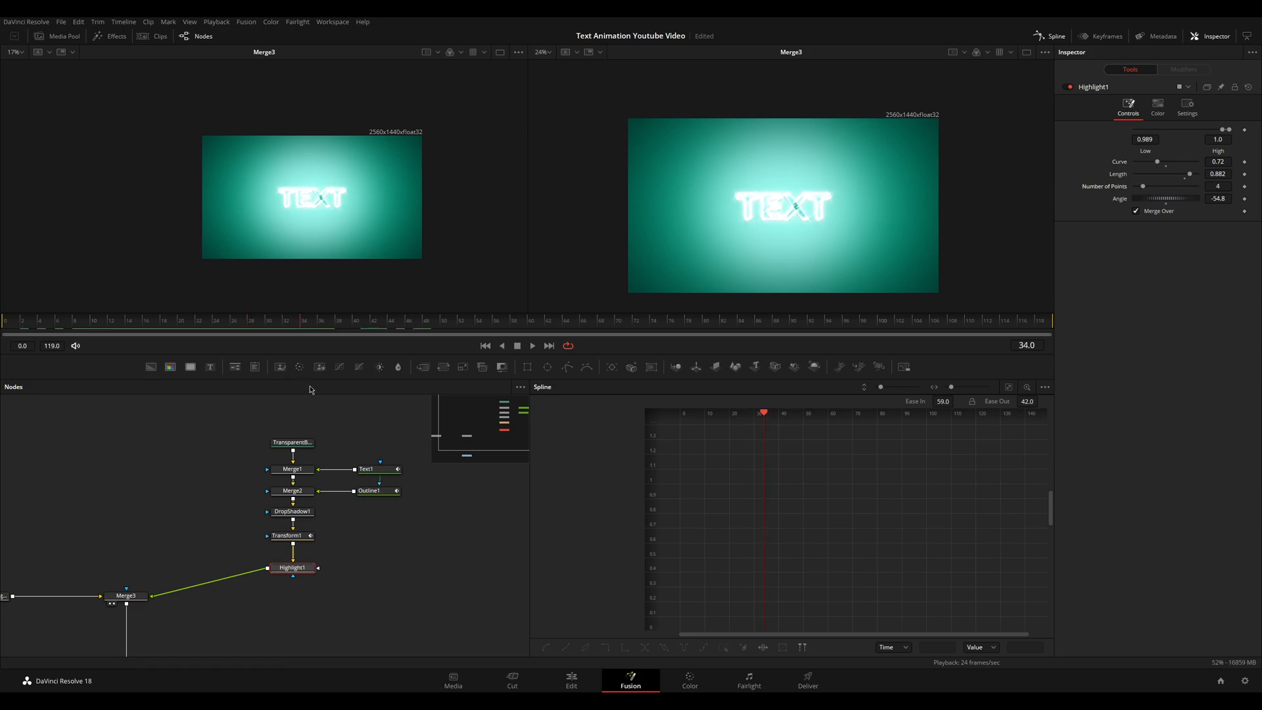
pyautogui.moveTo(326, 396)
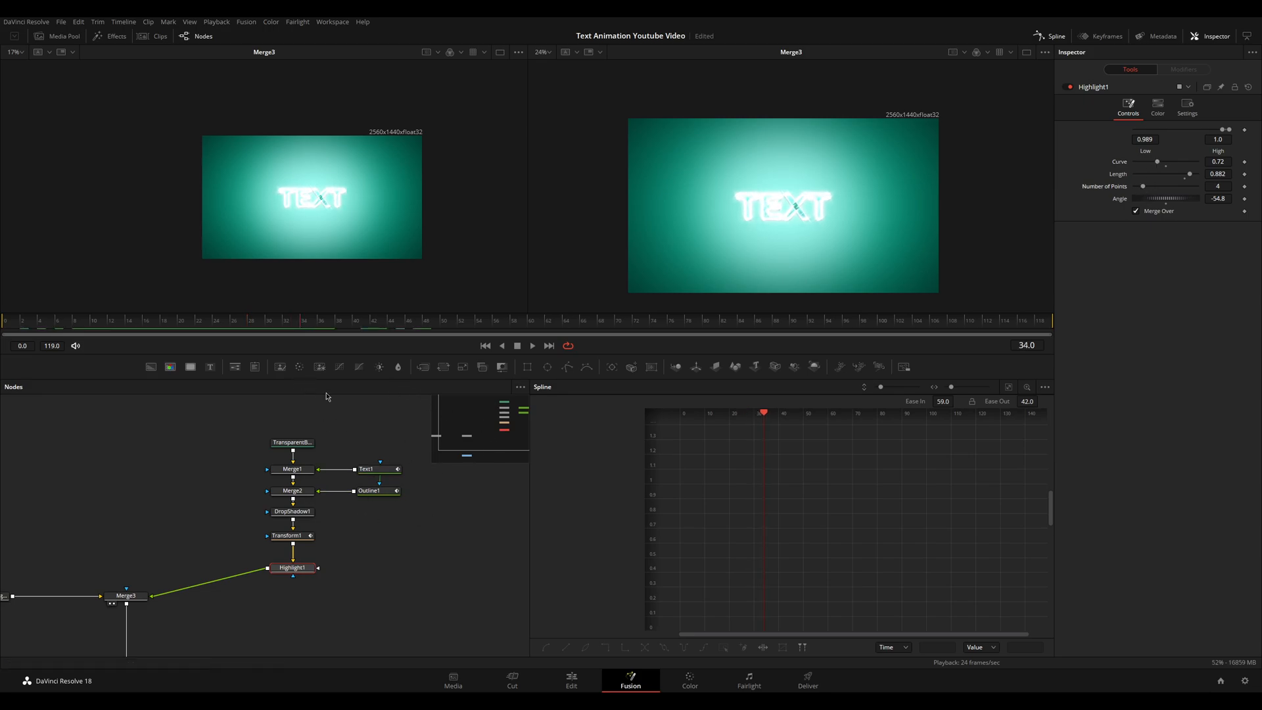
pyautogui.moveTo(519, 440)
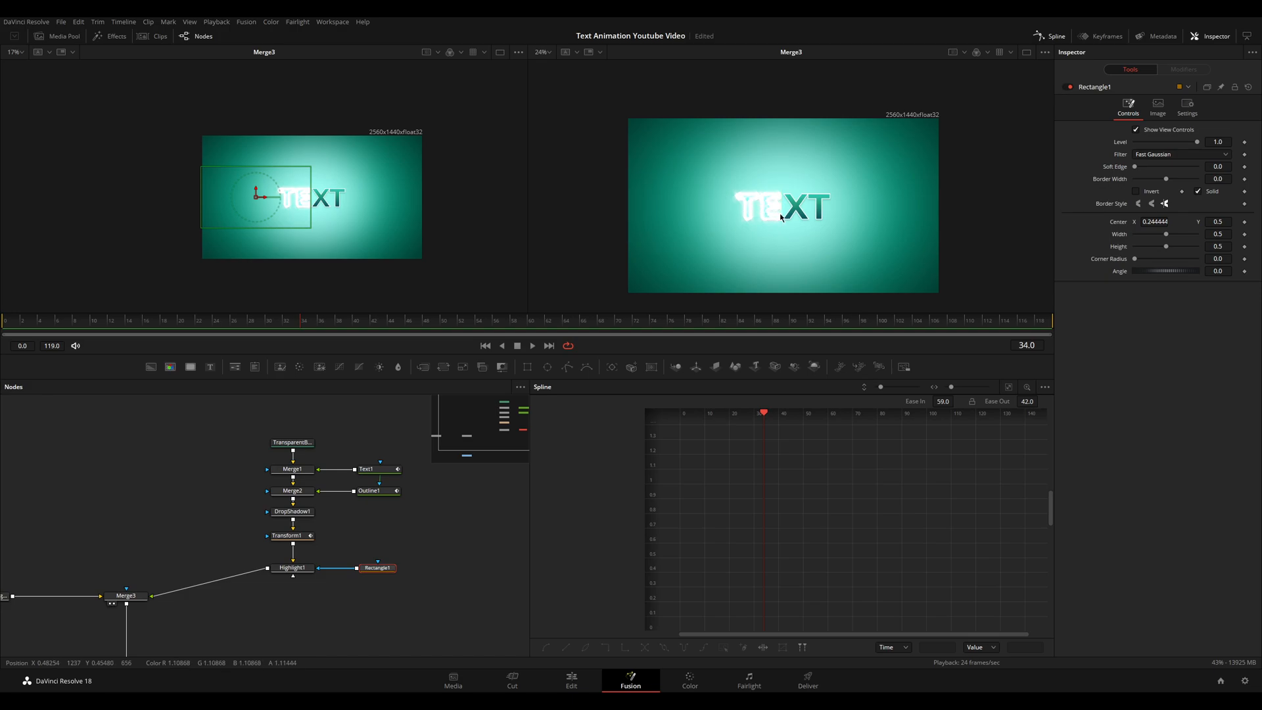
# Step: Mask Highlight1 with a wide, soft-edged Rectangle1 positioned off the left of the frame
pyautogui.moveTo(259, 195); pyautogui.dragTo(288, 199)
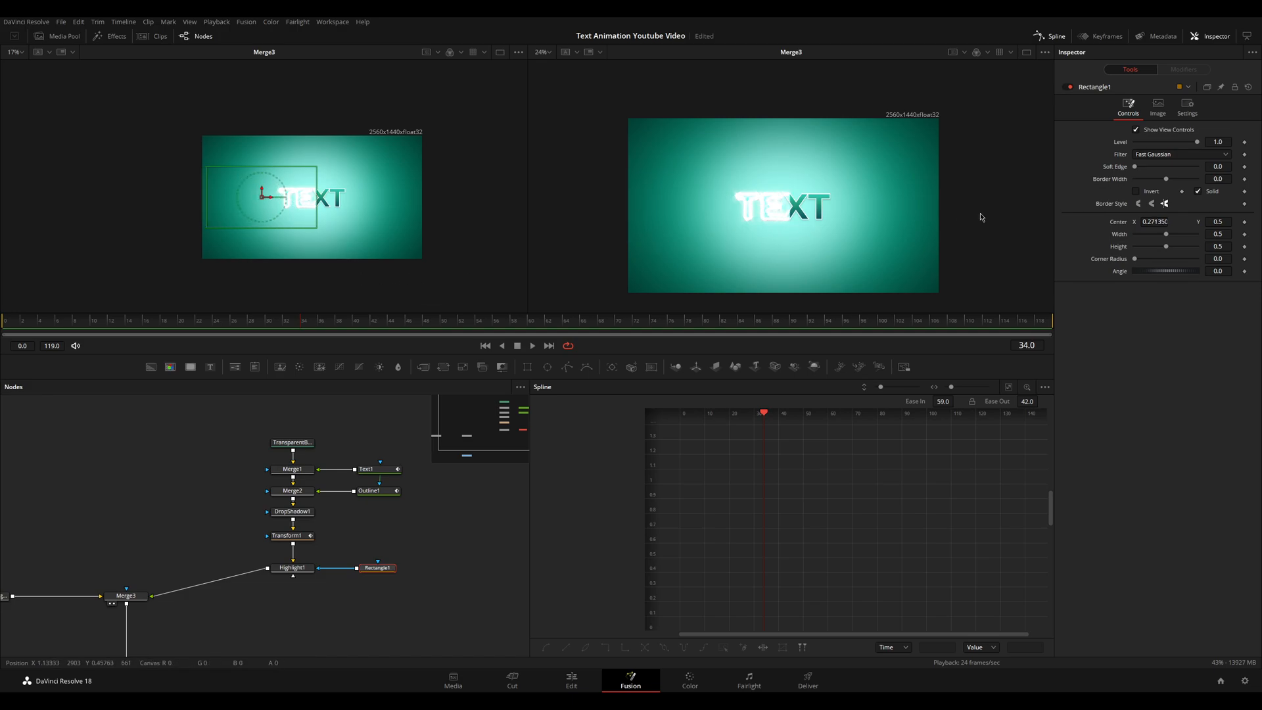
pyautogui.moveTo(1136, 166); pyautogui.dragTo(1153, 167)
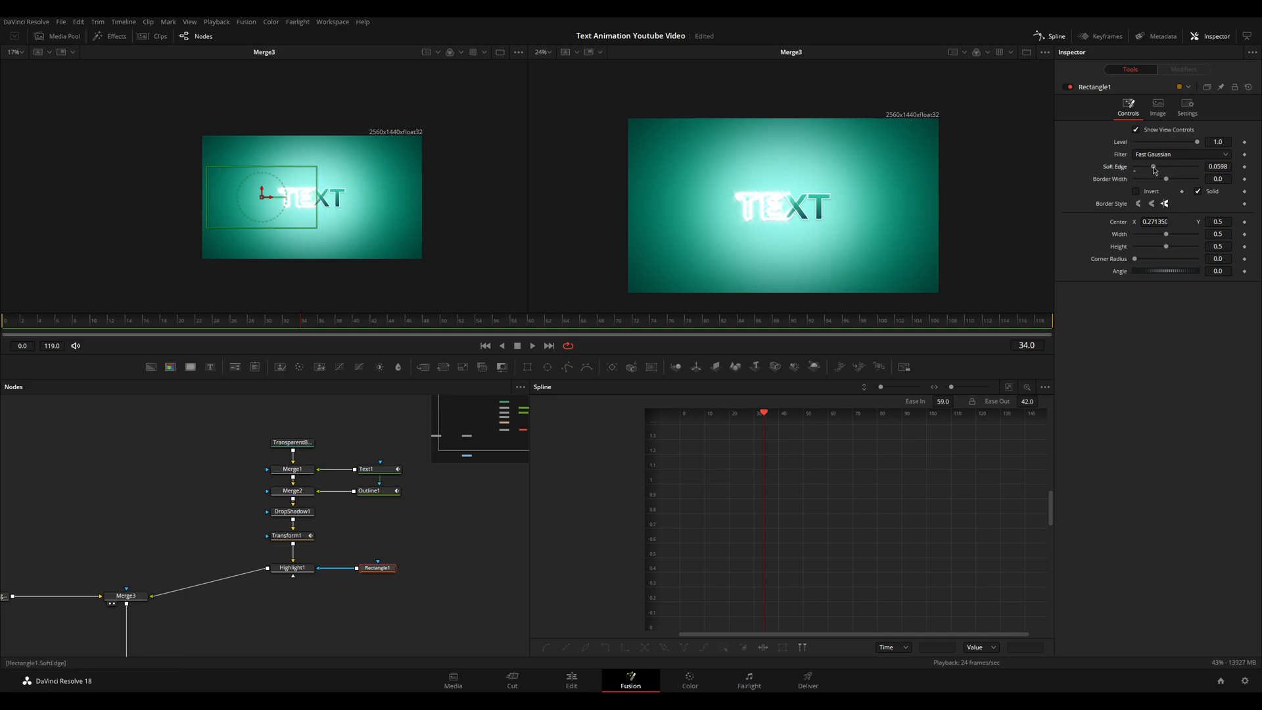
pyautogui.moveTo(1151, 167); pyautogui.dragTo(1175, 167)
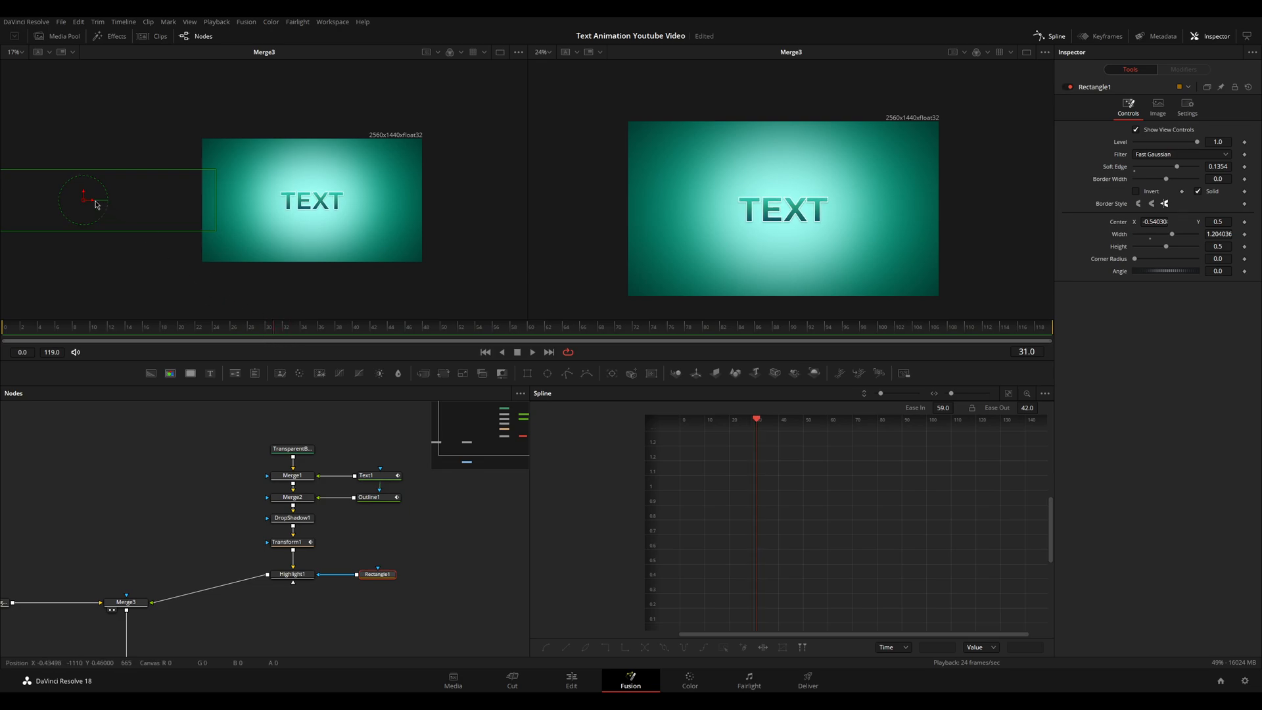
pyautogui.moveTo(84, 198); pyautogui.dragTo(90, 197)
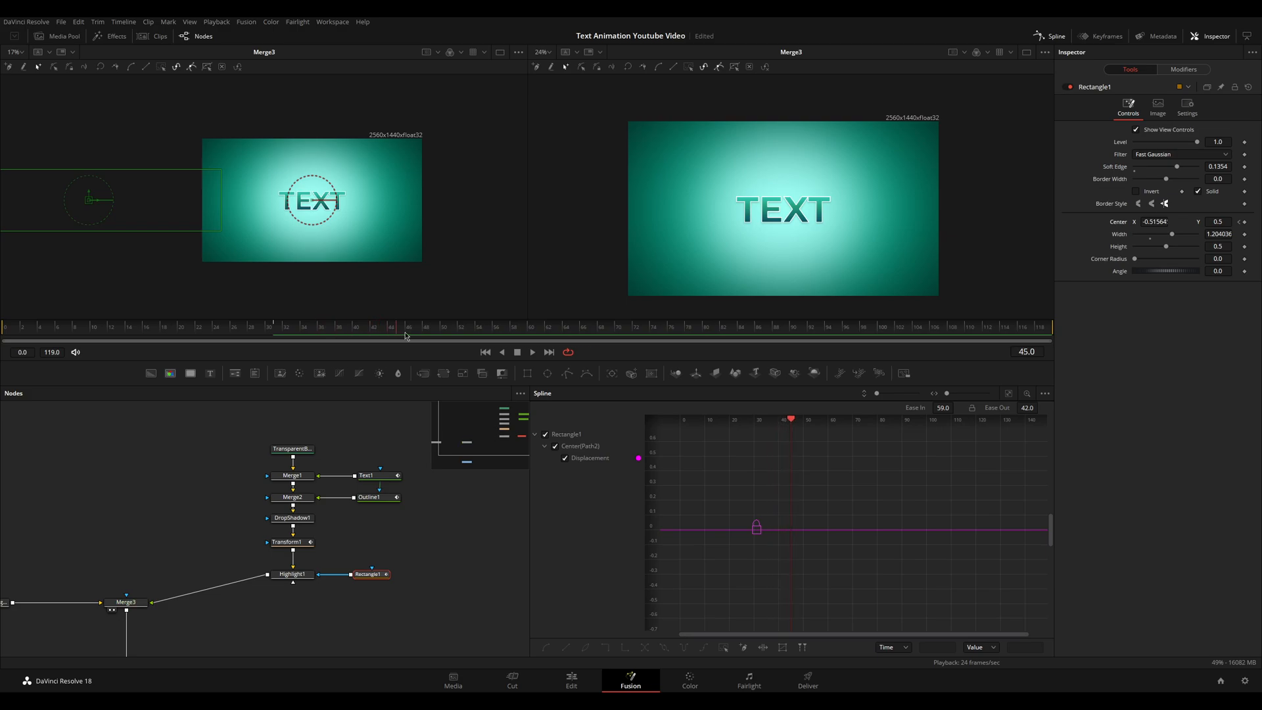
# Step: Keyframe Rectangle1's Center to travel past the right edge at a later frame
pyautogui.moveTo(90, 200); pyautogui.dragTo(491, 213)
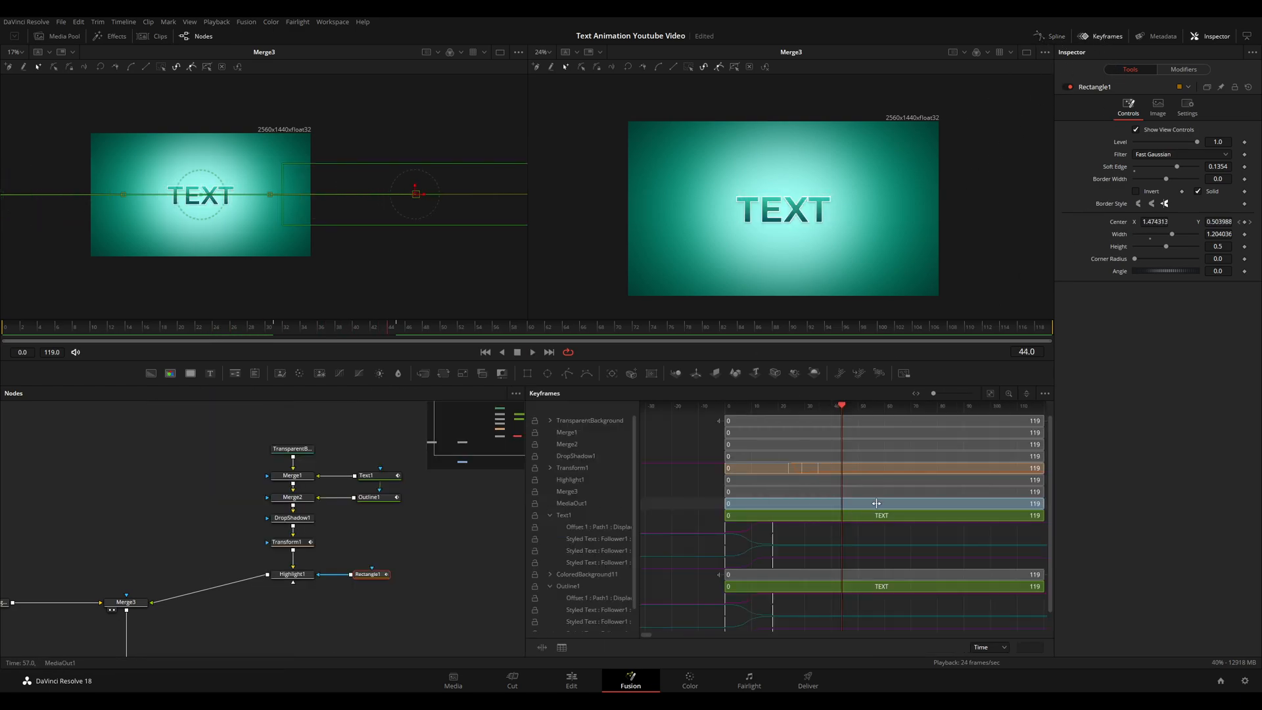
pyautogui.click(1045, 394)
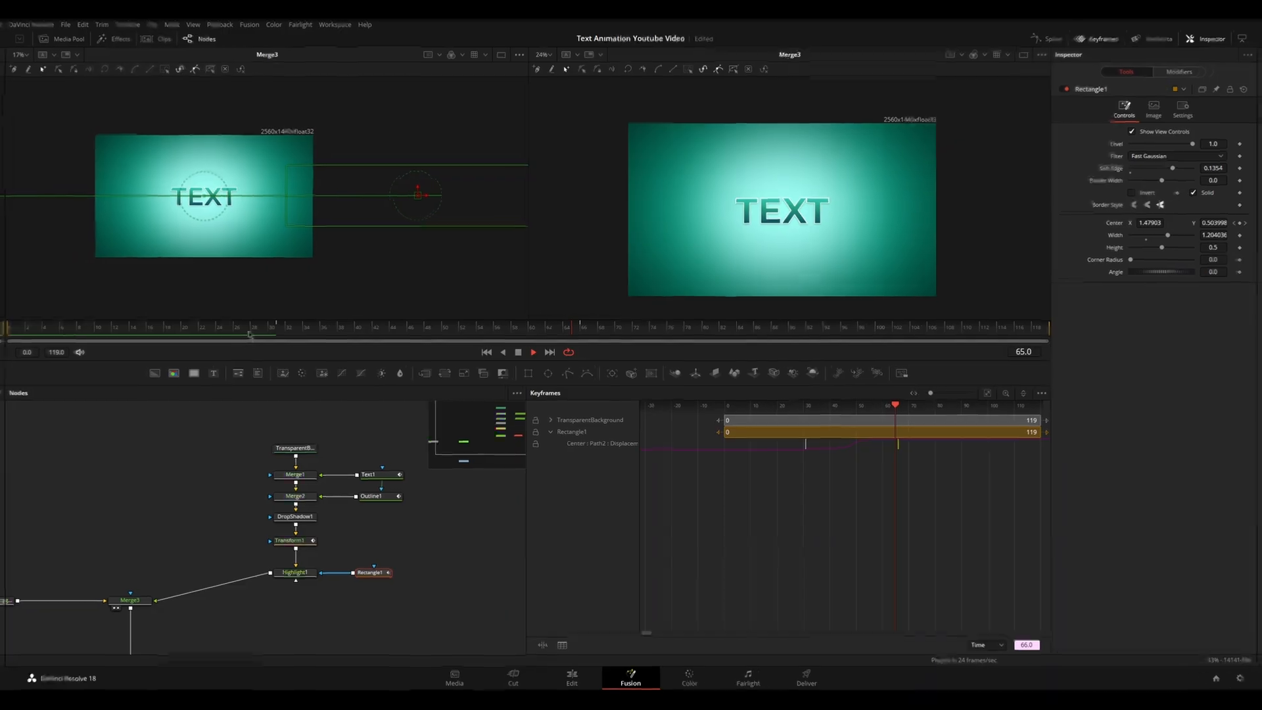
pyautogui.click(571, 678)
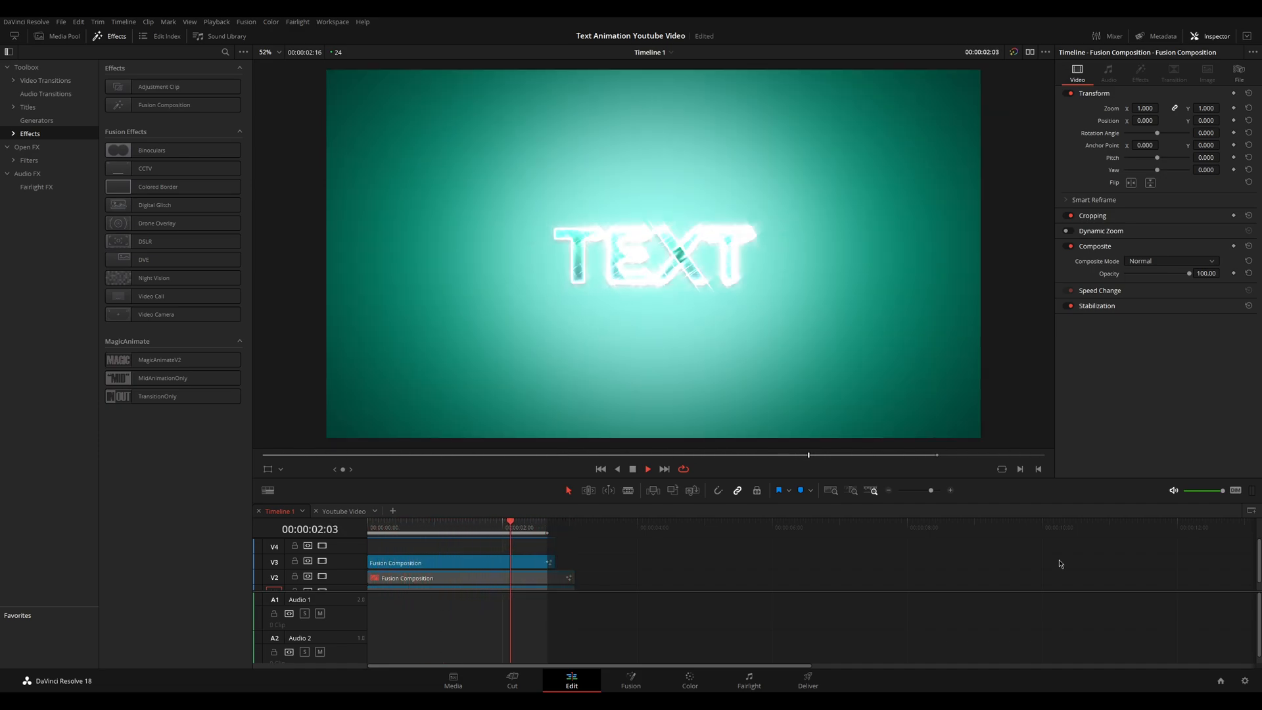
# Step: Play the Fusion Composition clip on the Edit page to review the glowing TEXT animation
pyautogui.click(649, 469)
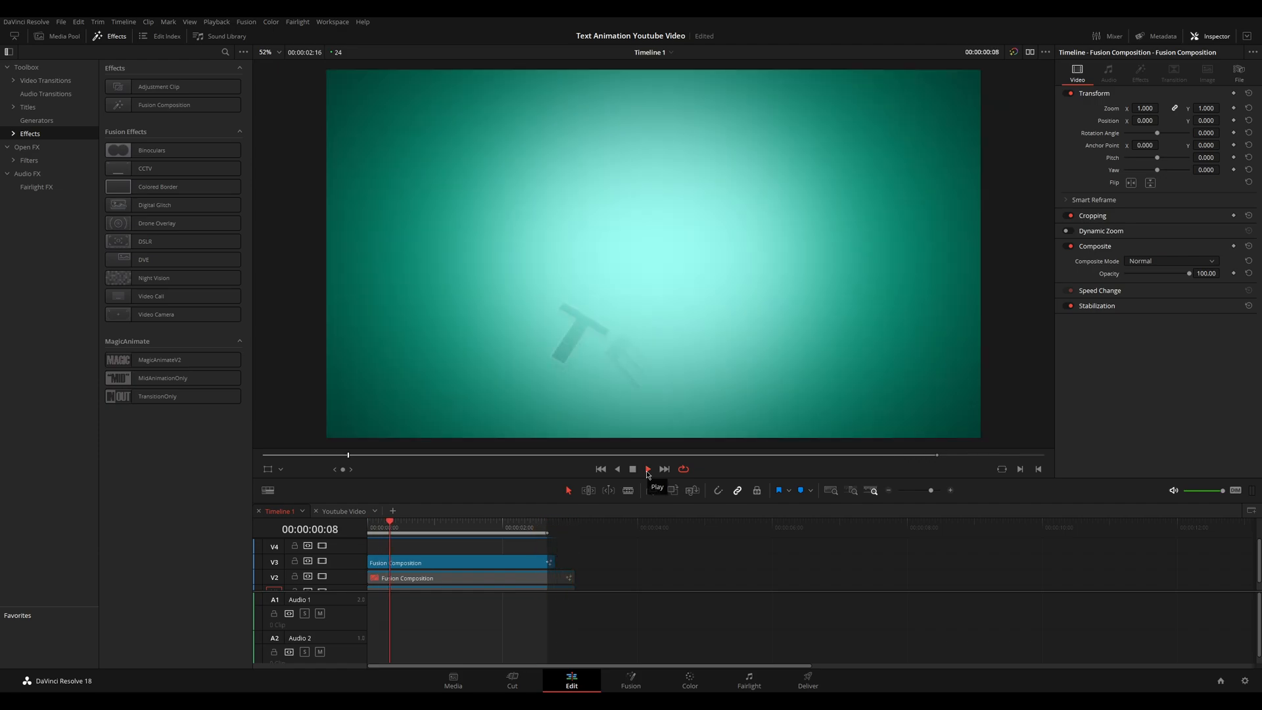
pyautogui.click(648, 469)
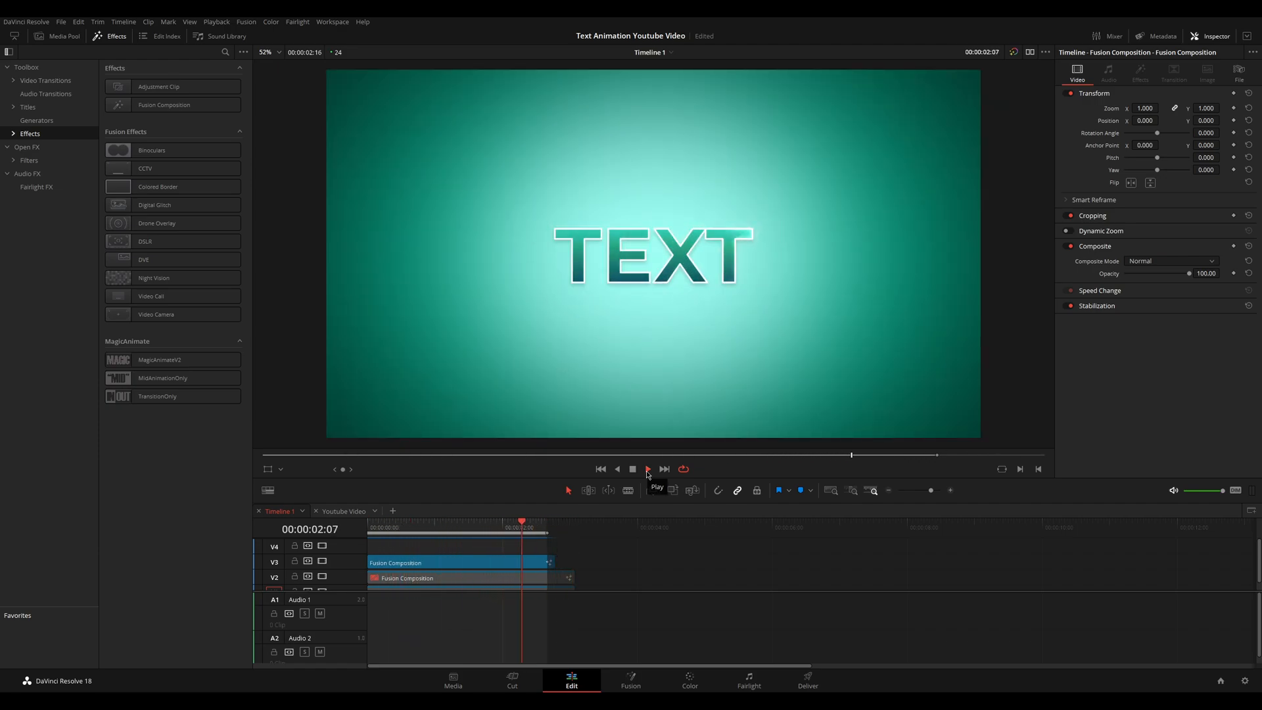
pyautogui.click(630, 681)
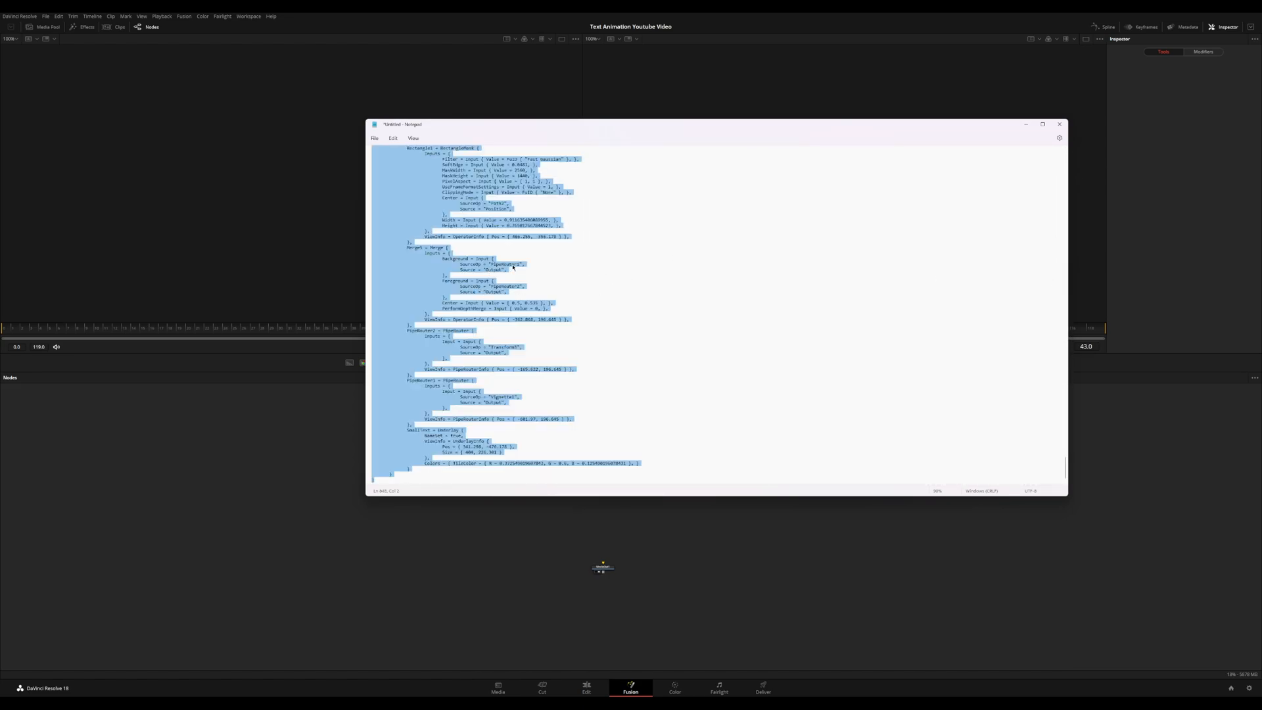
# Step: Close the Notepad window holding the copied Fusion node script
pyautogui.click(1059, 124)
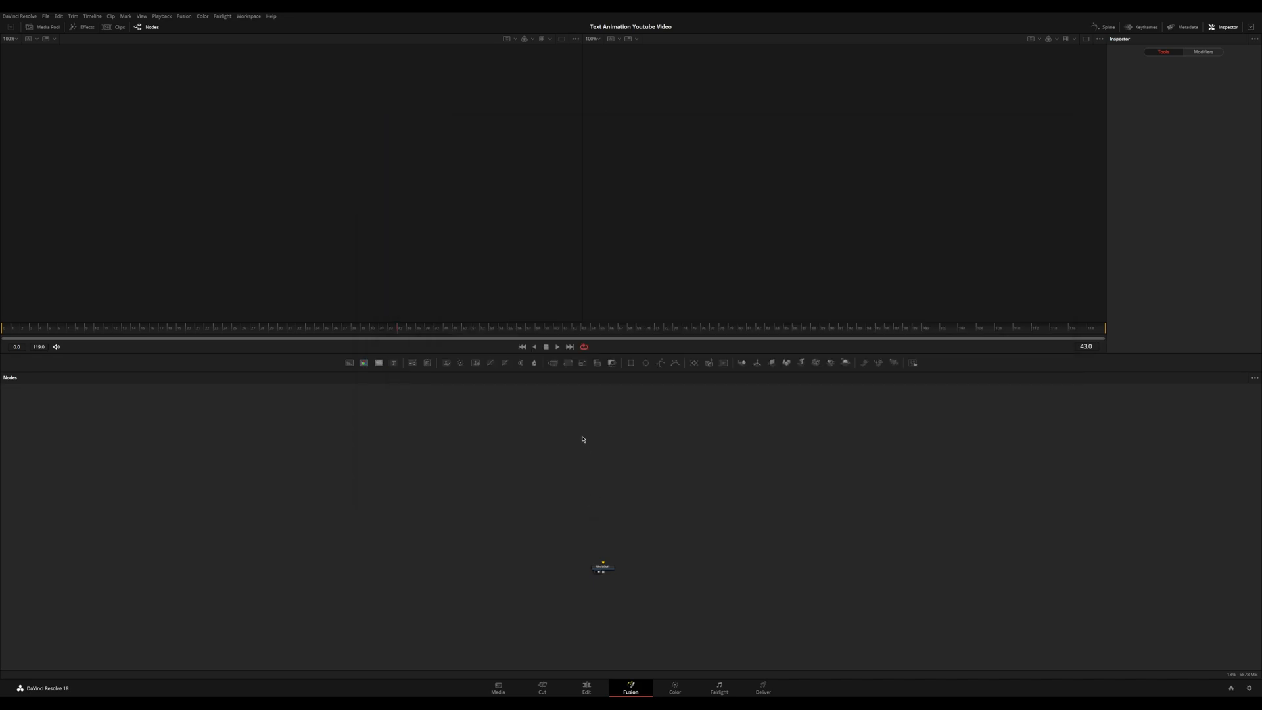